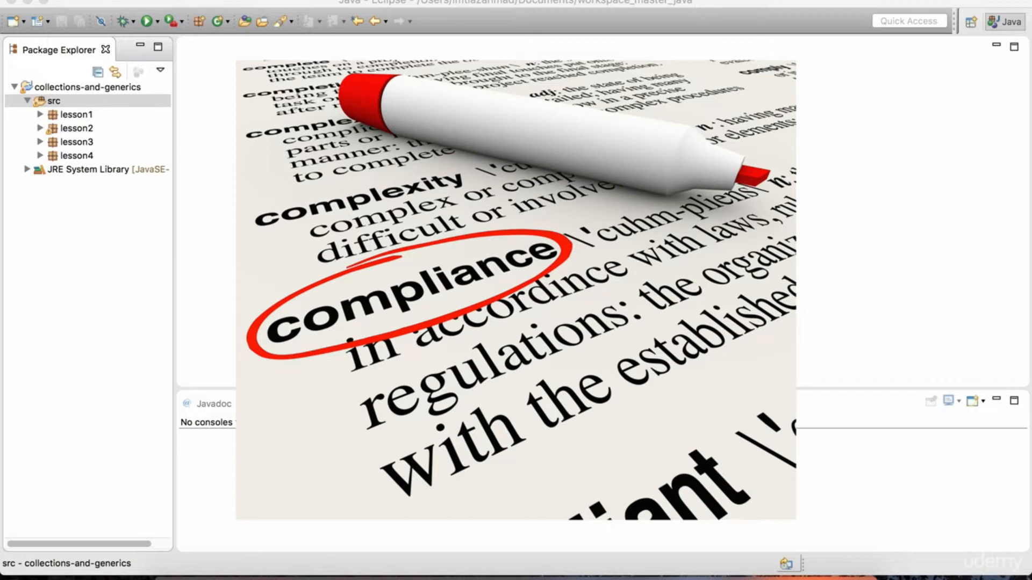
mouse_move(134, 250)
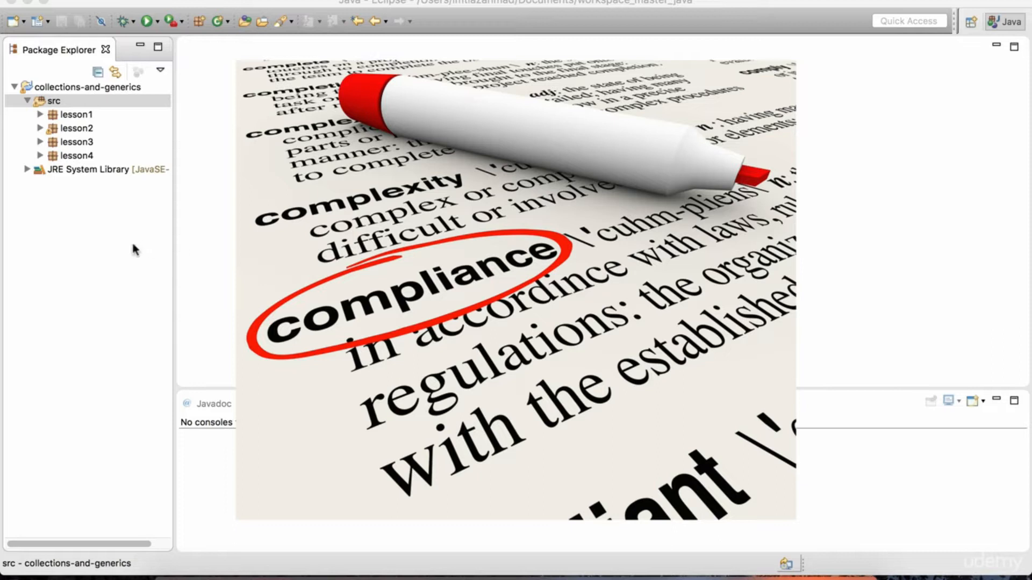
Create a new package named lesson5 under the project's src folder.
left_click(54, 101)
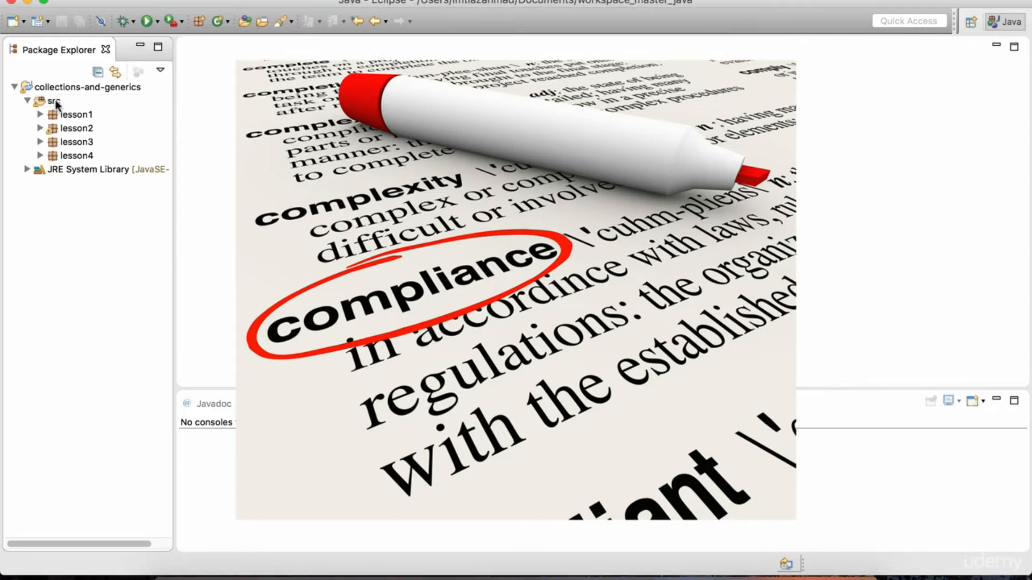
right_click(54, 101)
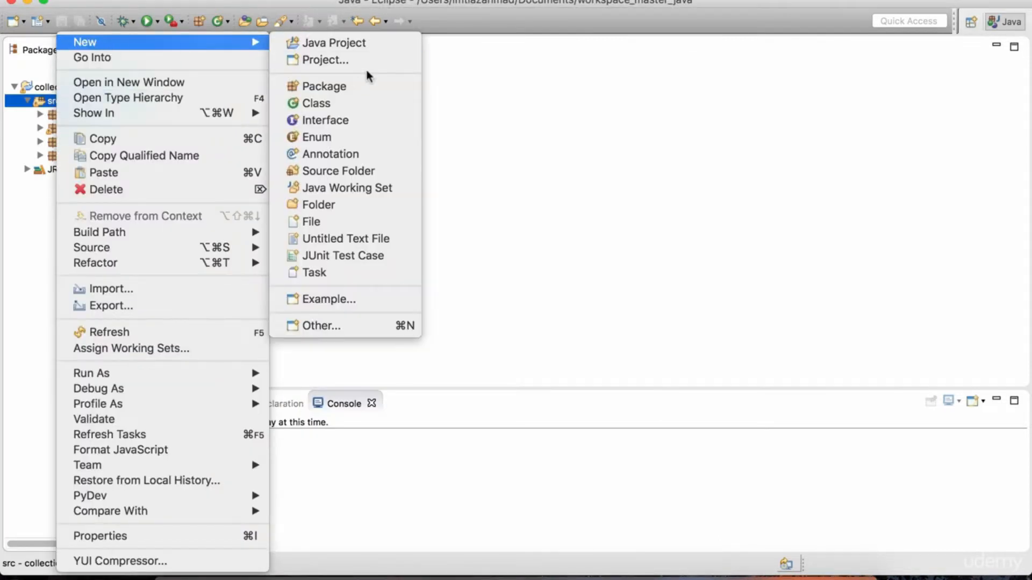
left_click(325, 86)
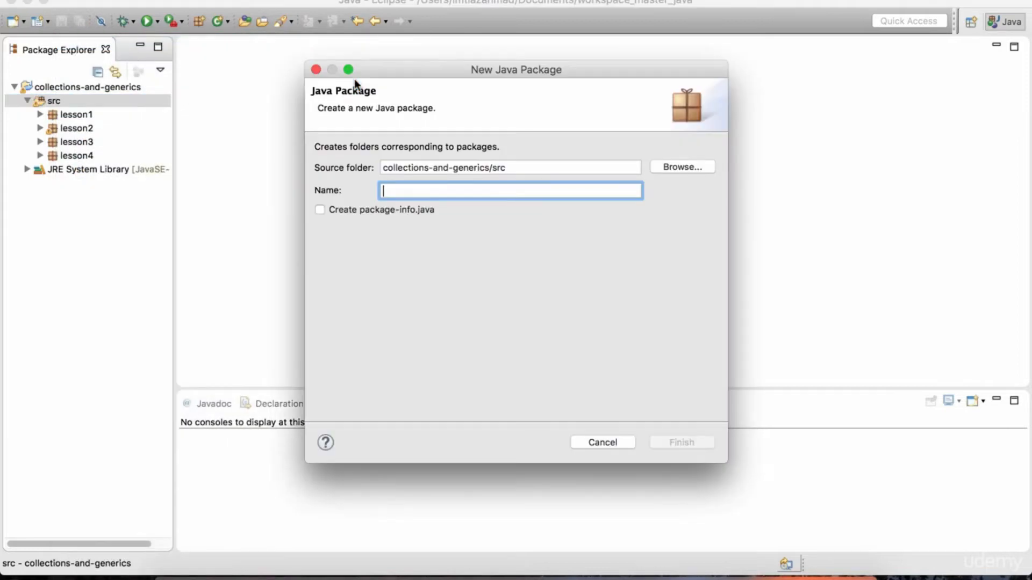
left_click(681, 442)
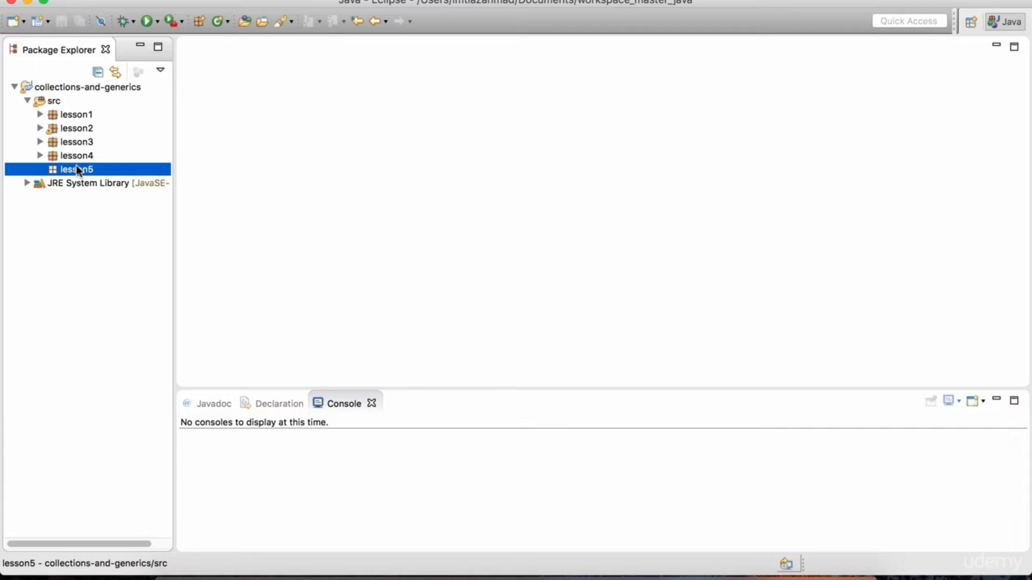
Create class Application in lesson5 with a generated public static void main method.
right_click(76, 169)
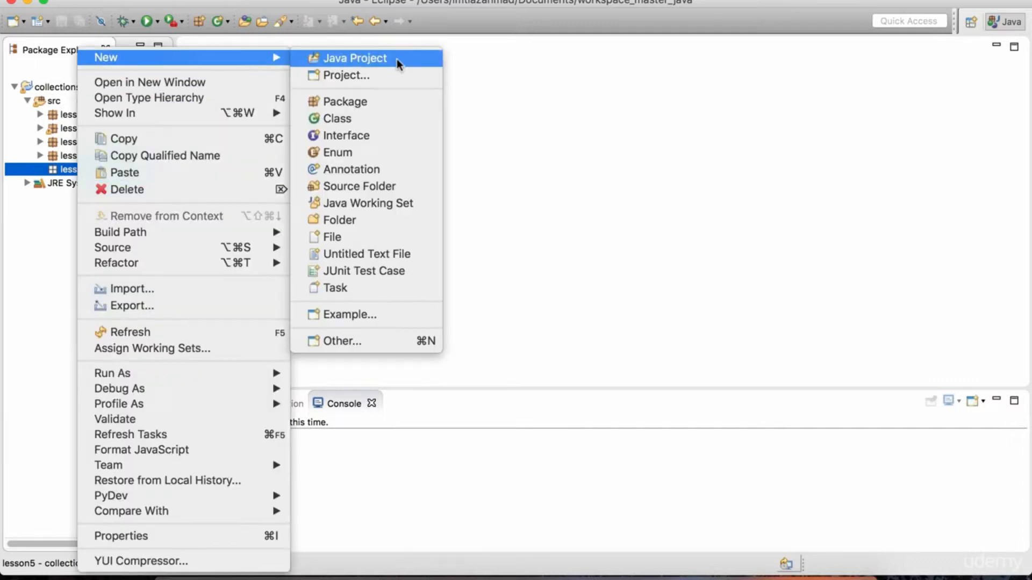
left_click(338, 118)
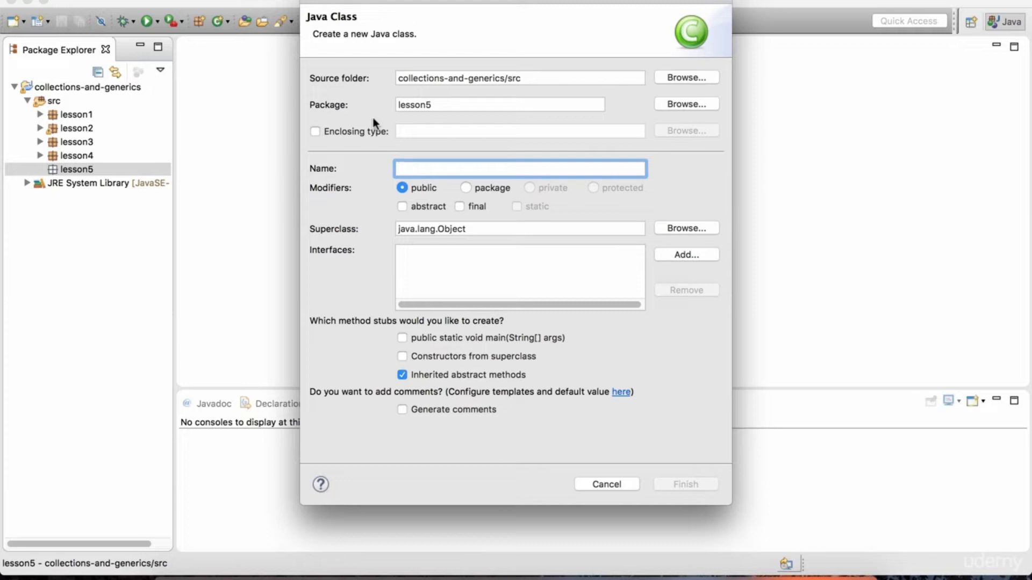
type("Application")
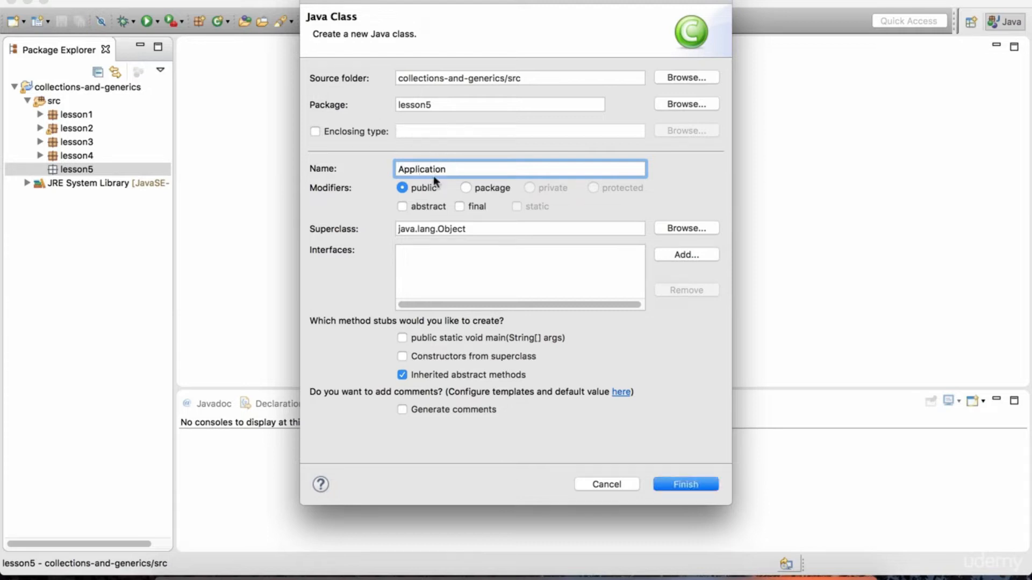
left_click(402, 338)
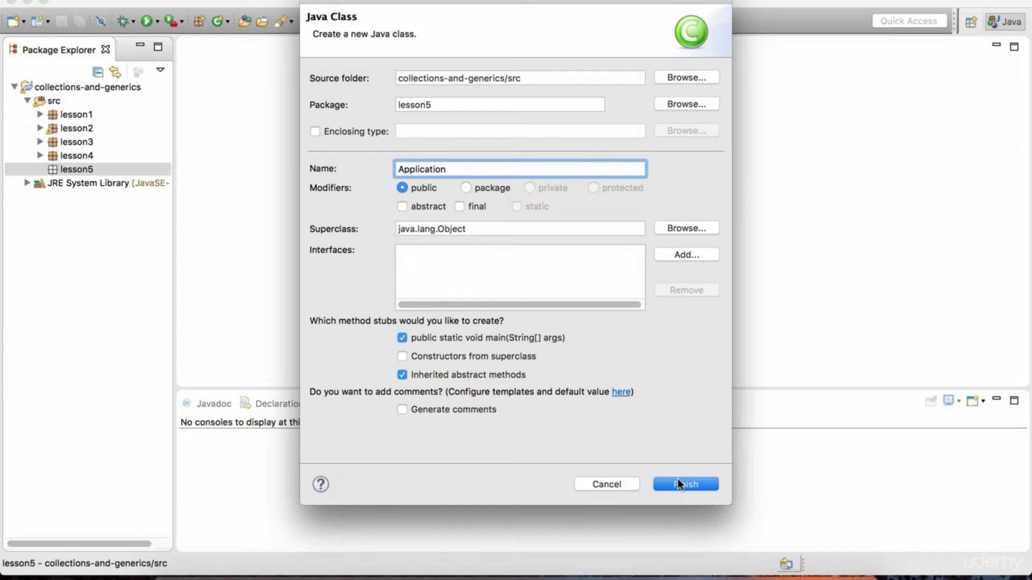
left_click(685, 485)
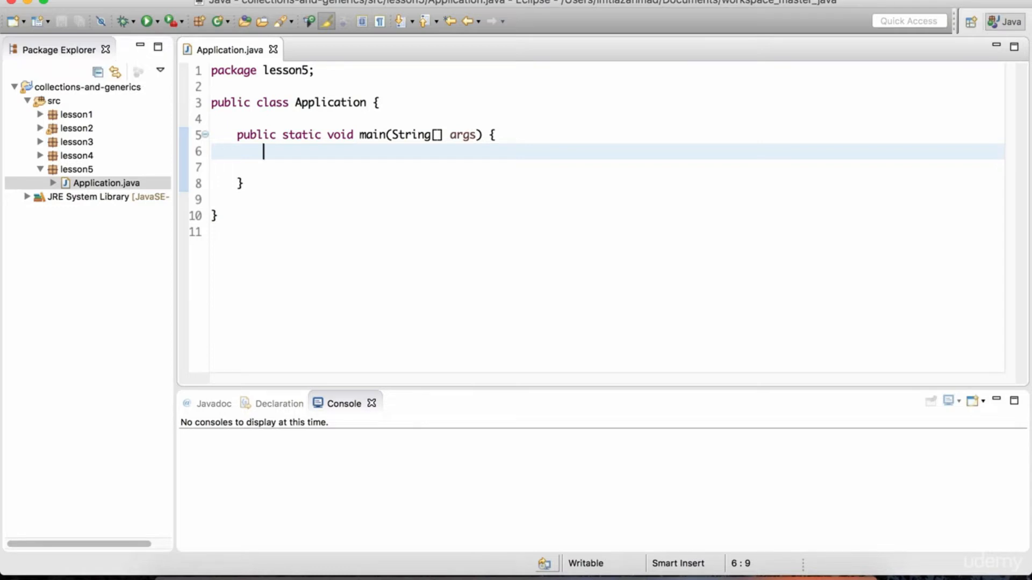
Write HashMap<> dictionary = new HashMap<>(); inside the main method.
type("HashMap")
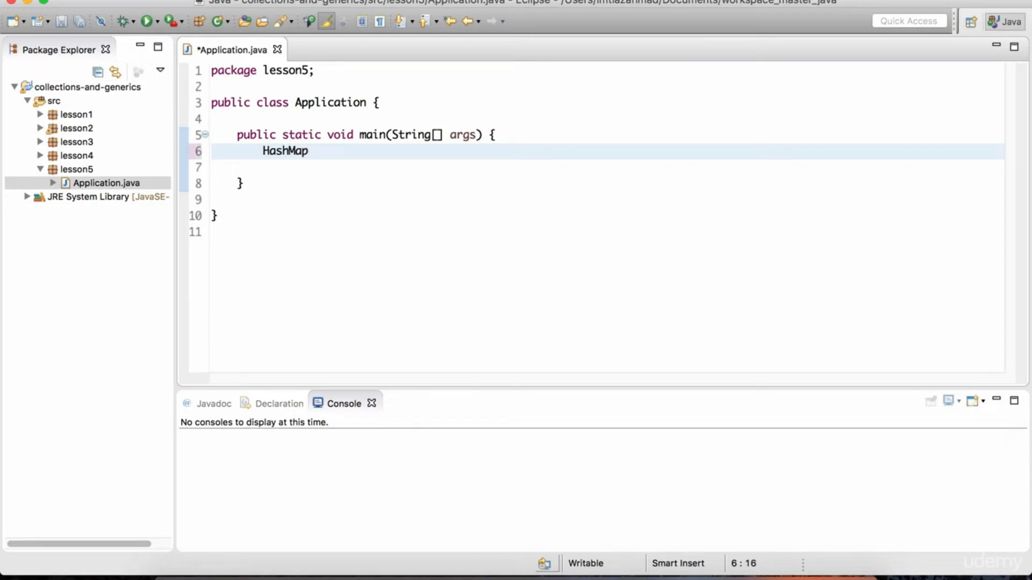
type("<>")
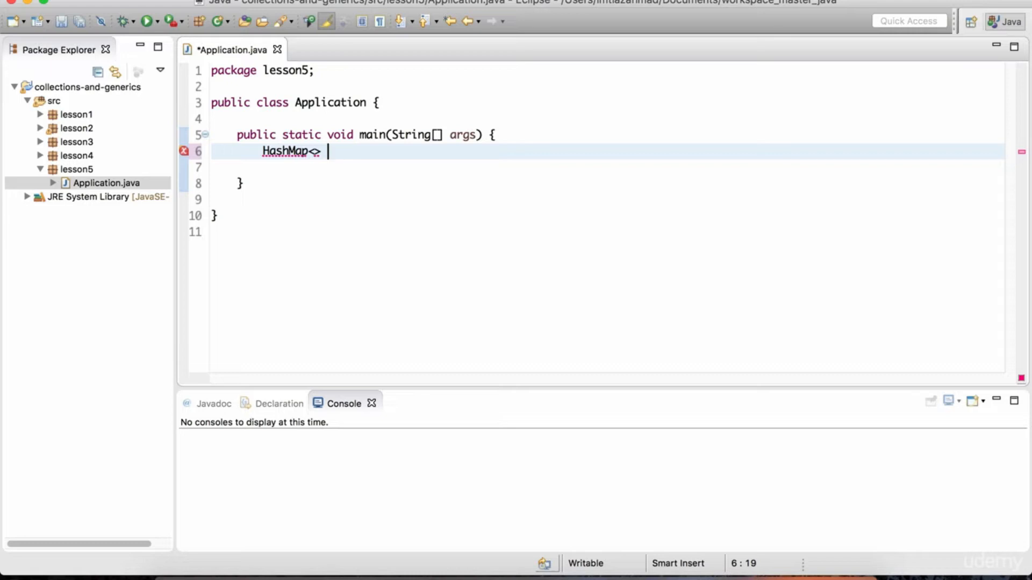
type("dictio")
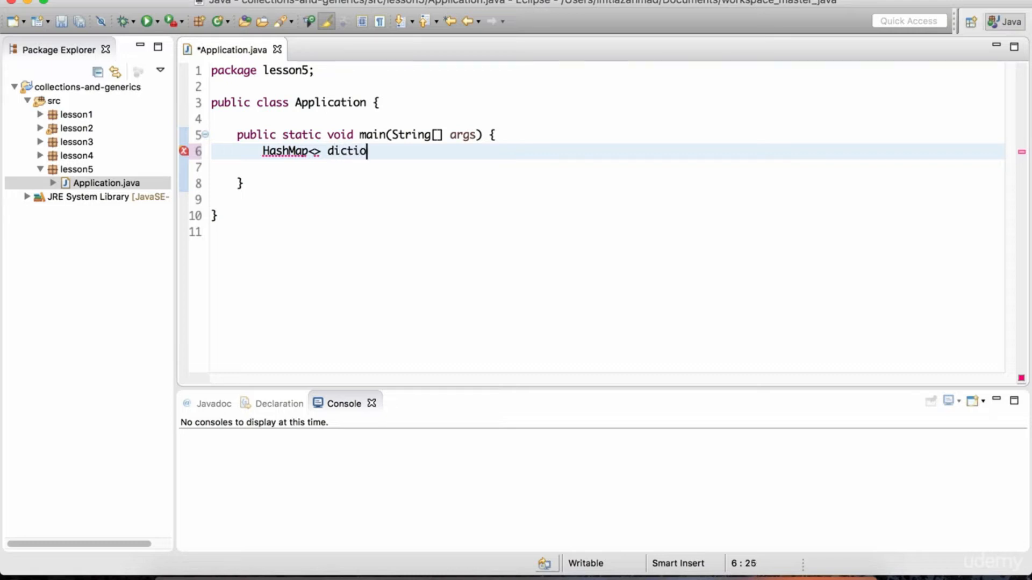
type("nary = new")
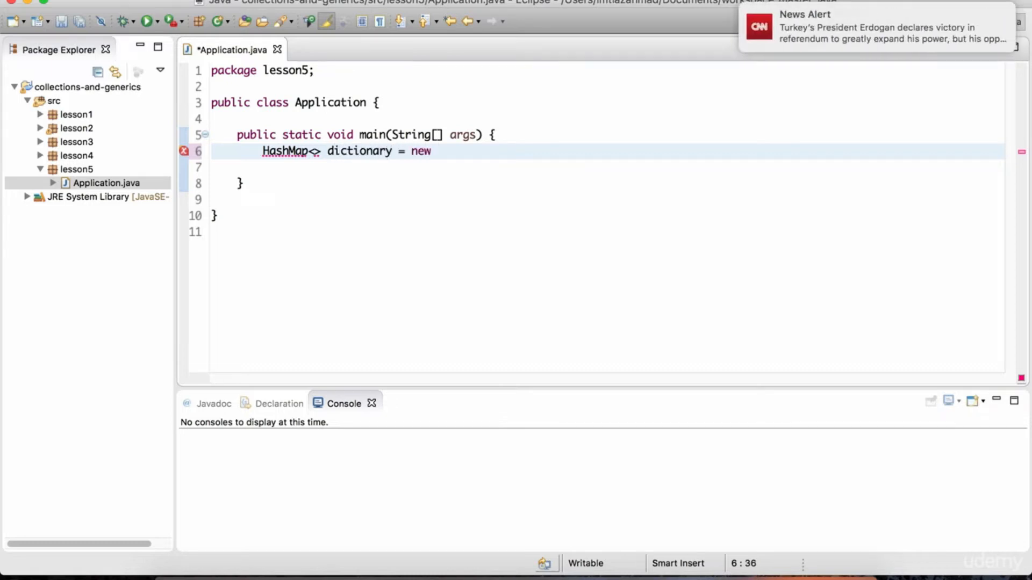
type("HashMap<>();")
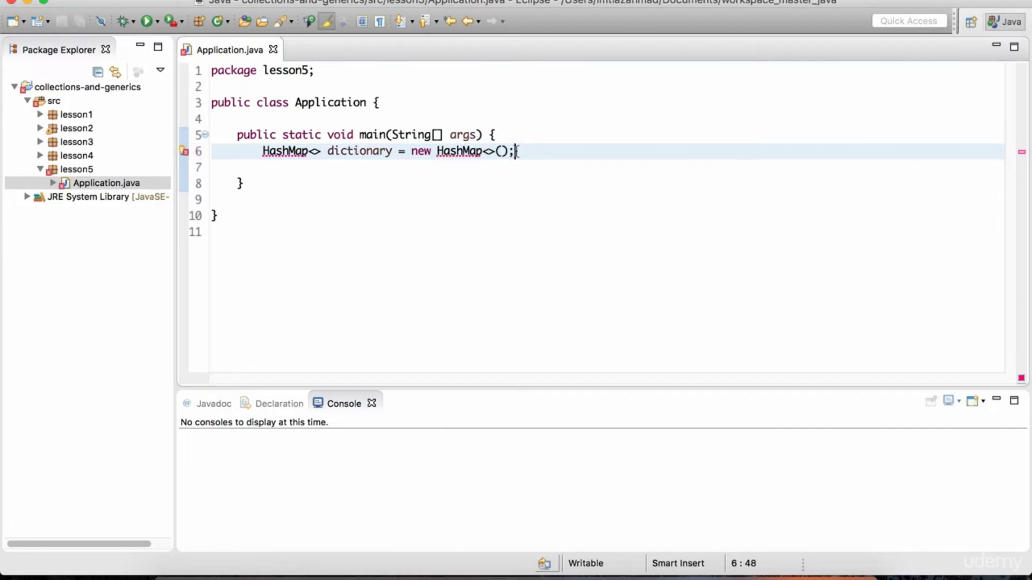
mouse_move(523, 151)
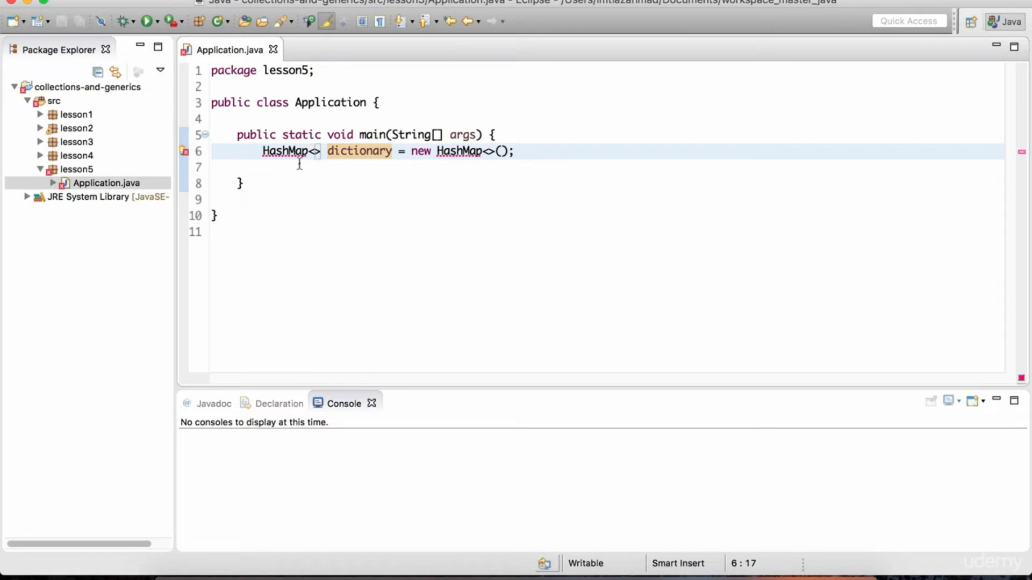
Parameterise the dictionary HashMap with String keys and String values on both sides.
type("String,")
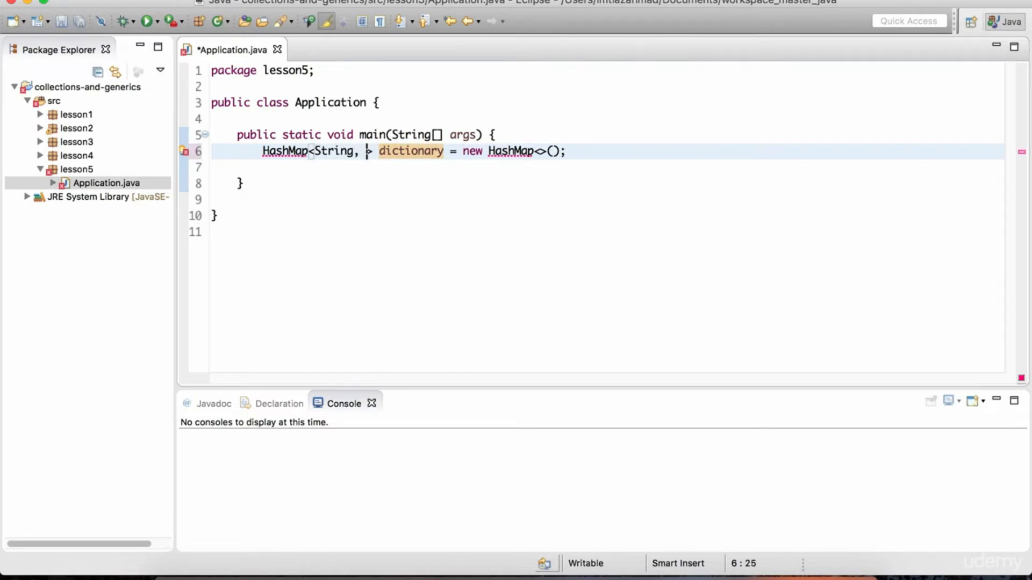
type("String")
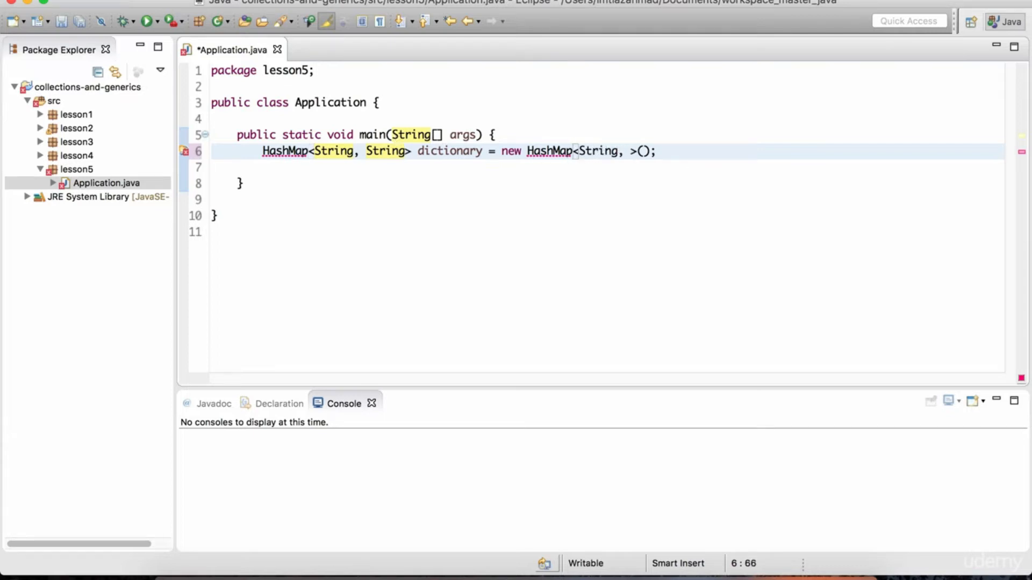
type("String")
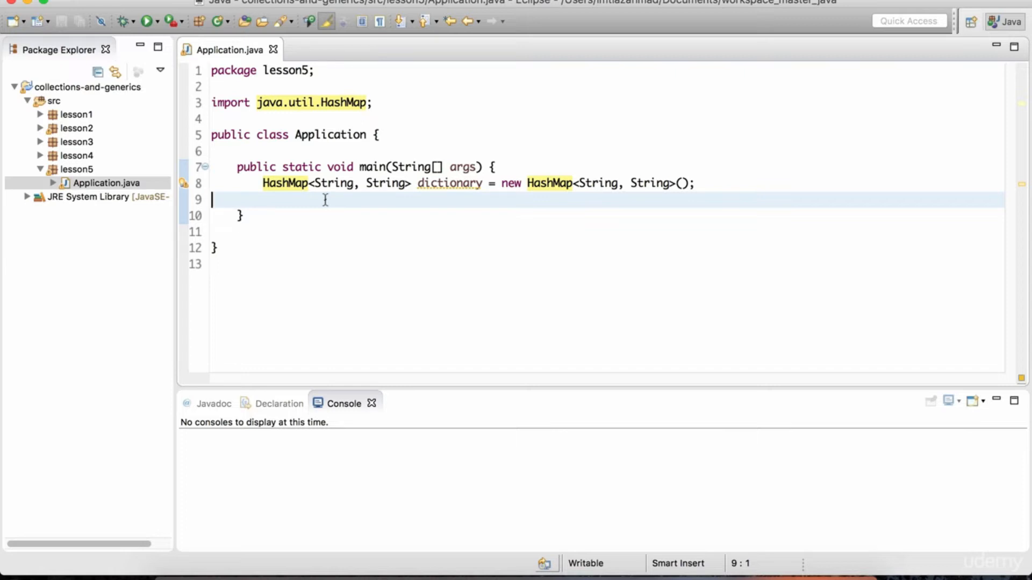
mouse_move(341, 196)
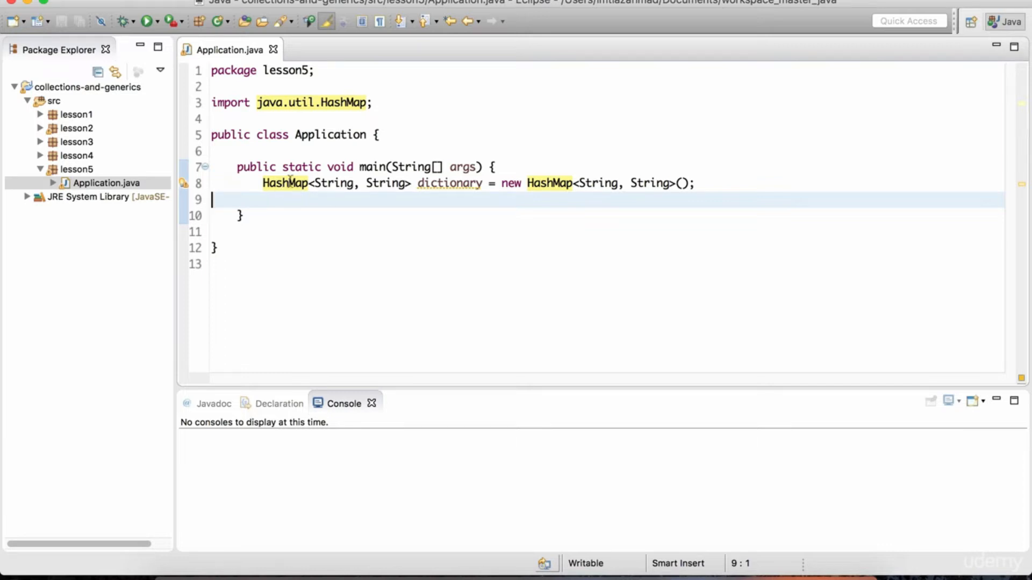
mouse_move(294, 200)
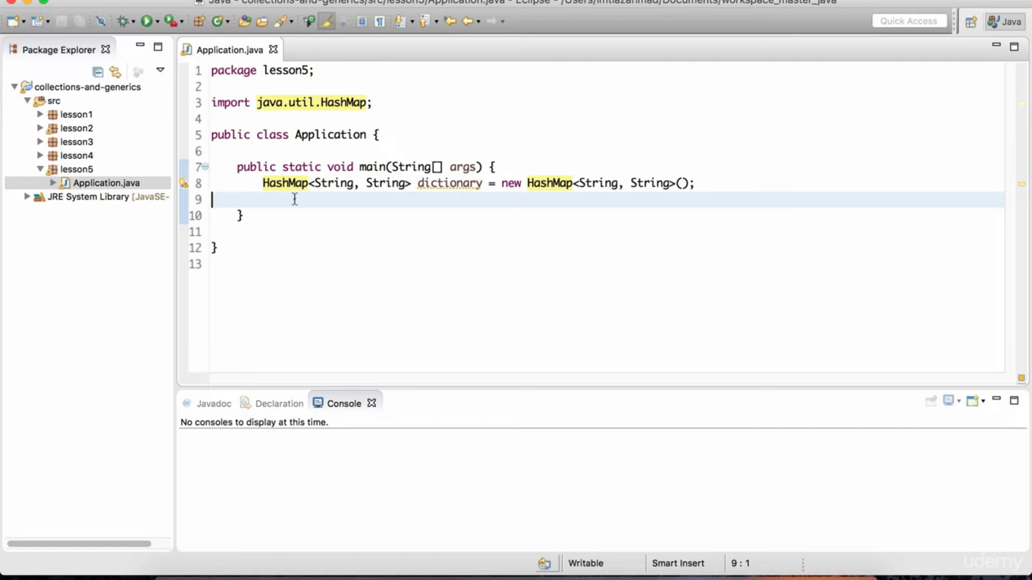
mouse_move(285, 183)
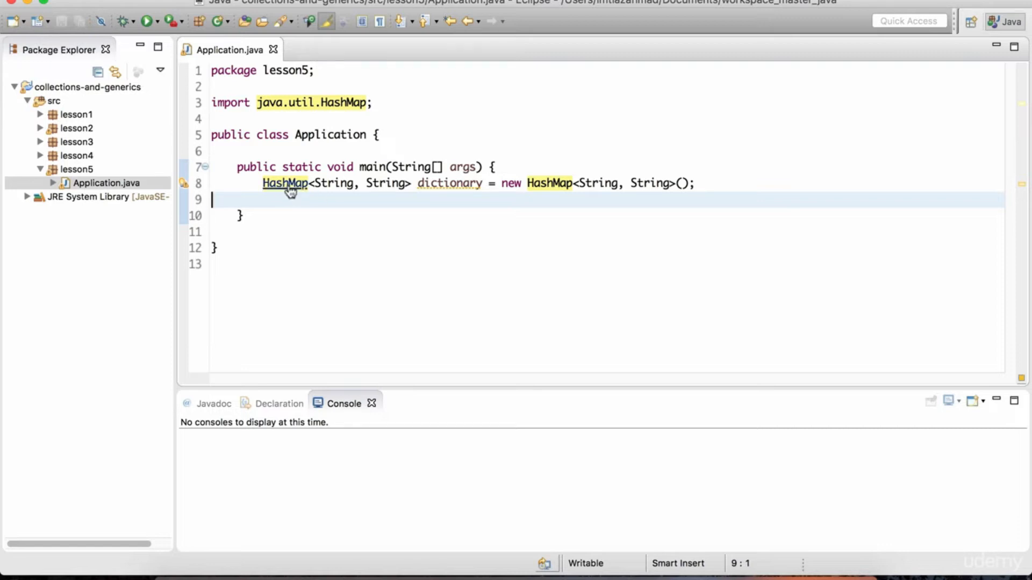
Inspect HashMap<K,V> in its library source, then return to Application.java.
left_click(284, 183)
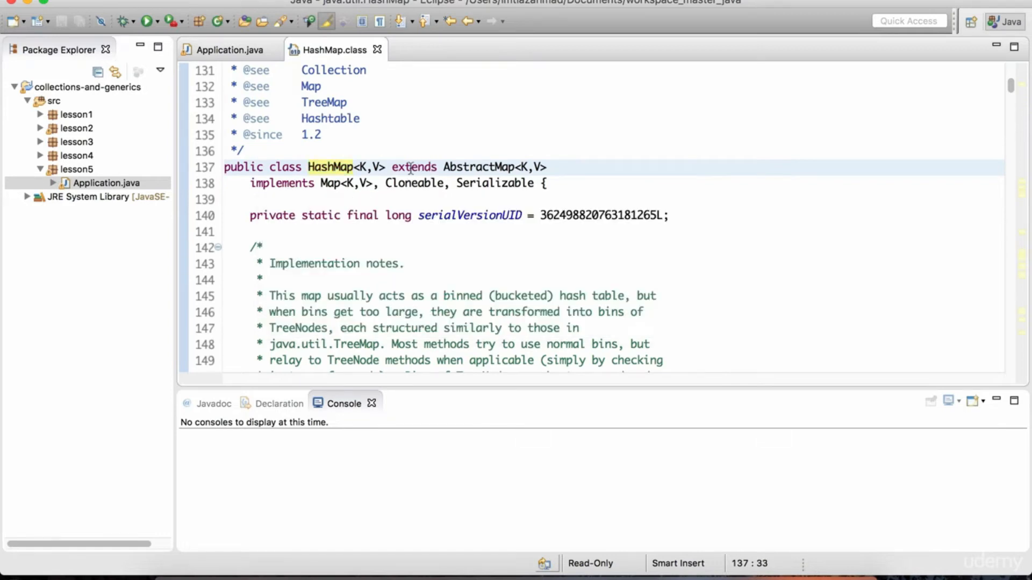
left_click(331, 182)
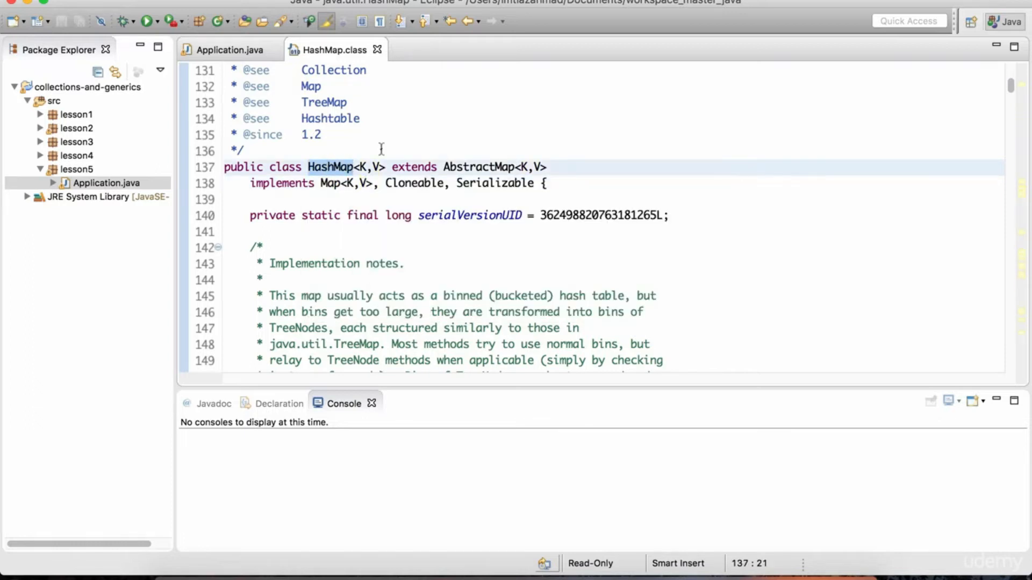
left_click(365, 166)
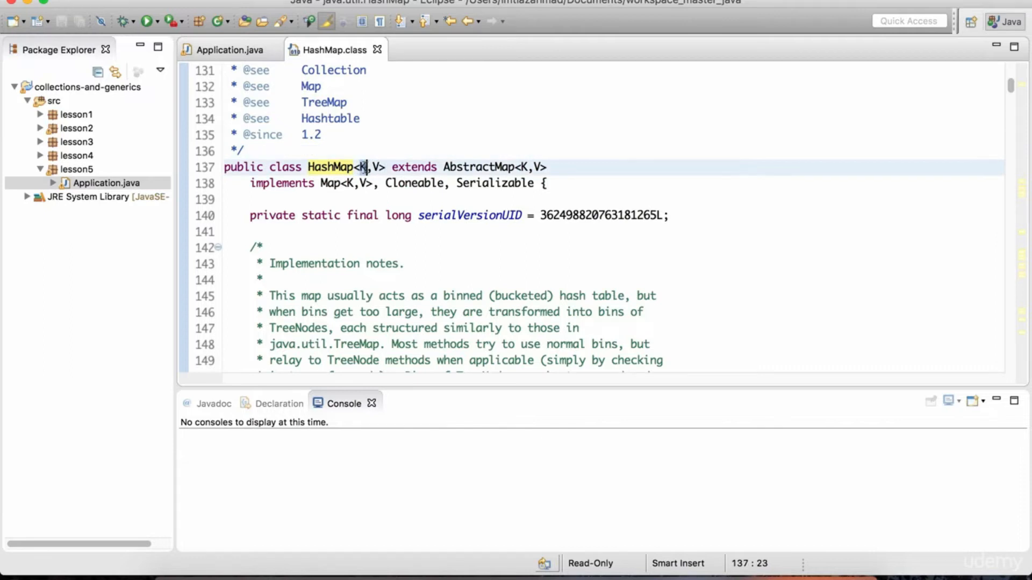
left_click(337, 167)
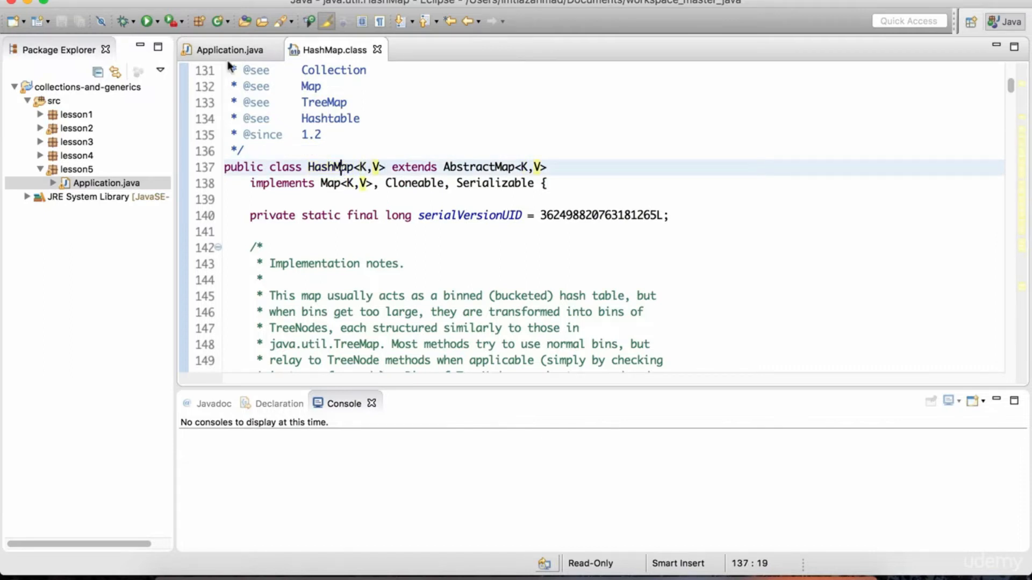
left_click(227, 50)
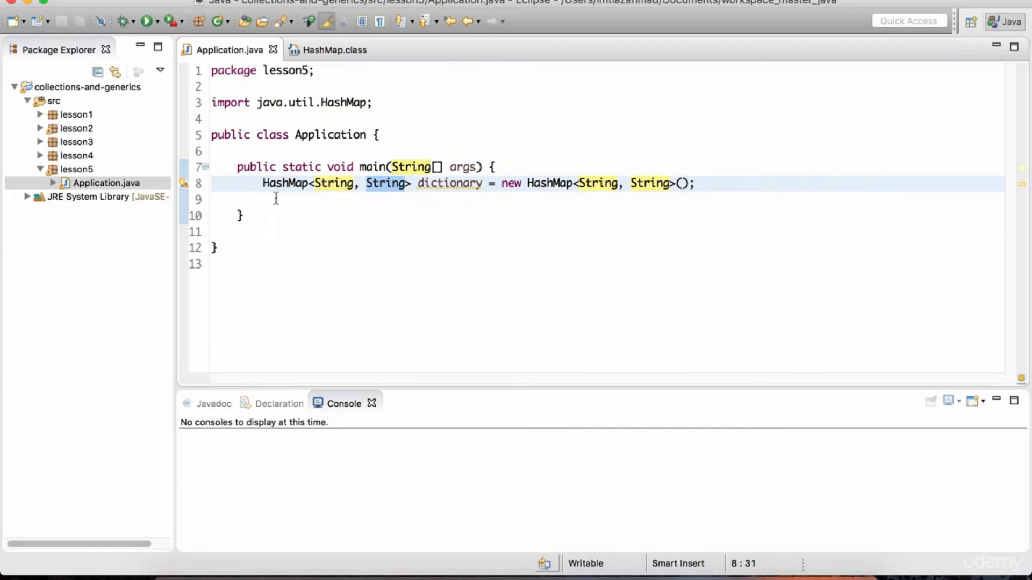
mouse_move(384, 183)
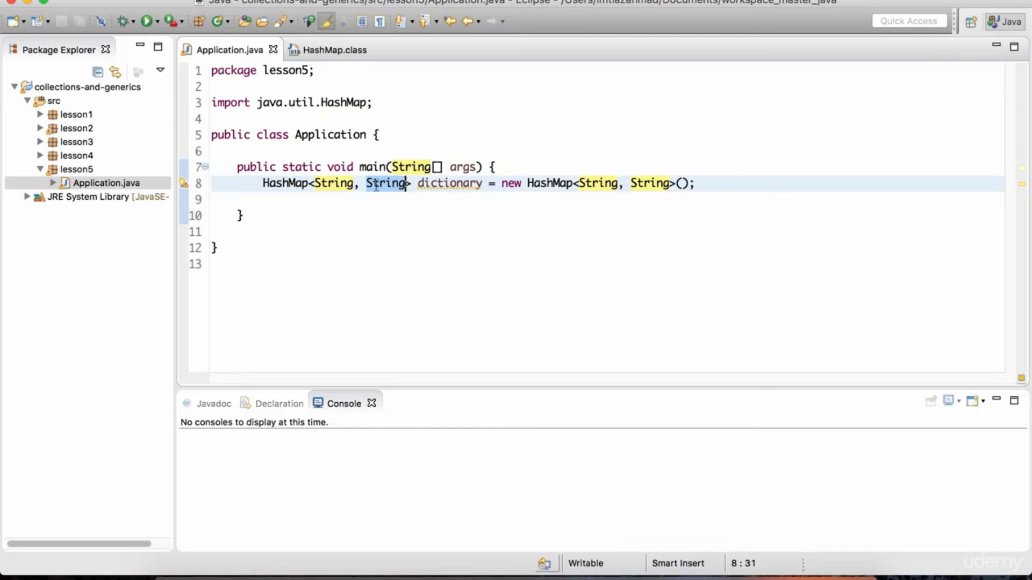
mouse_move(386, 183)
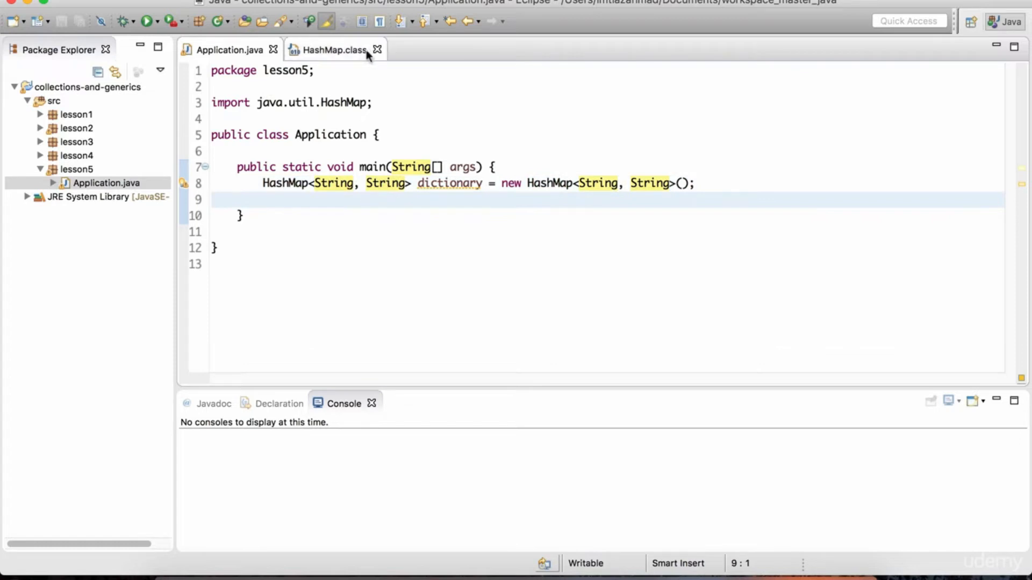
Close HashMap.class and write an empty dictionary.put(); call on line 9.
left_click(377, 49)
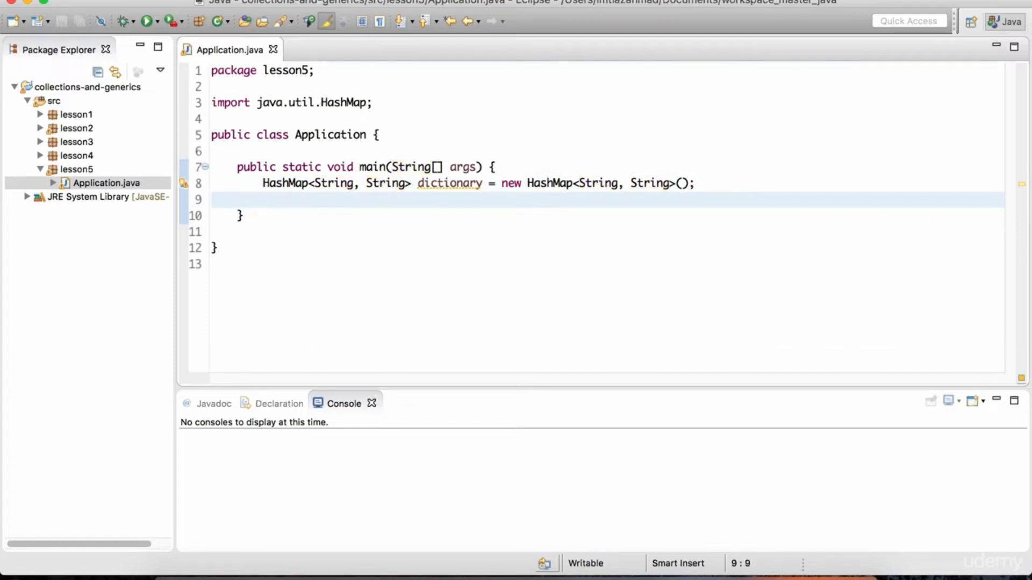
type("dic")
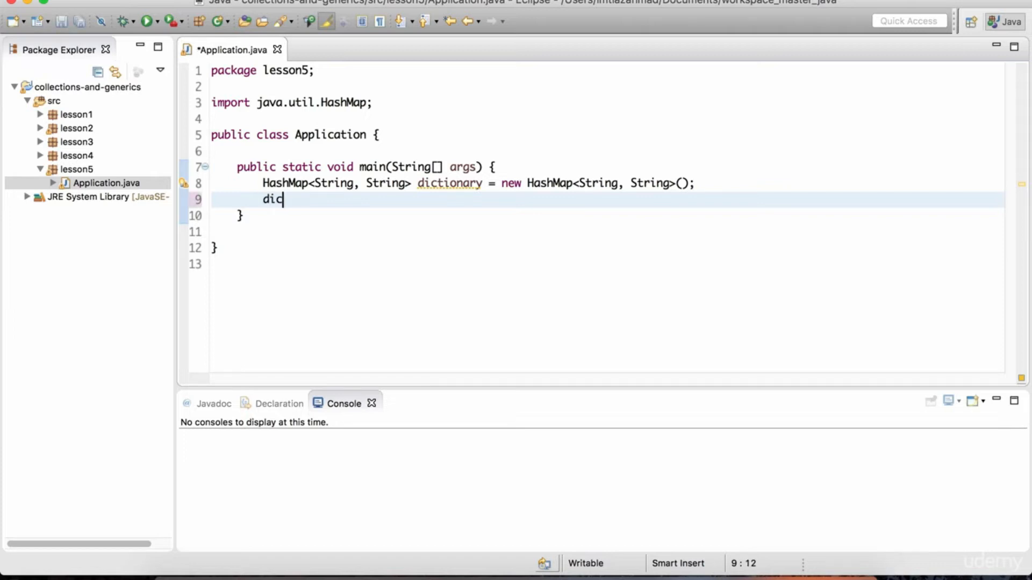
type("tionary.")
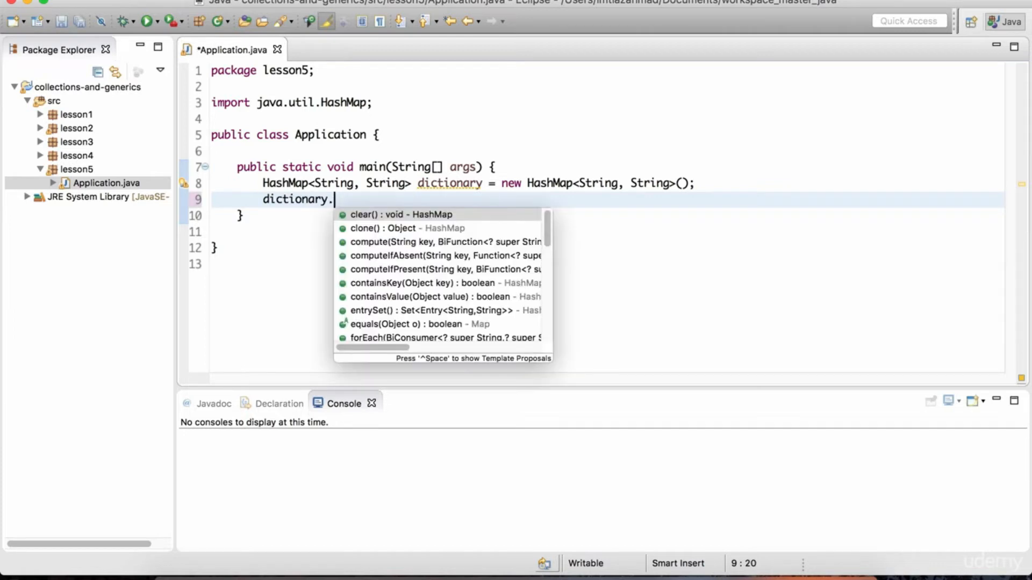
type("pu")
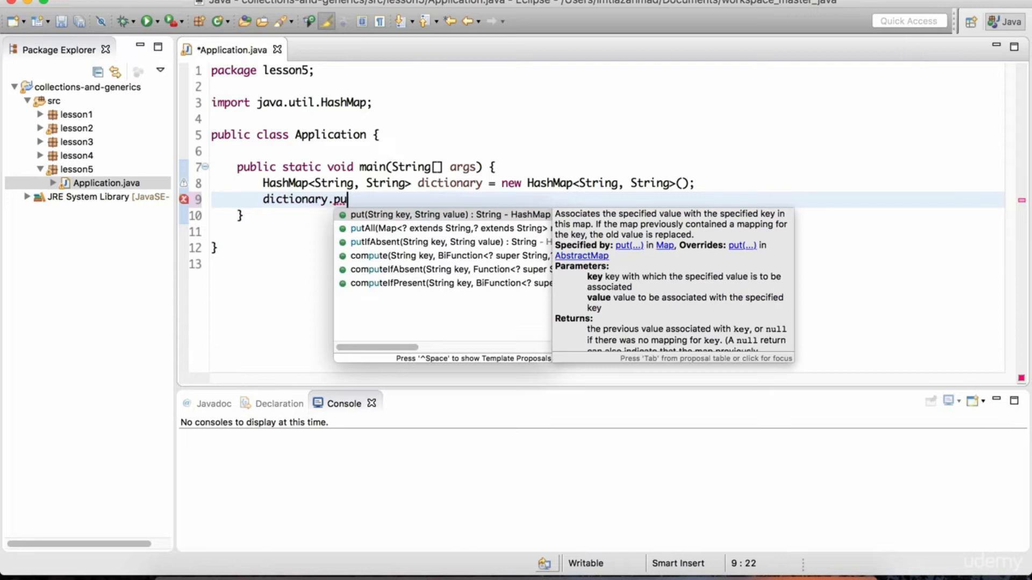
key("Backspace")
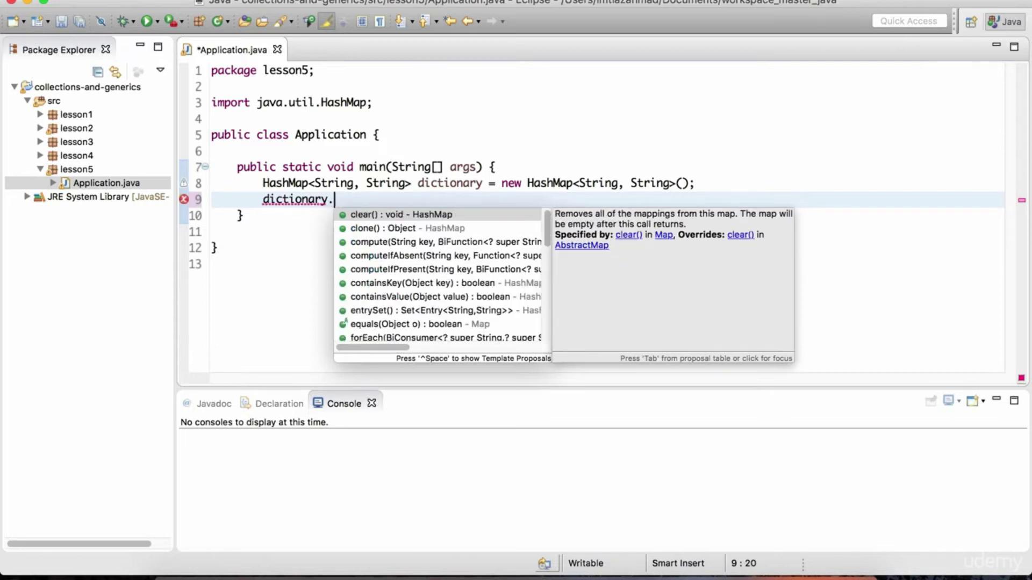
type("put")
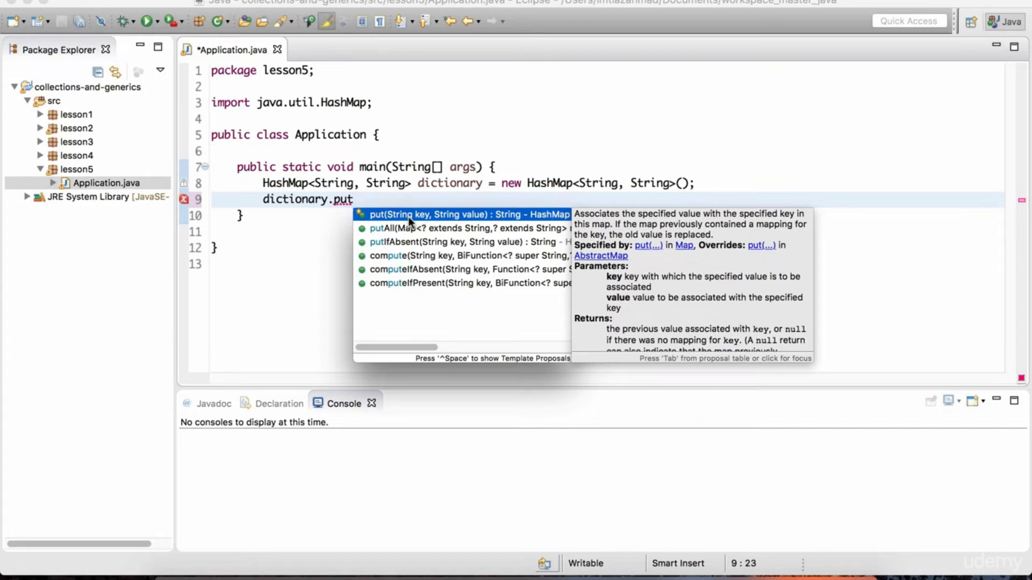
mouse_move(425, 220)
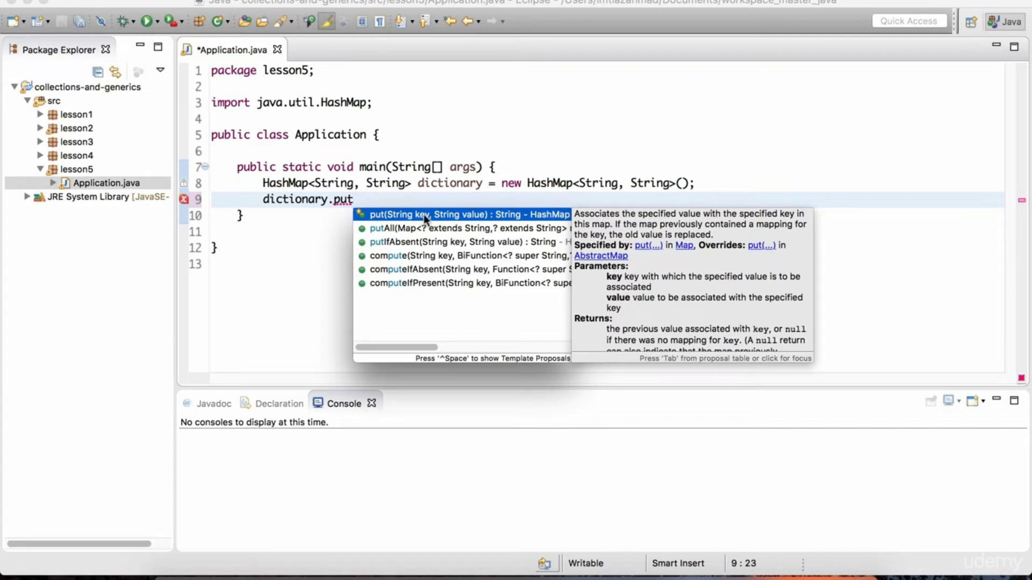
mouse_move(479, 221)
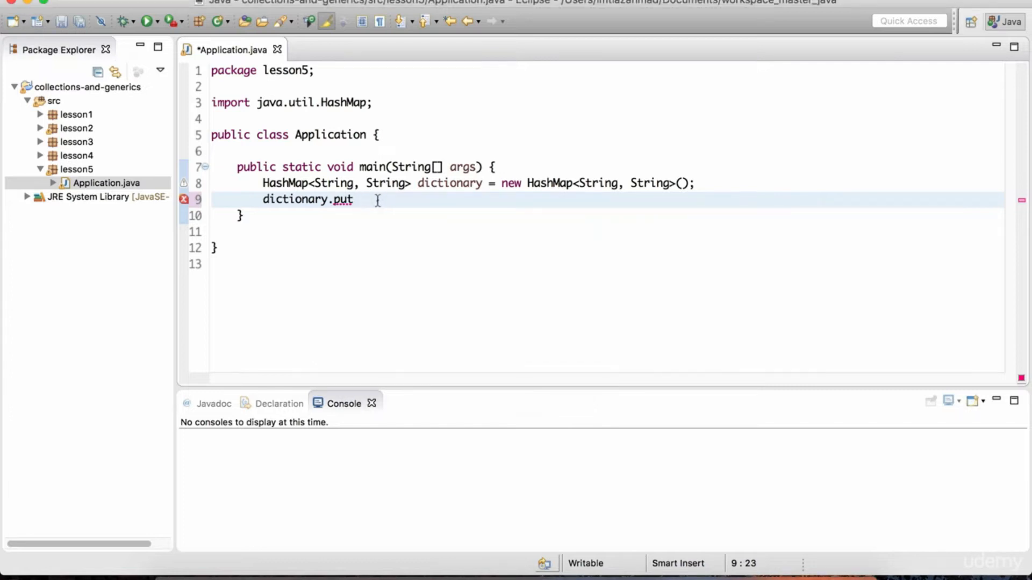
type("()")
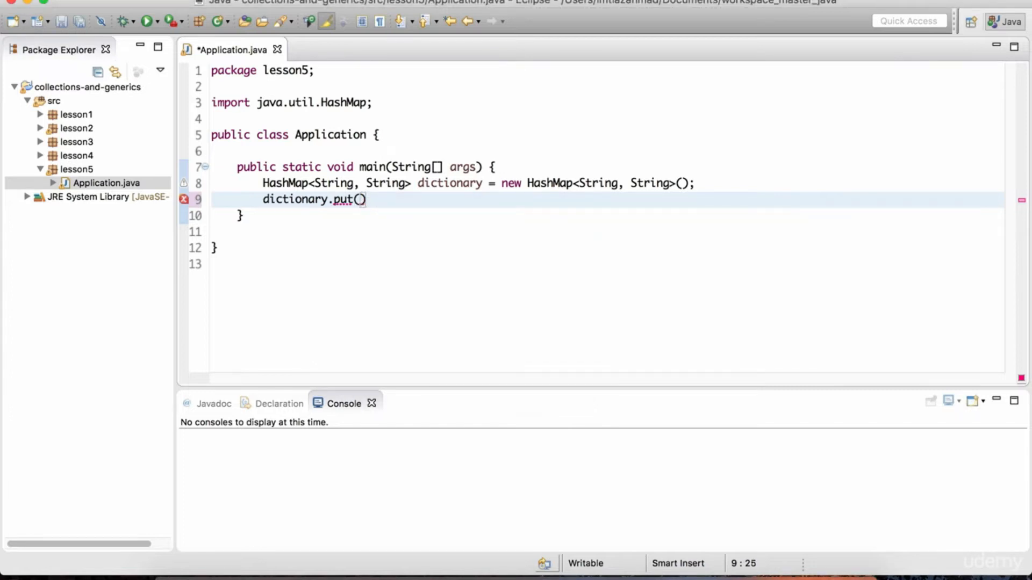
type(";")
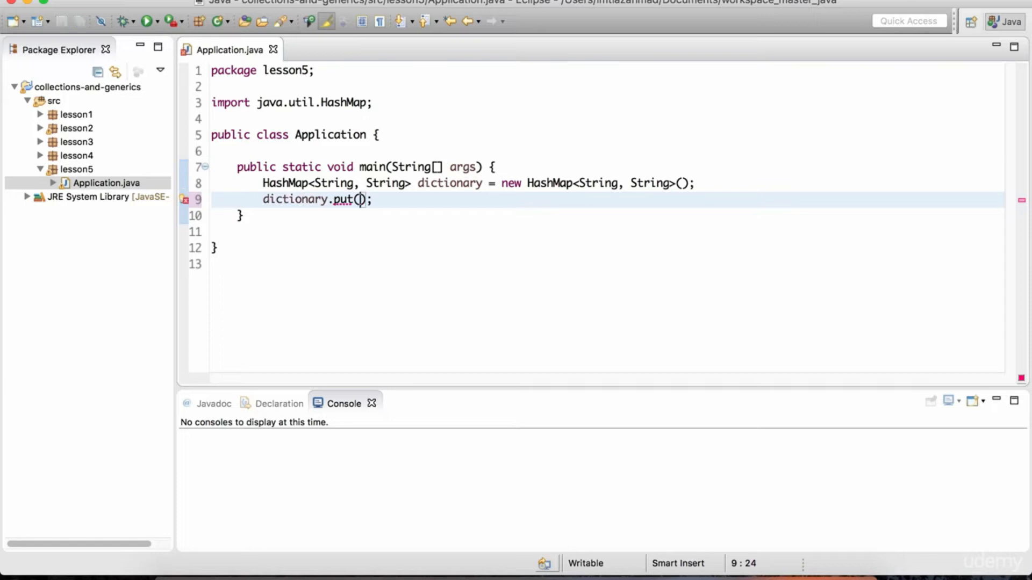
Fill the put with key "Brave" and value "ready to face and endure danger or pain; showing courage.".
type("\"\"")
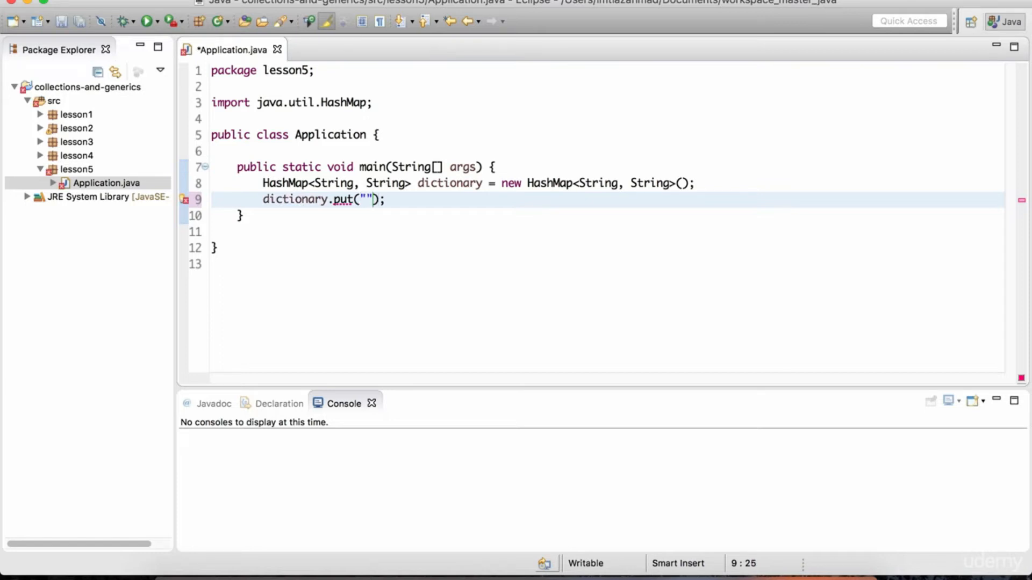
type("Brave")
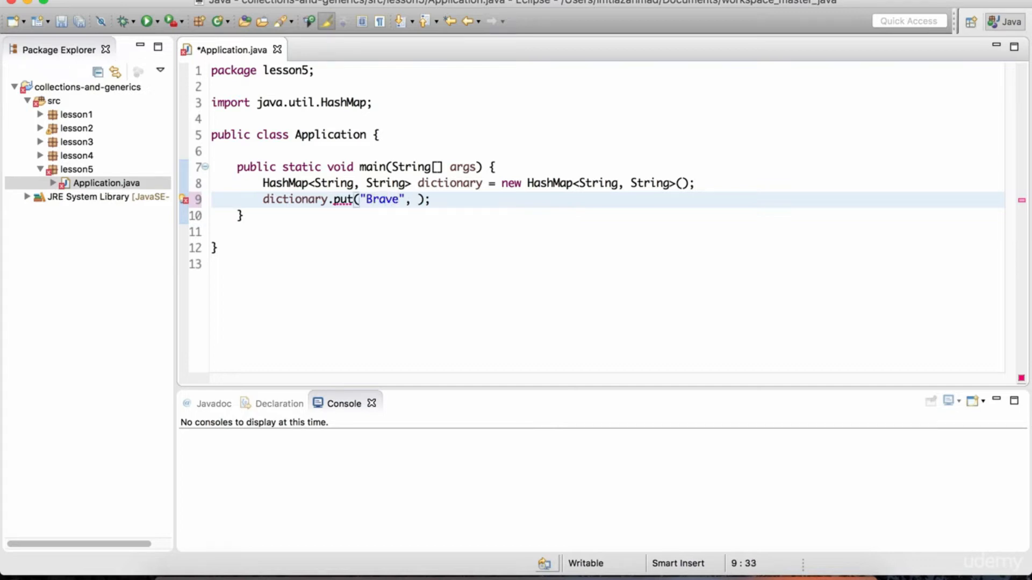
type("\"\"")
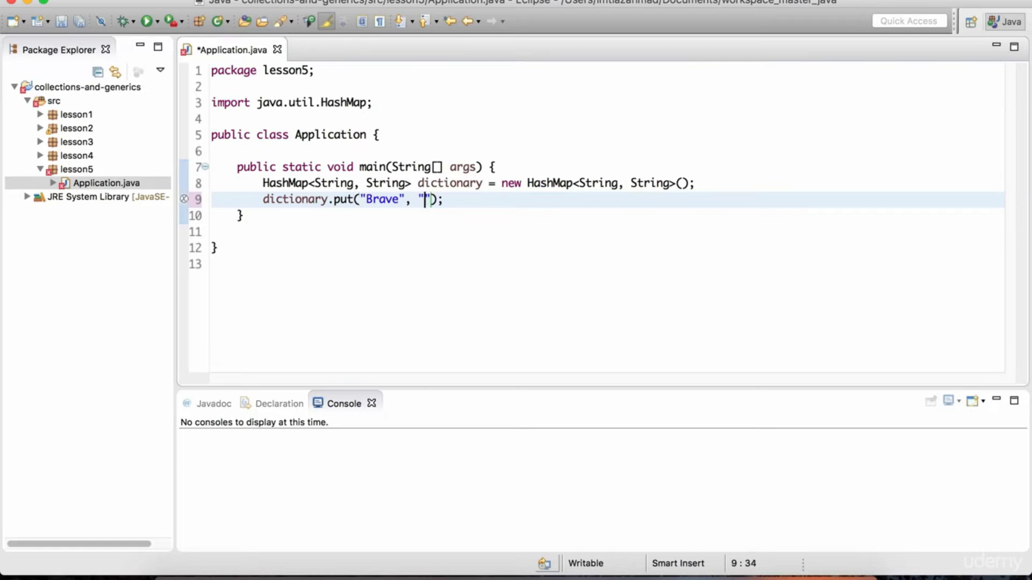
type("\"")
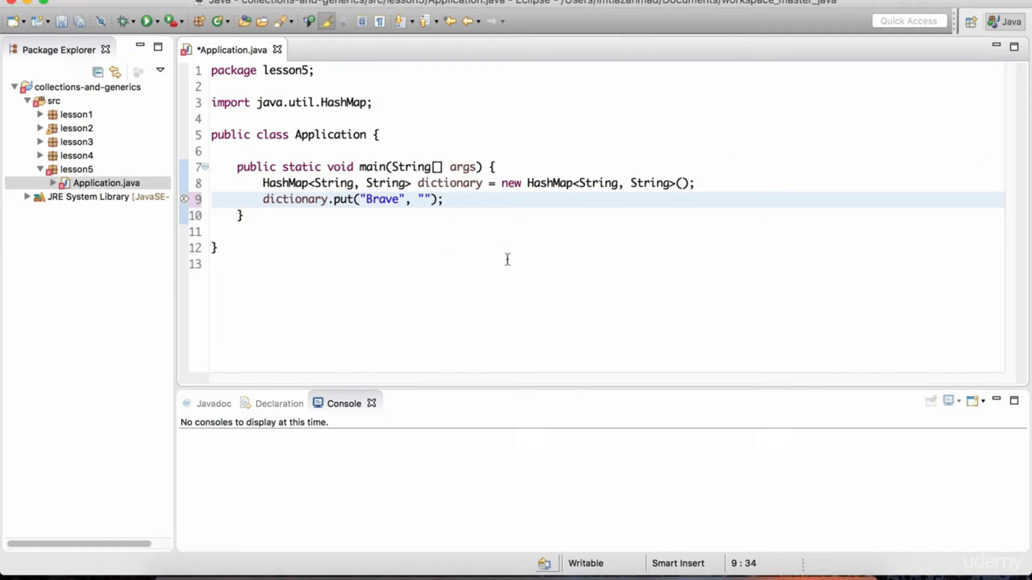
type("ready to face and endure danger or pain; showing courage.")
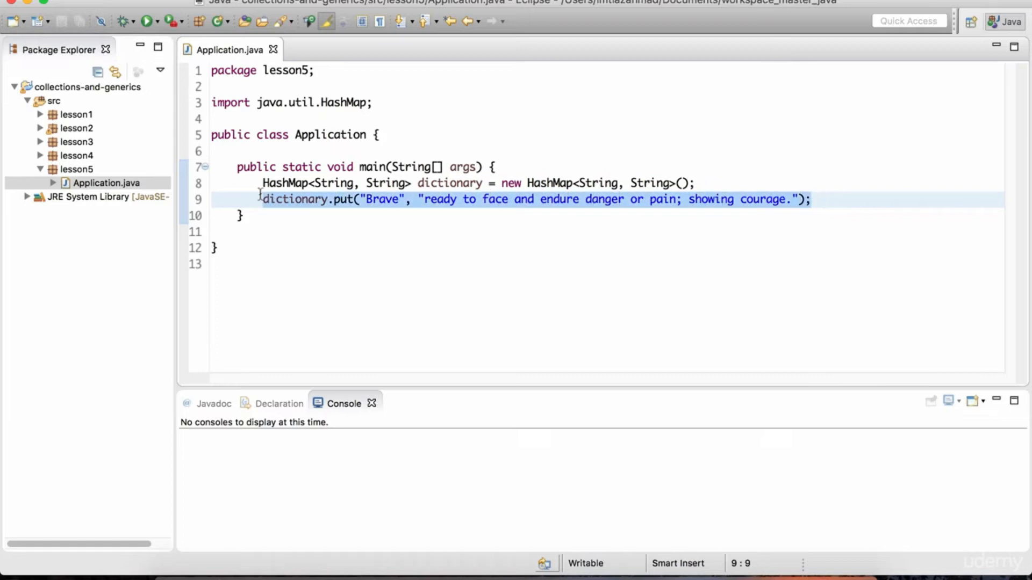
Duplicate the Brave entry and rekey the copies as Brilliant, Joy and Confidence.
key("Return")
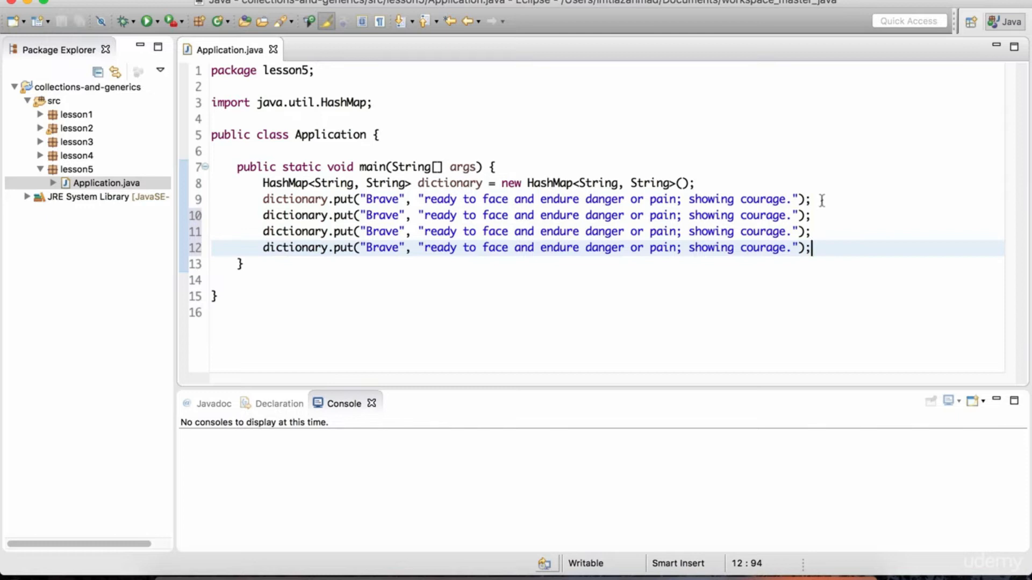
double_click(381, 215)
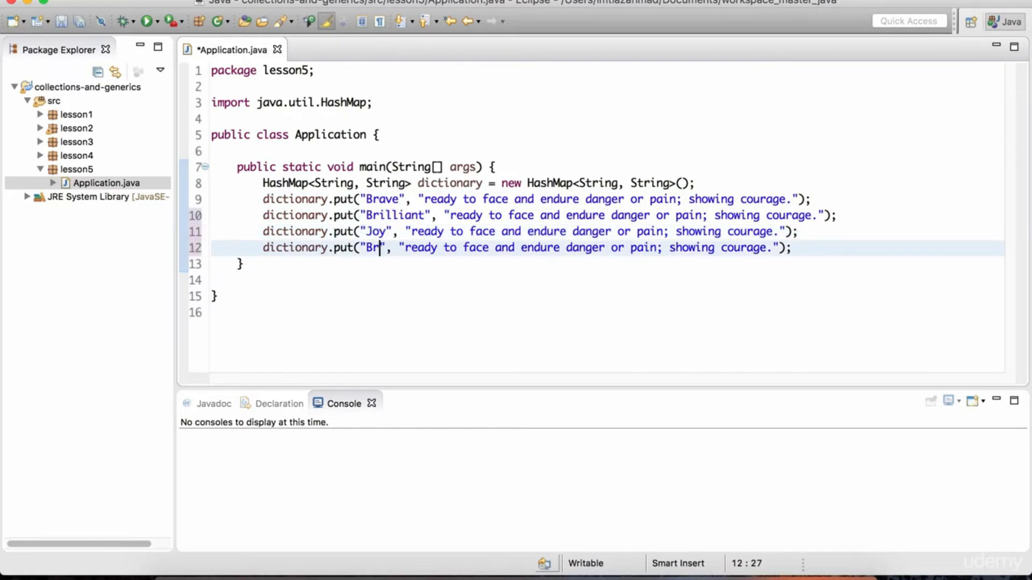
type("Confidence")
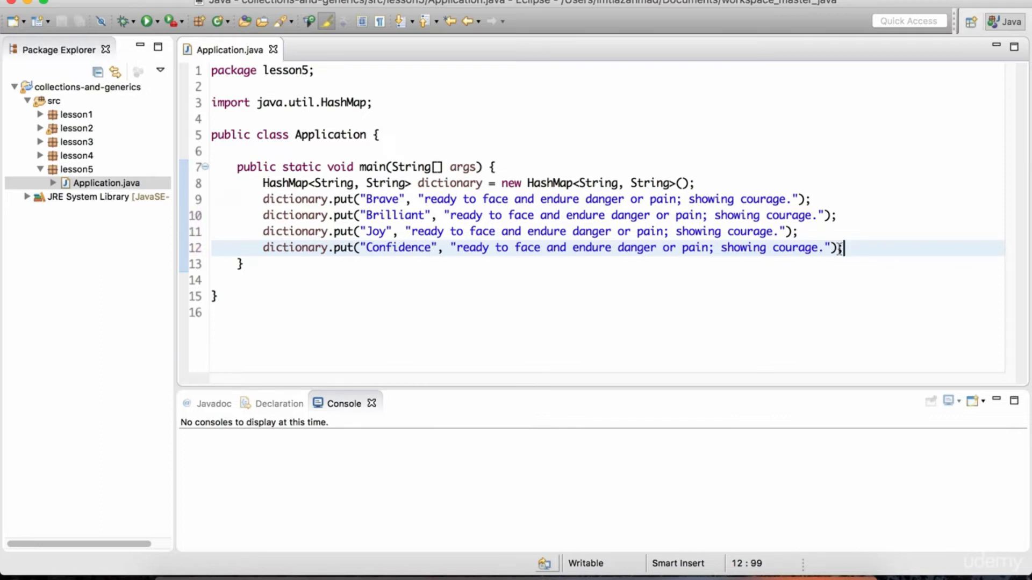
mouse_move(840, 215)
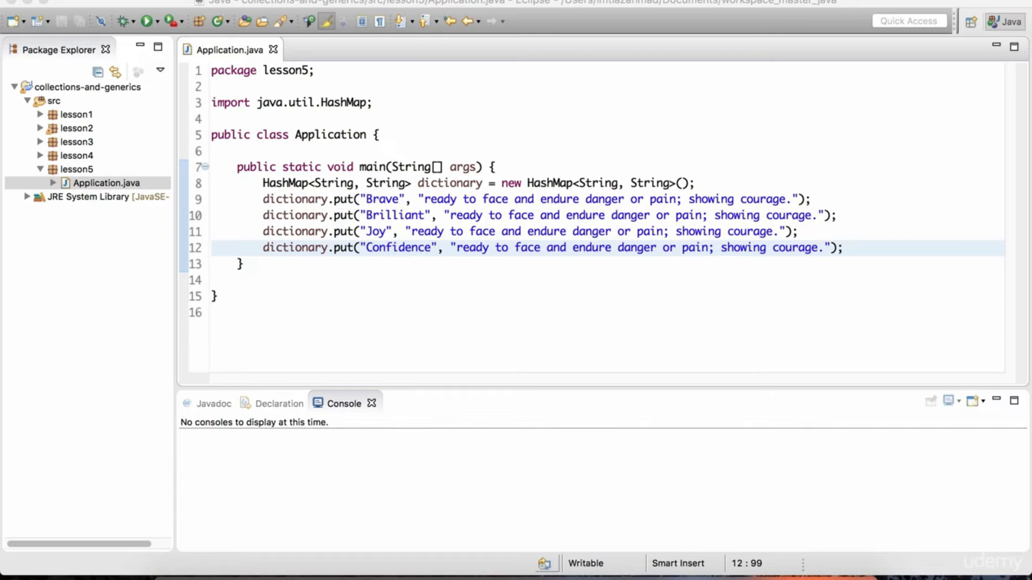
mouse_move(498, 223)
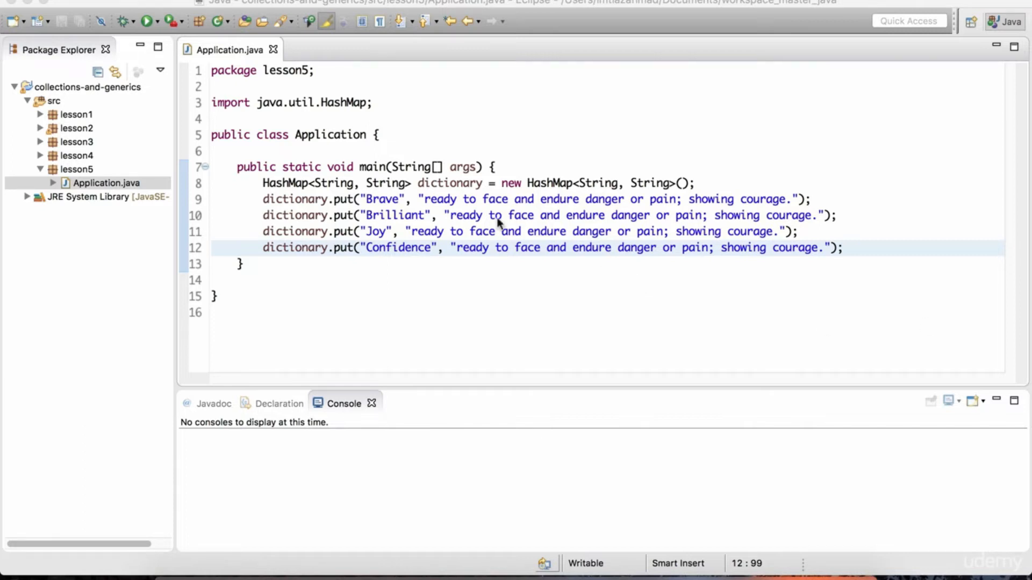
Replace the copied definitions so Brilliant, Joy and Confidence each carry their own meaning, e.g. 'the state of feeling certain about the truth of something.'.
left_click(813, 215)
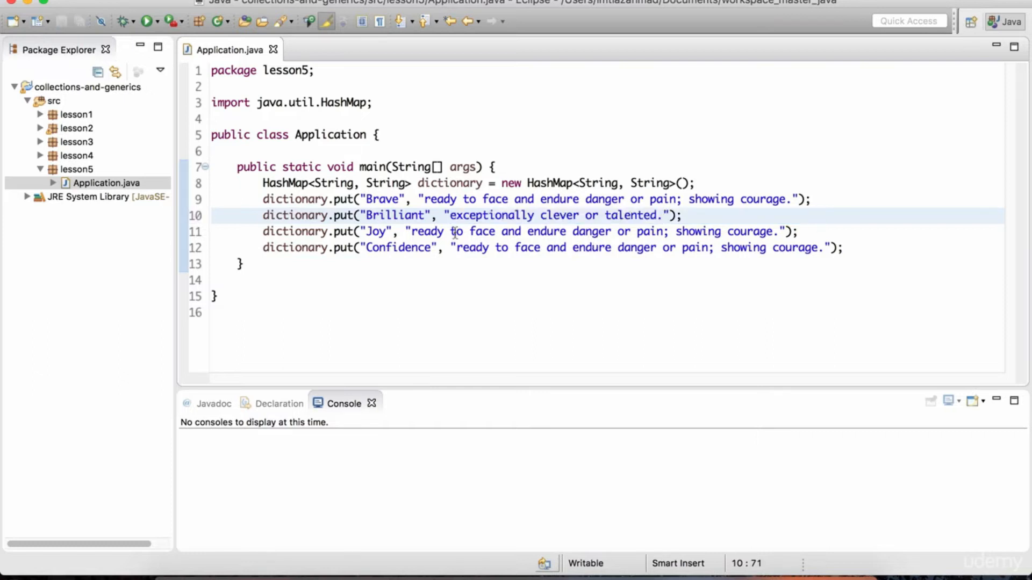
left_click(411, 247)
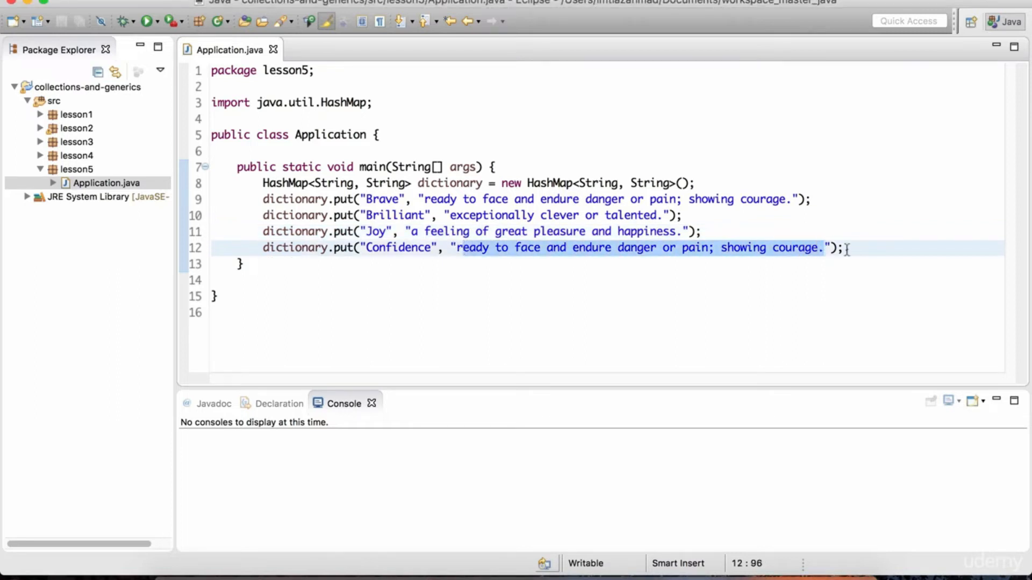
type("the state of feeling certain about the truth of something.")
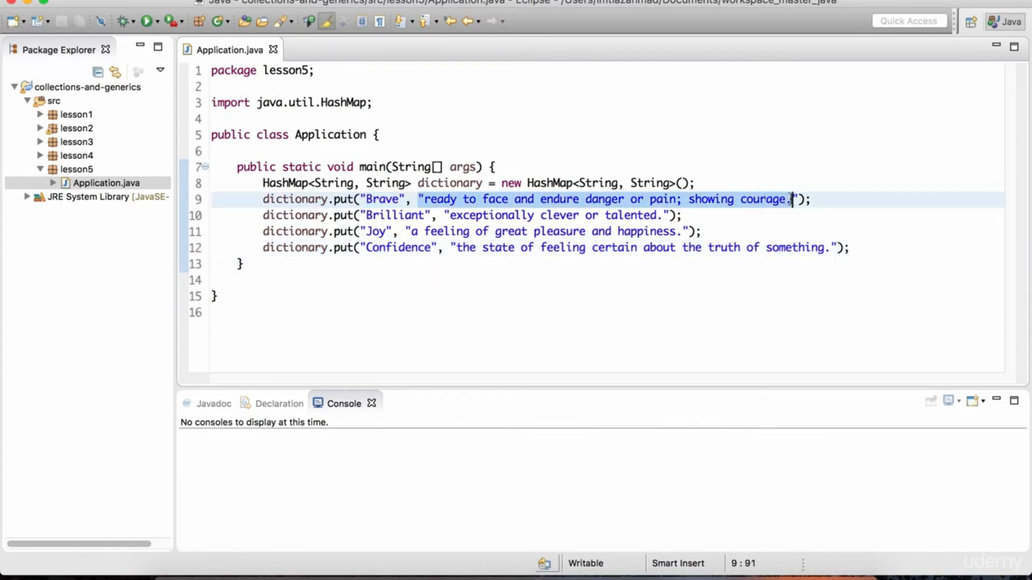
left_click(475, 214)
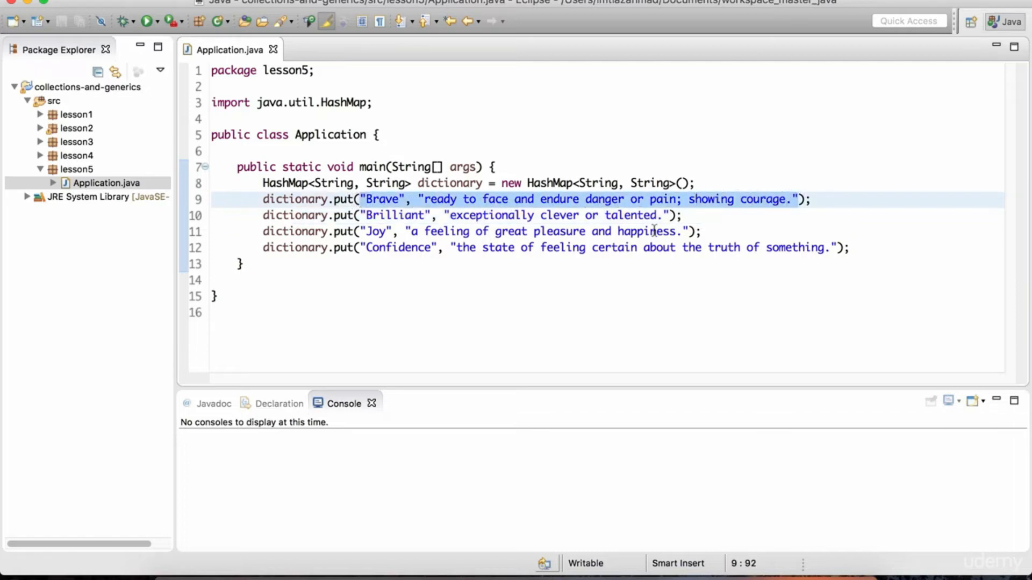
left_click(361, 199)
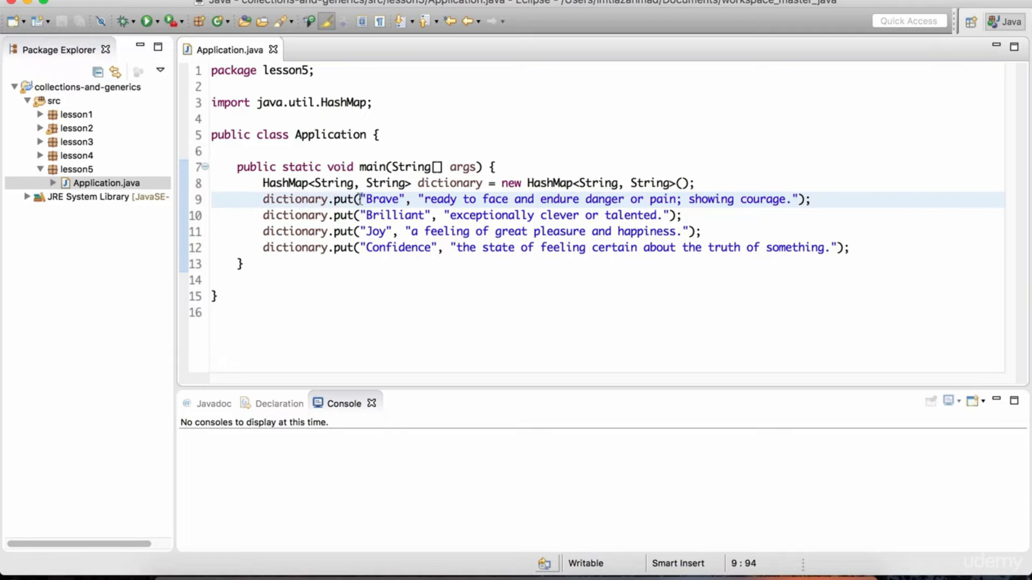
left_click(750, 199)
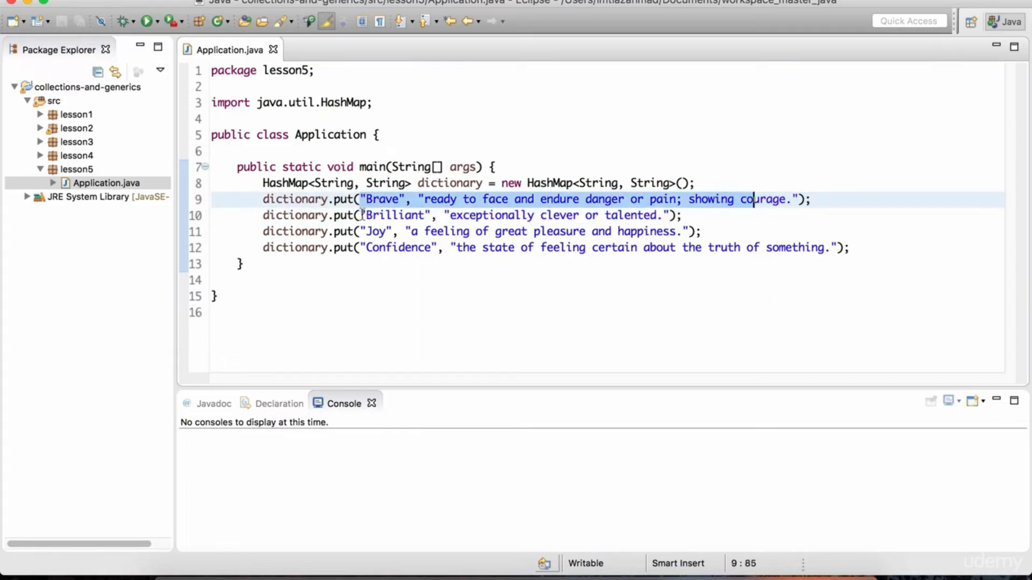
left_click(244, 264)
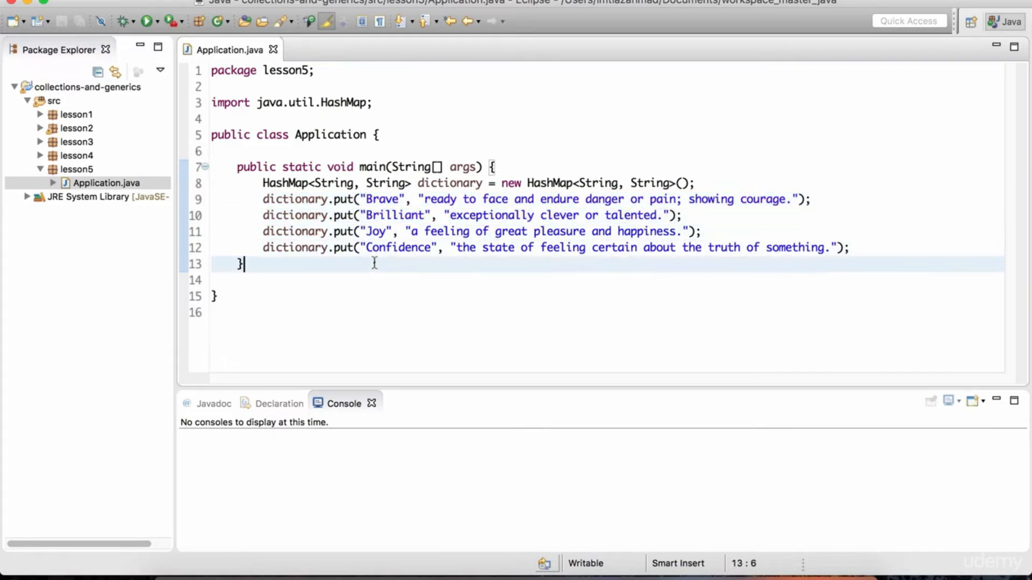
Write a for-each loop with String word over dictionary.keySet() and an empty body.
key("Return")
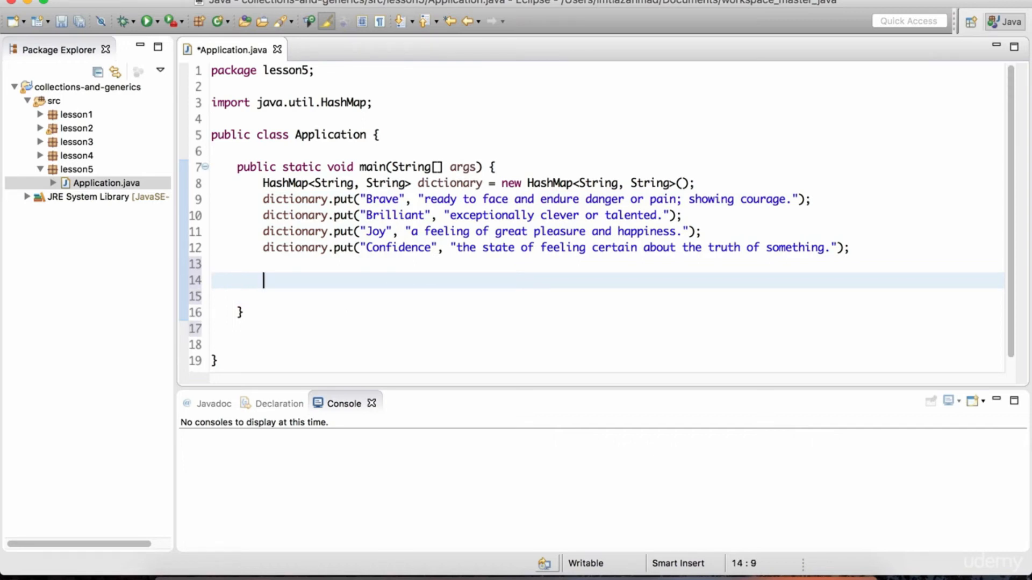
type("for(S")
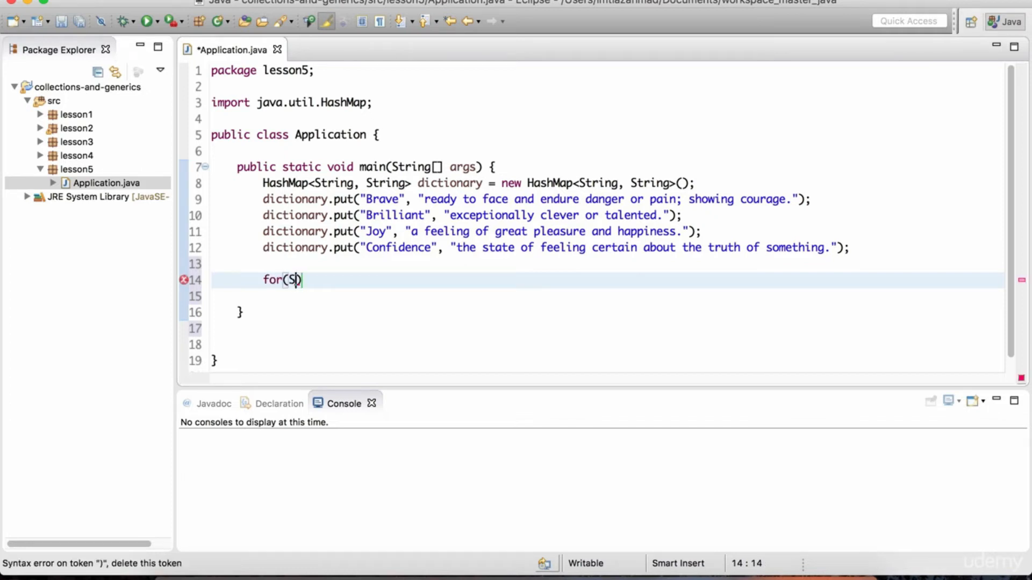
type("tring word:")
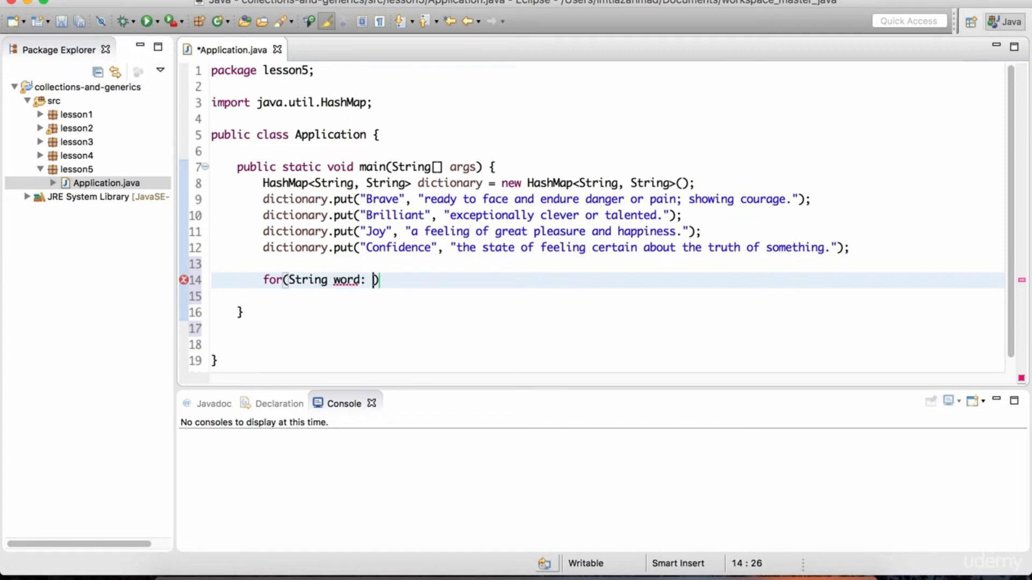
type("di")
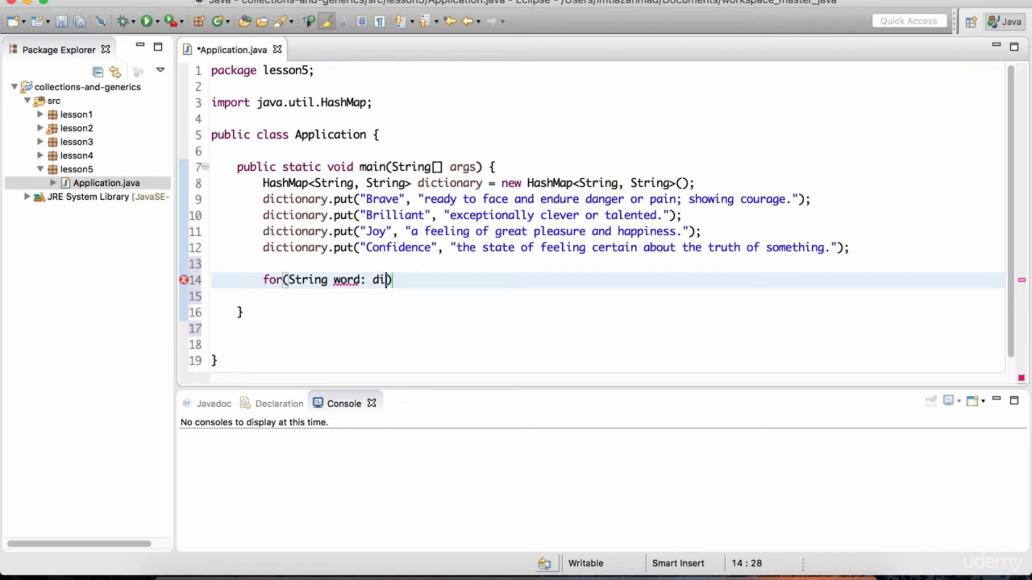
type("ctionary")
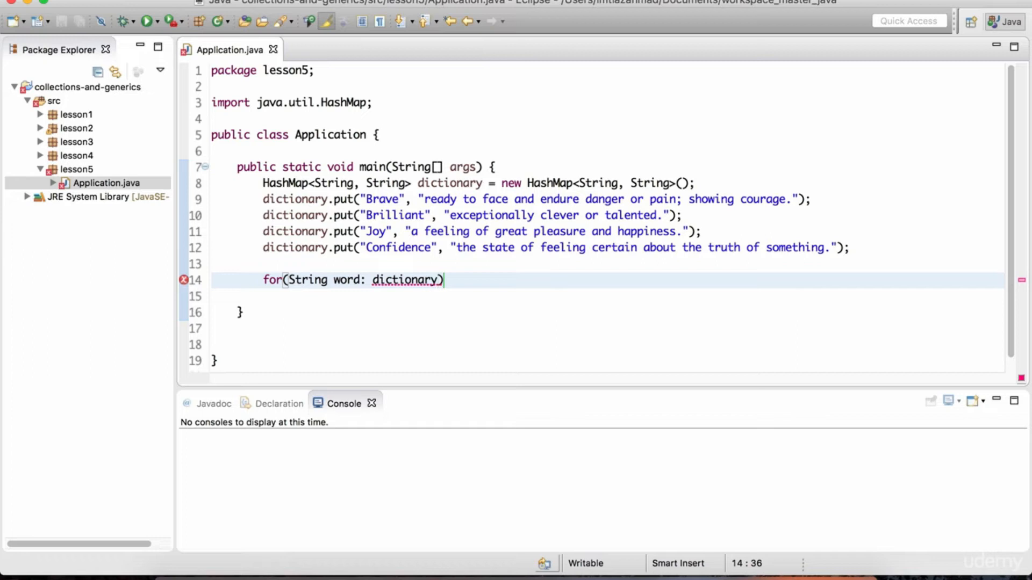
left_click(409, 279)
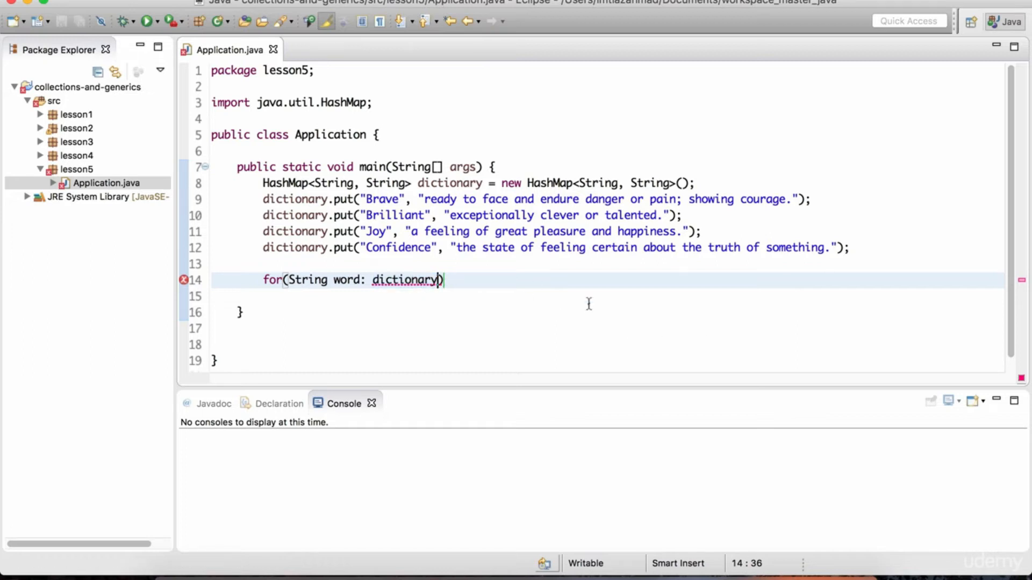
type(".")
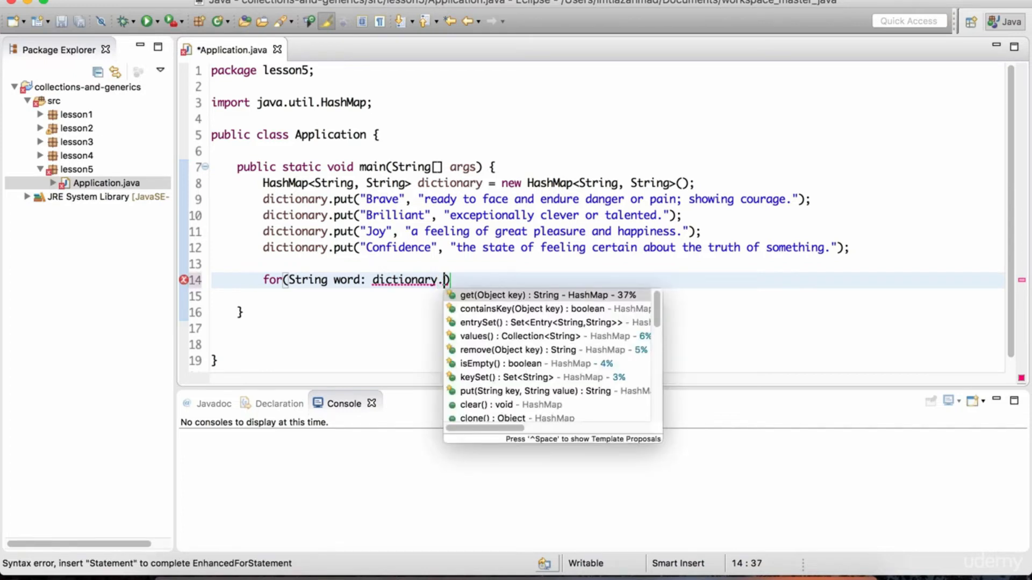
type("keySet(")
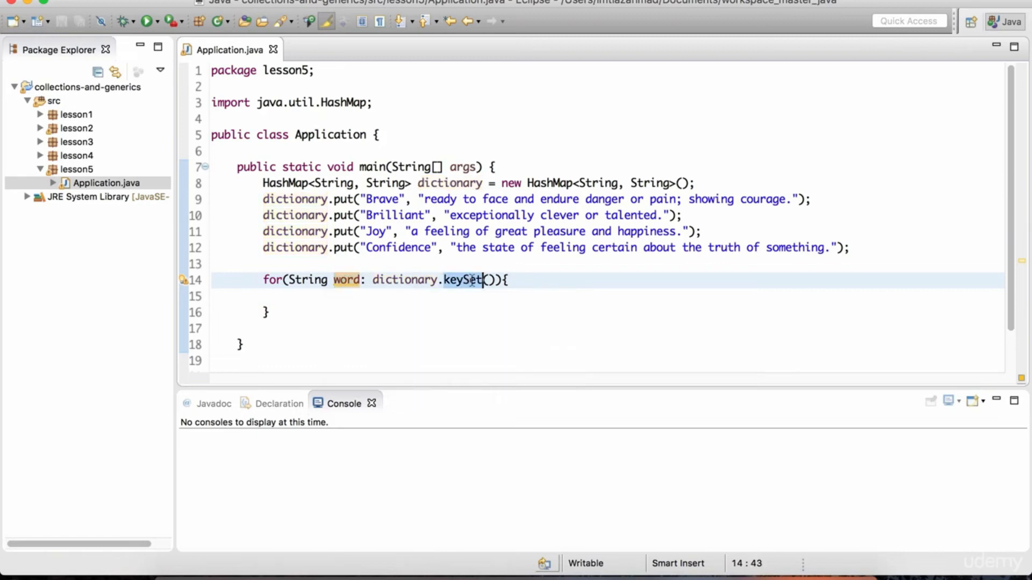
Print each key in the loop body with System.out.println(word);.
left_click(399, 297)
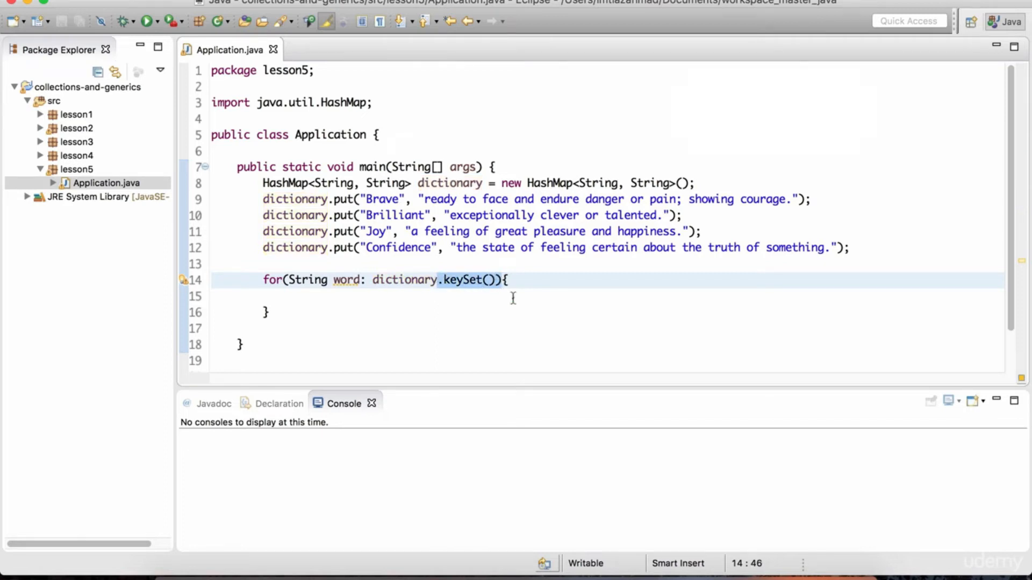
double_click(345, 280)
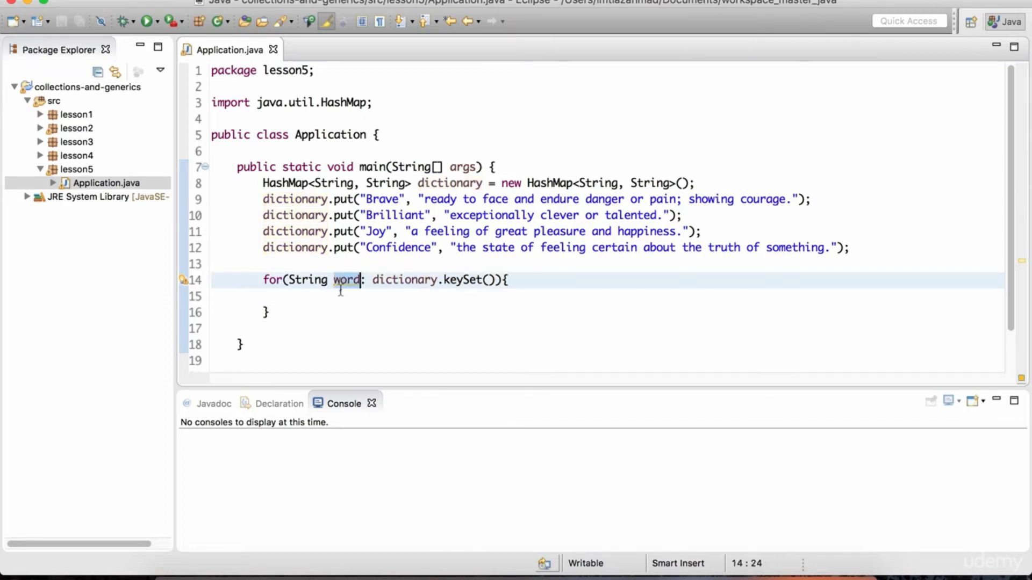
type("w")
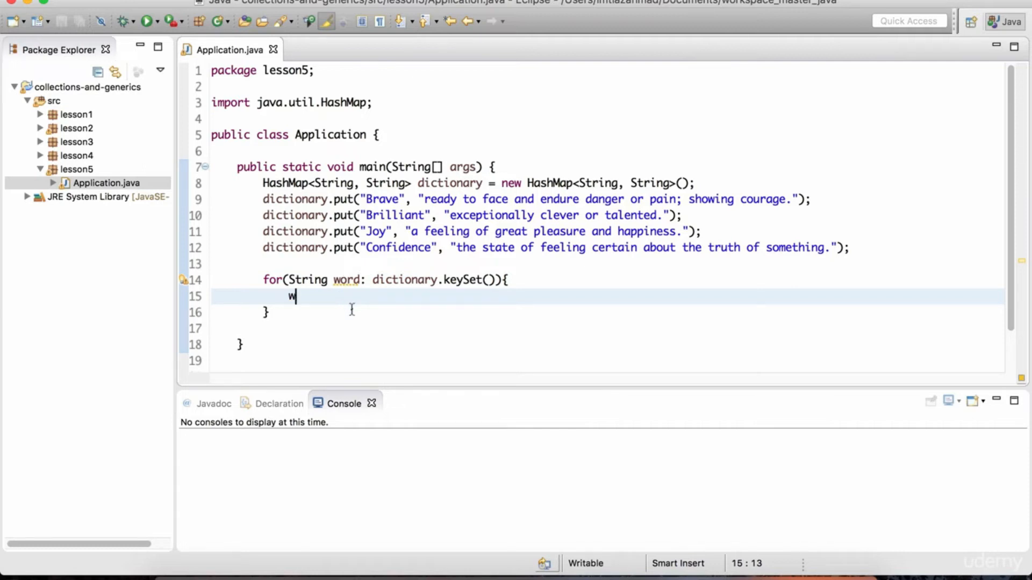
type("System.out.println(word);")
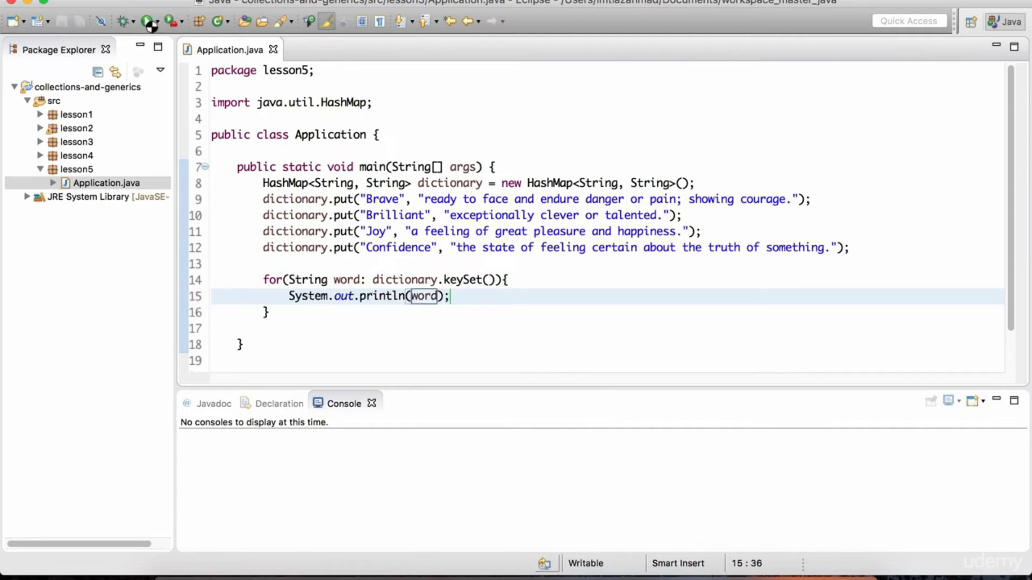
Run the program so the console prints Brilliant, Joy, Confidence and Brave.
left_click(148, 22)
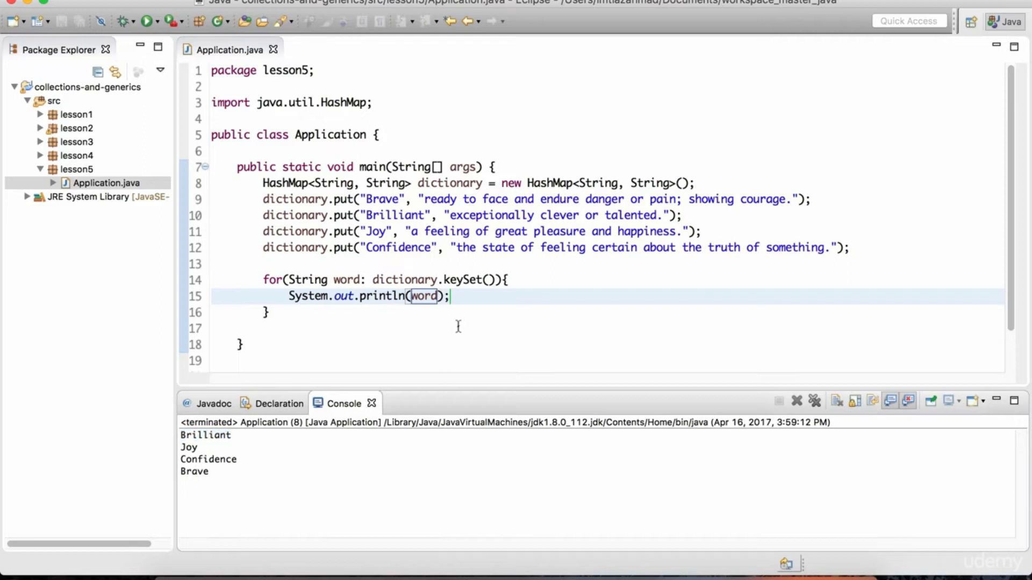
mouse_move(394, 236)
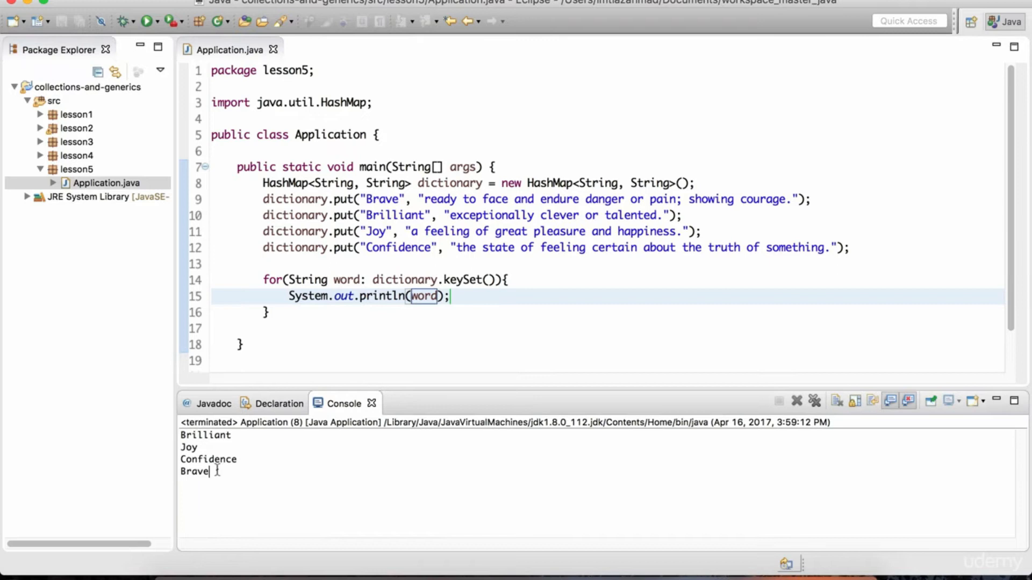
mouse_move(443, 248)
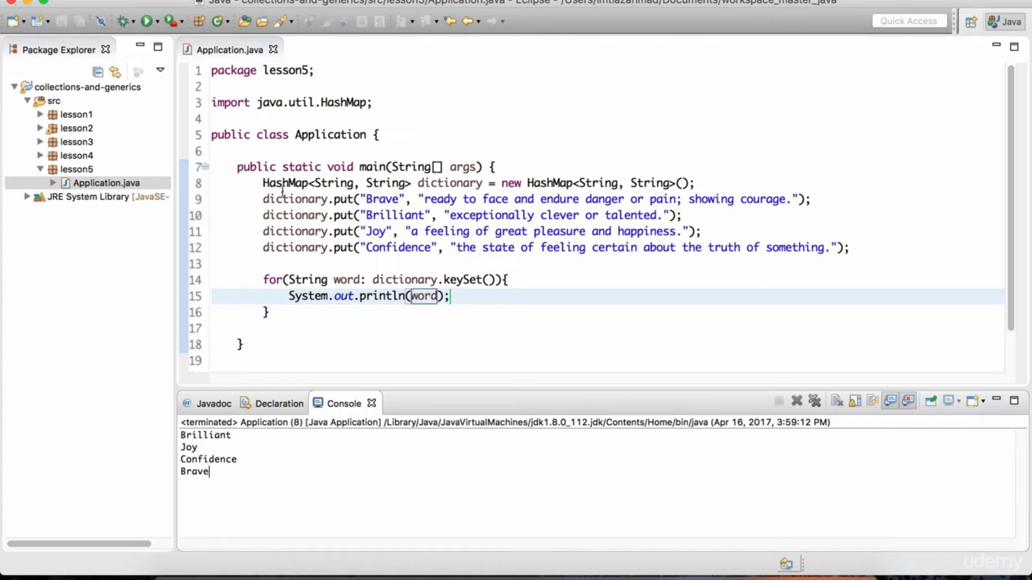
Change the dictionary's HashMap type to LinkedHashMap, with java.util.LinkedHashMap imported.
left_click(264, 183)
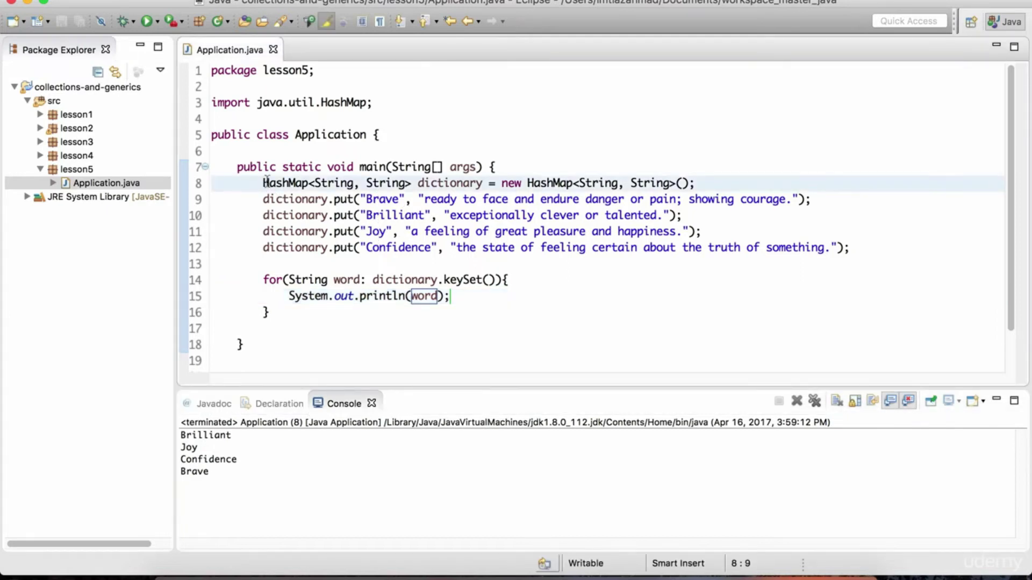
type("LinkedHashMap")
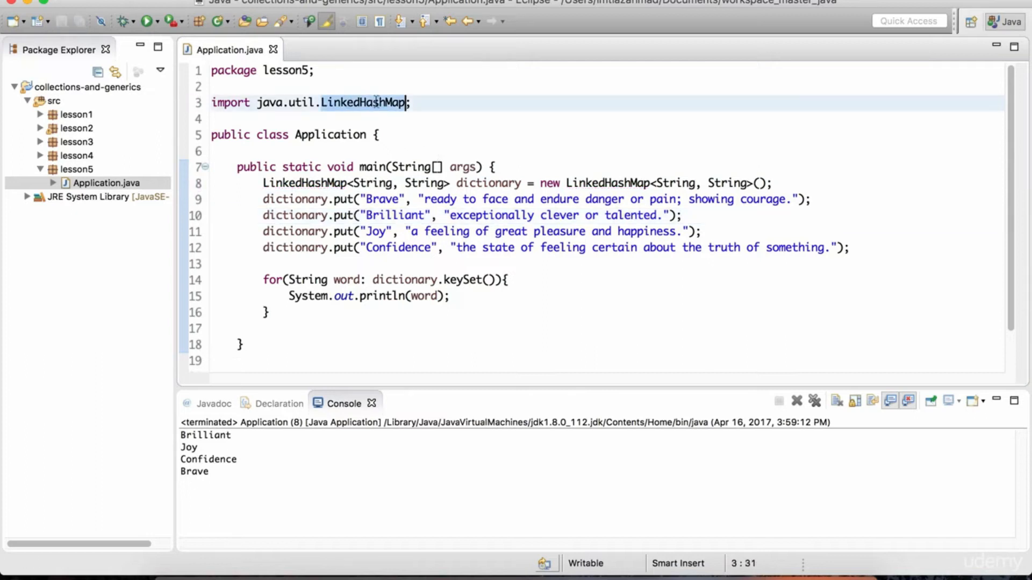
left_click(465, 296)
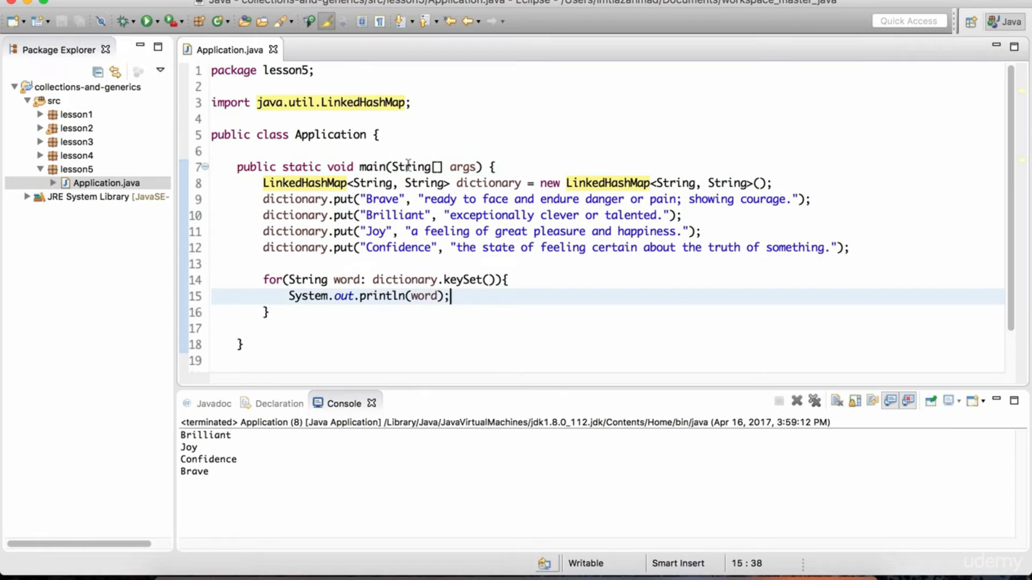
mouse_move(418, 247)
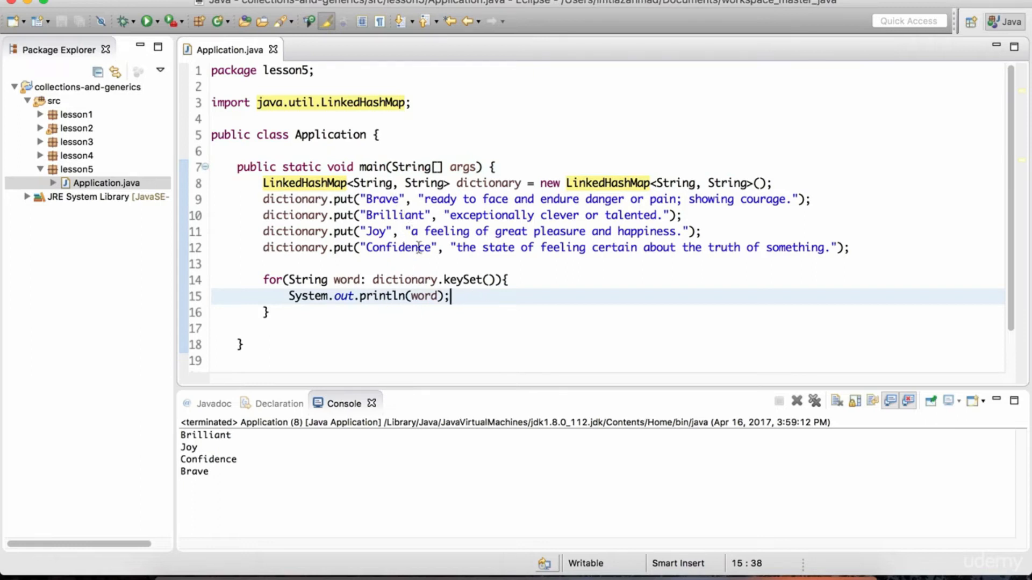
Rerun so the keys print in insertion order: Brave, Brilliant, Joy, Confidence.
left_click(239, 264)
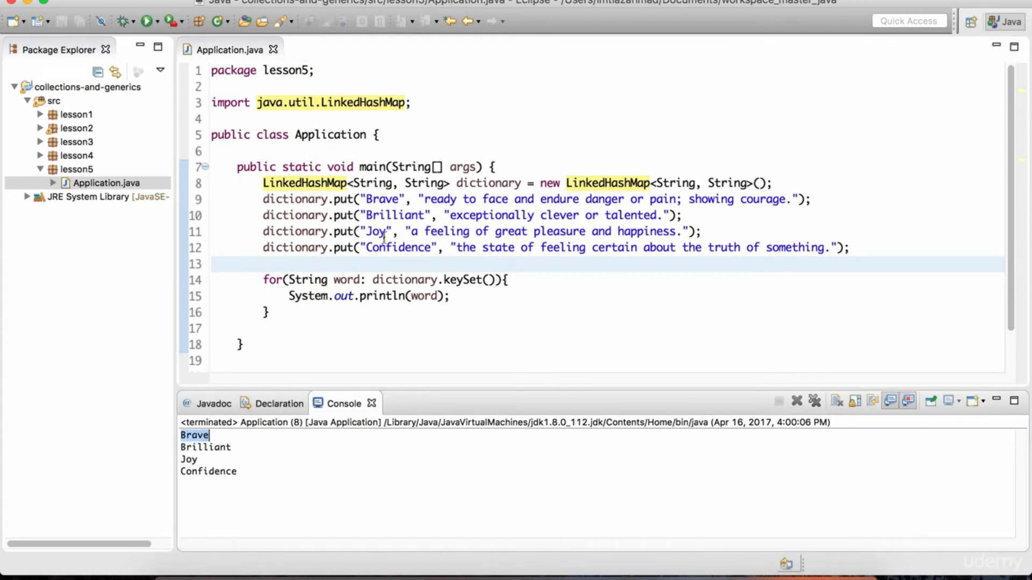
left_click(238, 264)
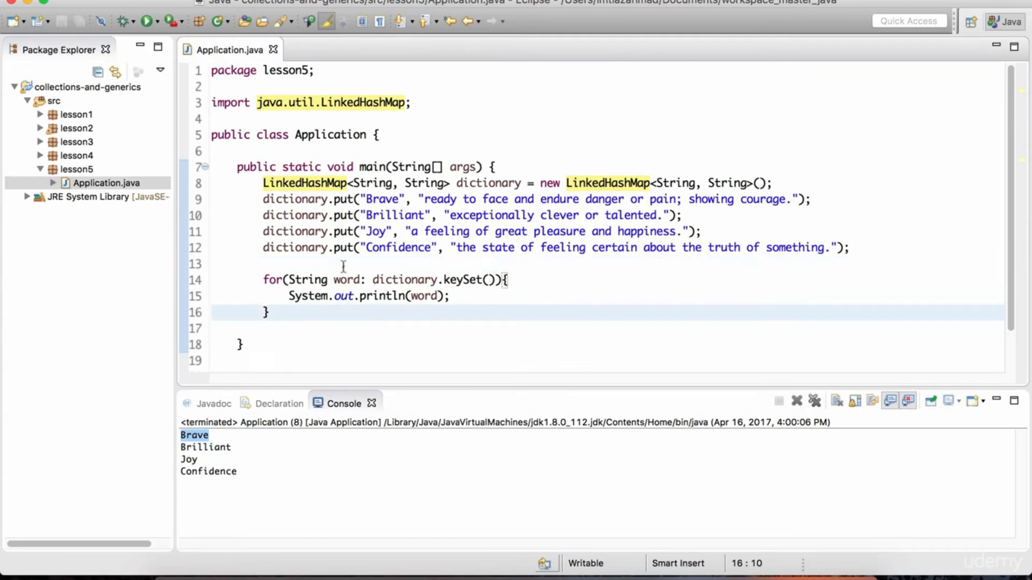
mouse_move(626, 183)
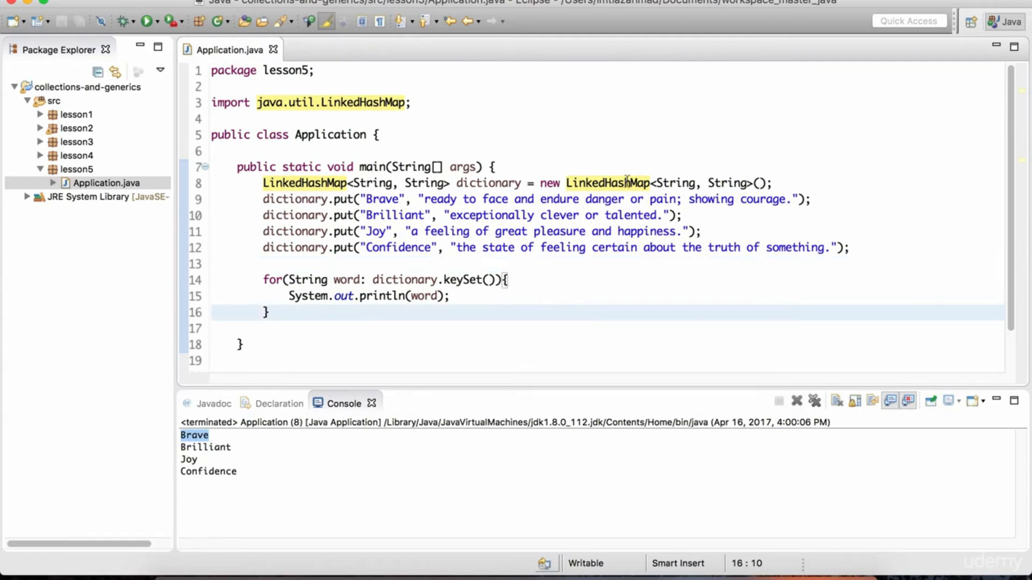
mouse_move(609, 183)
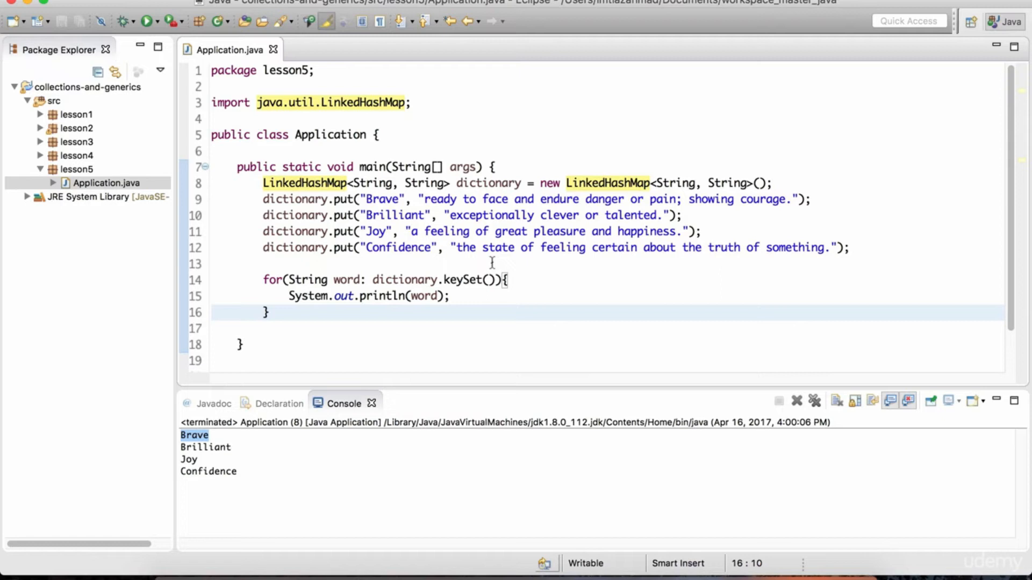
mouse_move(406, 314)
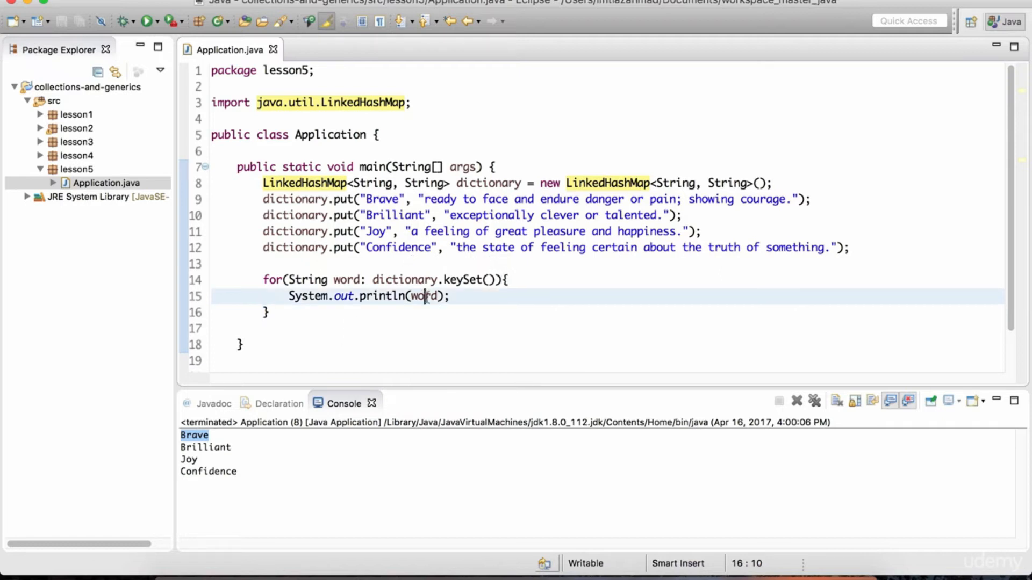
Replace the loop's println with dictionary.get(word); then begin wrapping it in System.out.println(.
type("dictionary.")
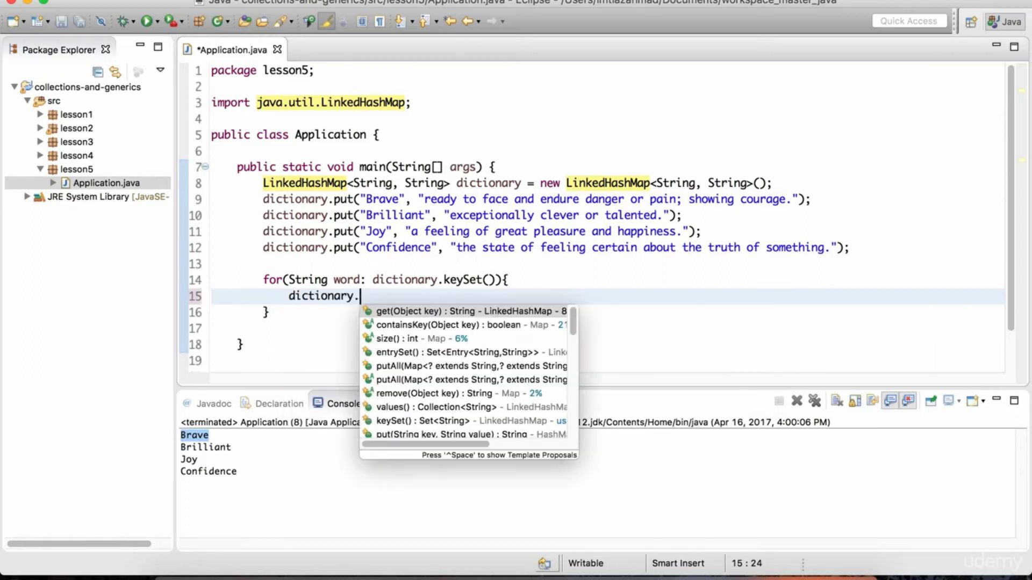
type("get(key")
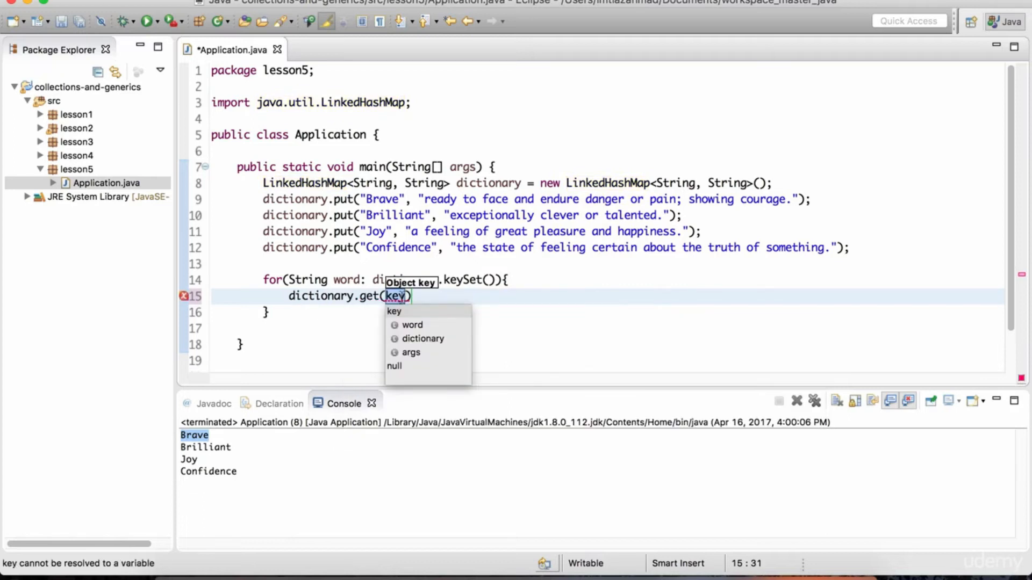
mouse_move(432, 296)
type("word")
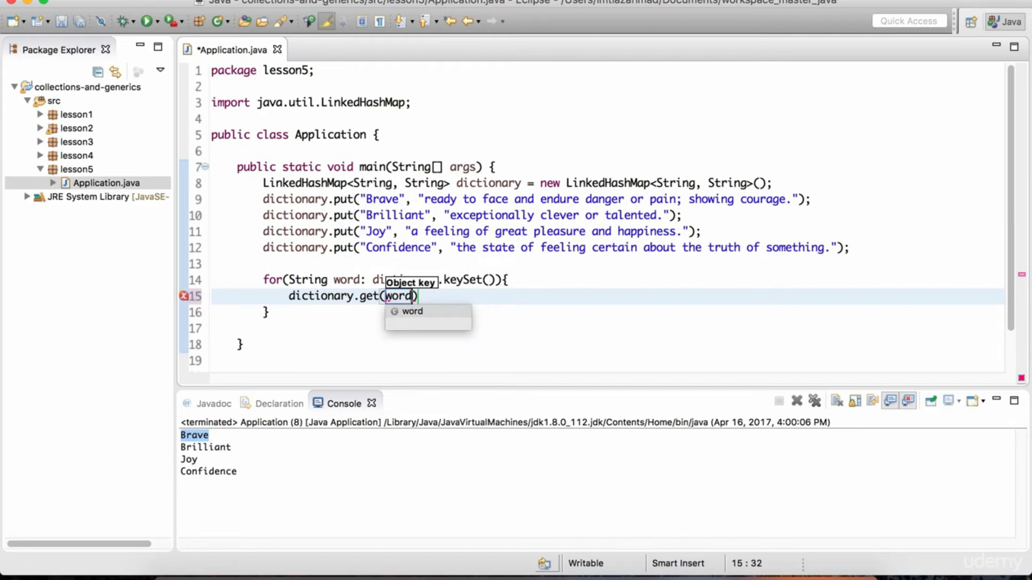
type(";")
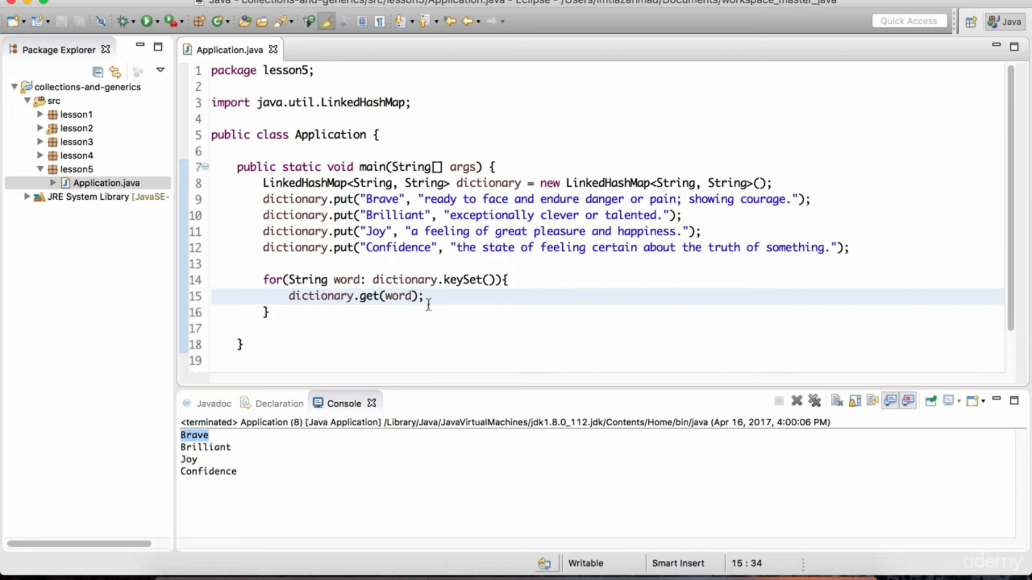
mouse_move(421, 296)
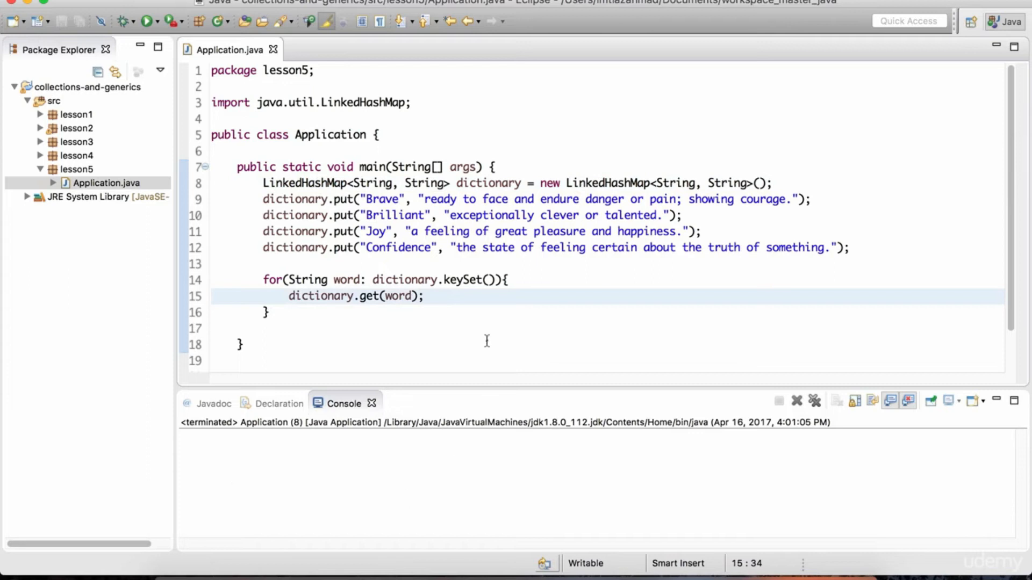
mouse_move(433, 297)
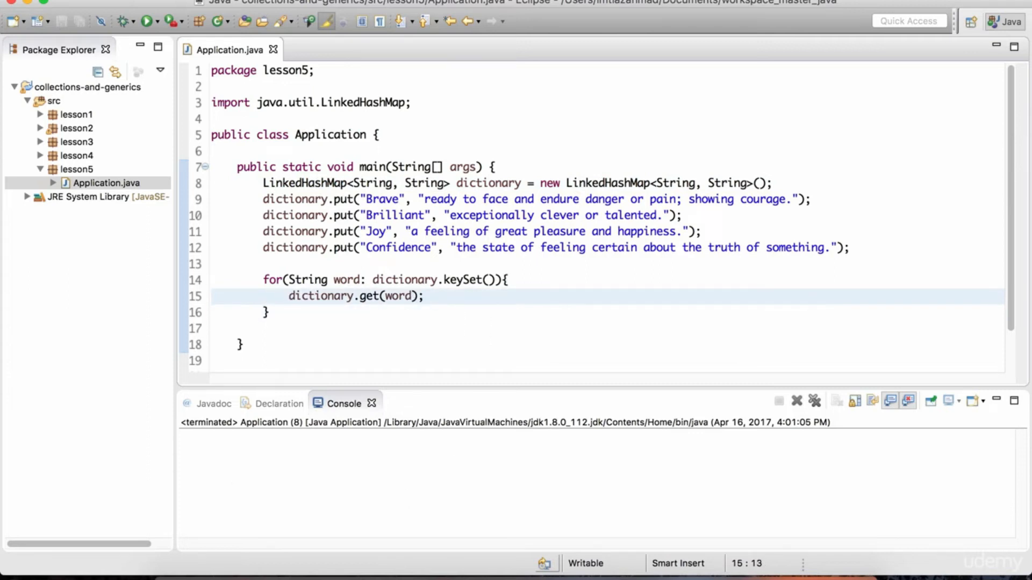
type("System.out.println(")
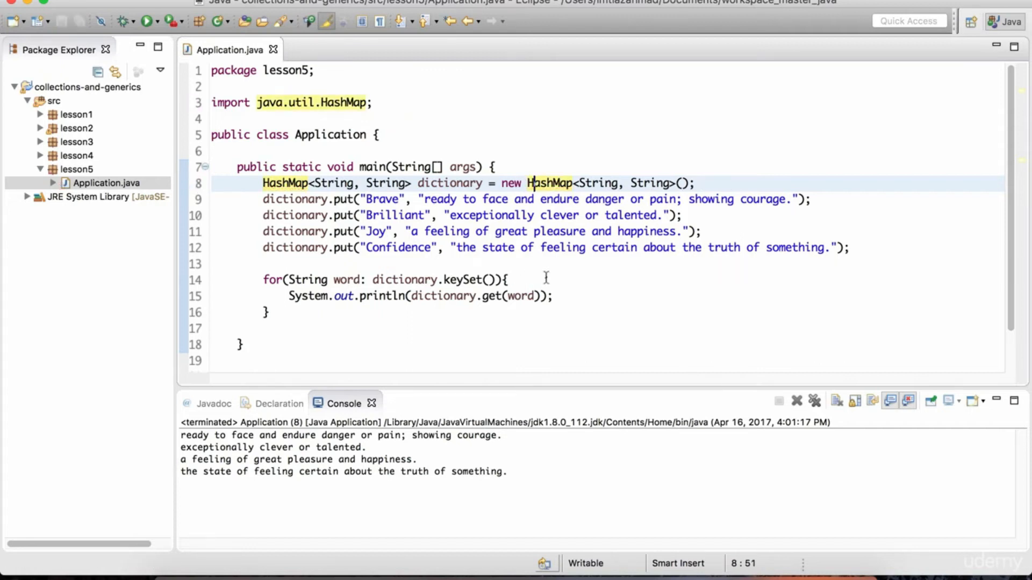
Print each definition via System.out.println, switch back to HashMap and run in hash order.
left_click(508, 280)
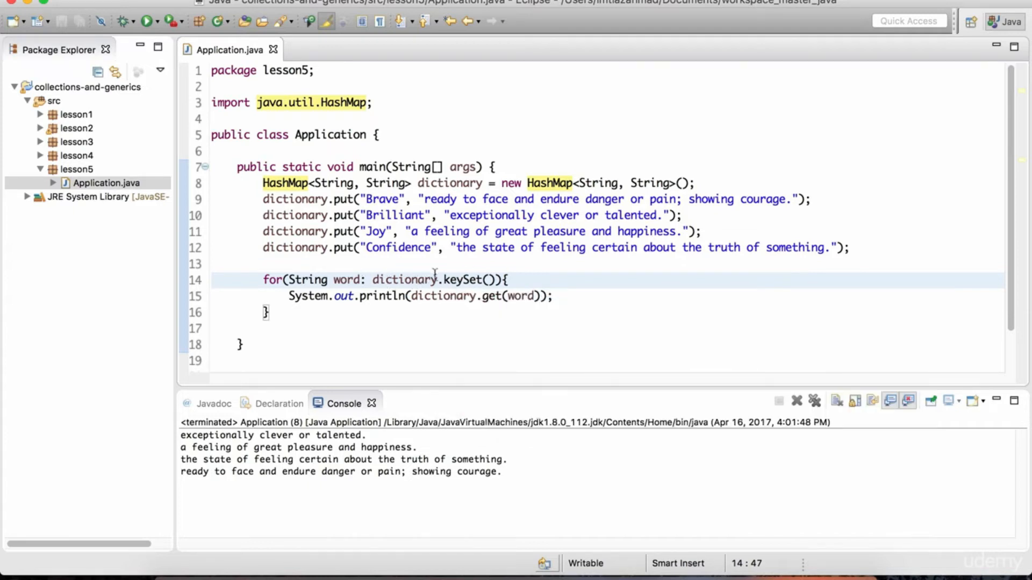
left_click(506, 279)
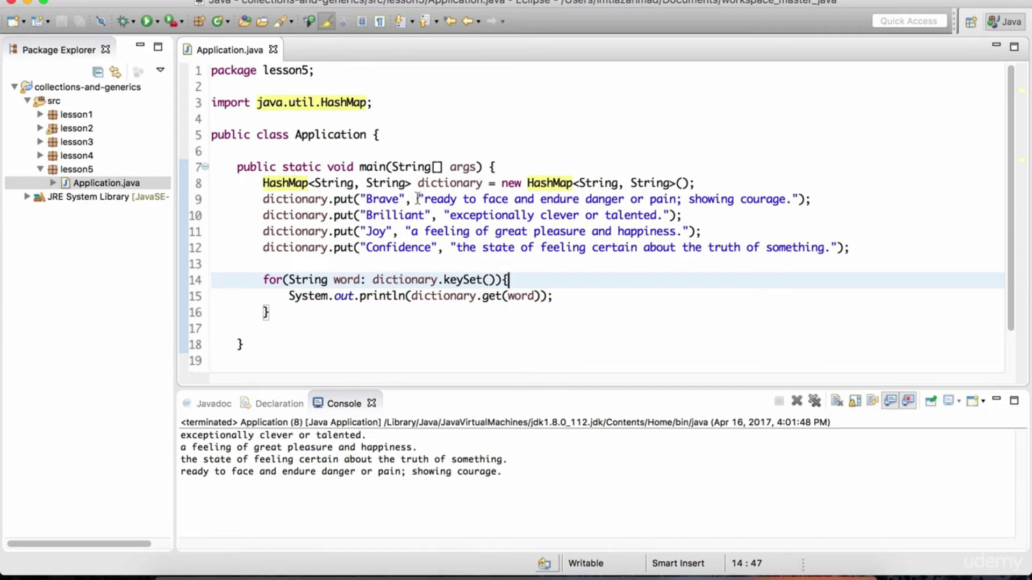
mouse_move(335, 315)
type("for(")
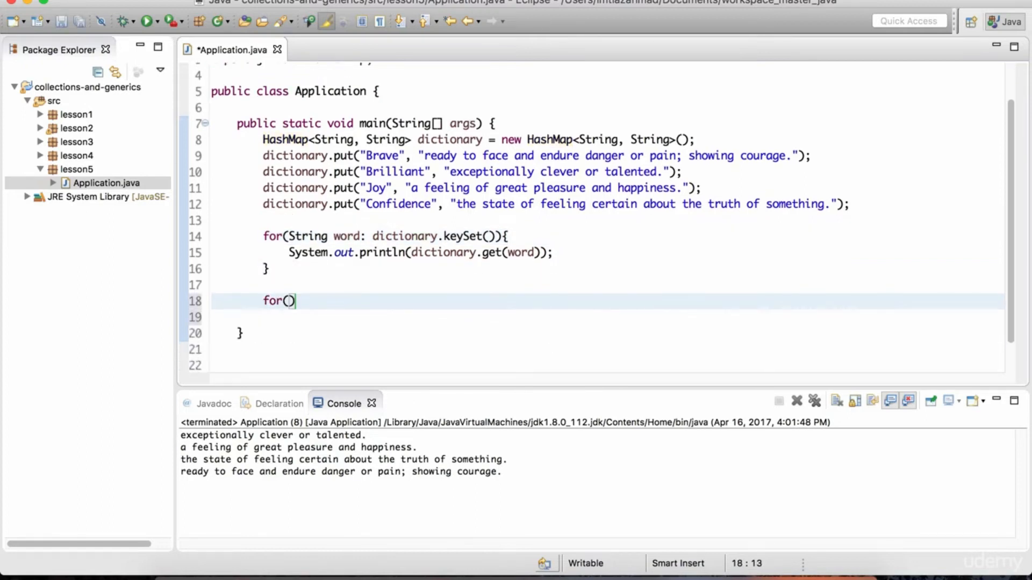
Make the second loop header iterate over dictionary.entrySet() and view HashMap's entrySet() source.
type("dictionary.e")
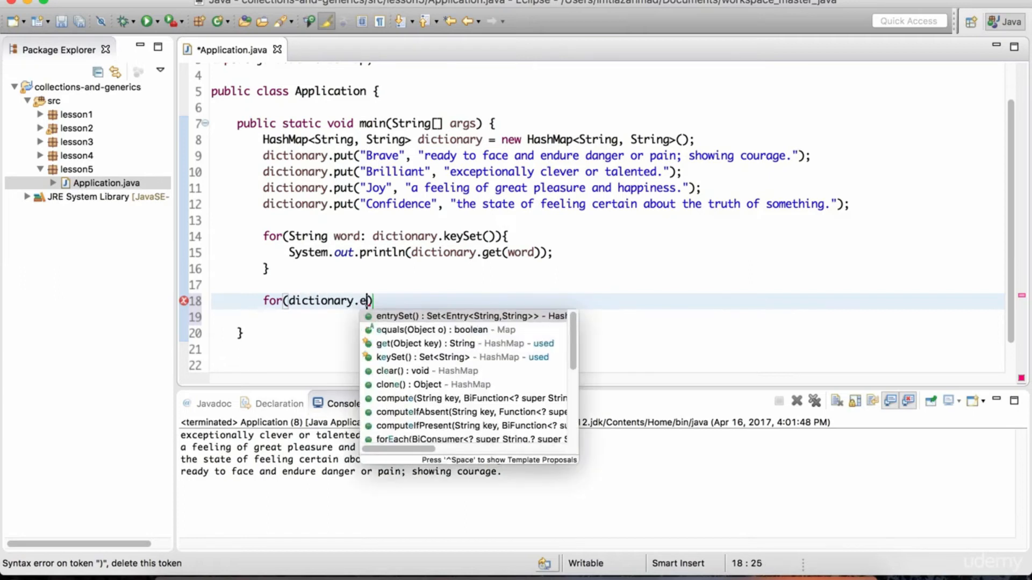
type("ntrySet(")
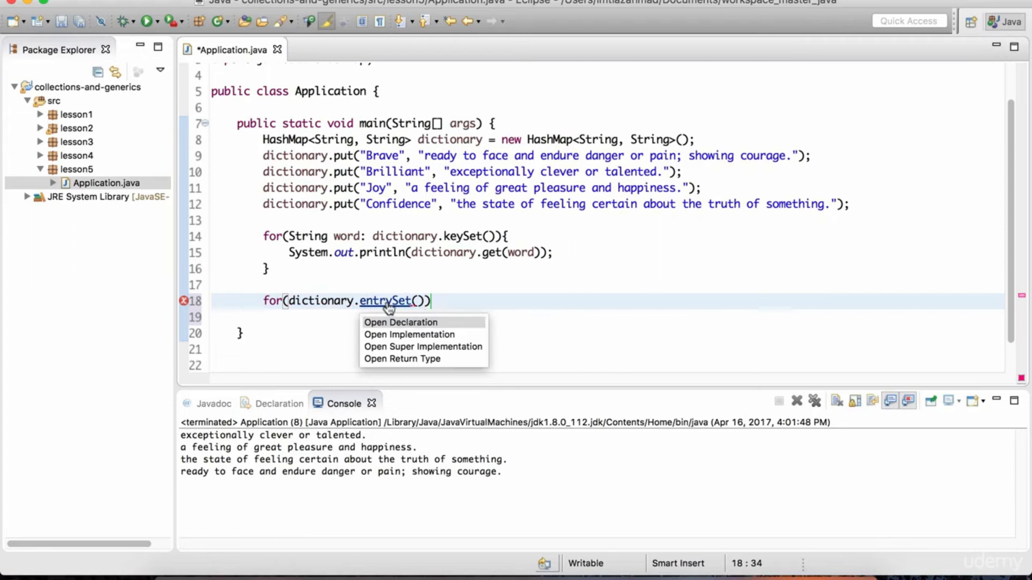
left_click(400, 321)
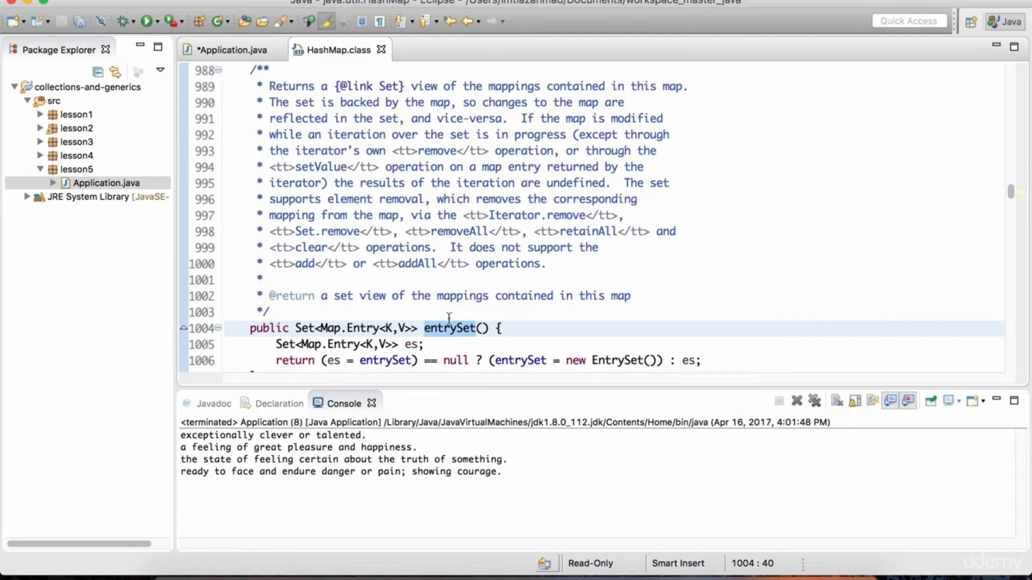
mouse_move(450, 329)
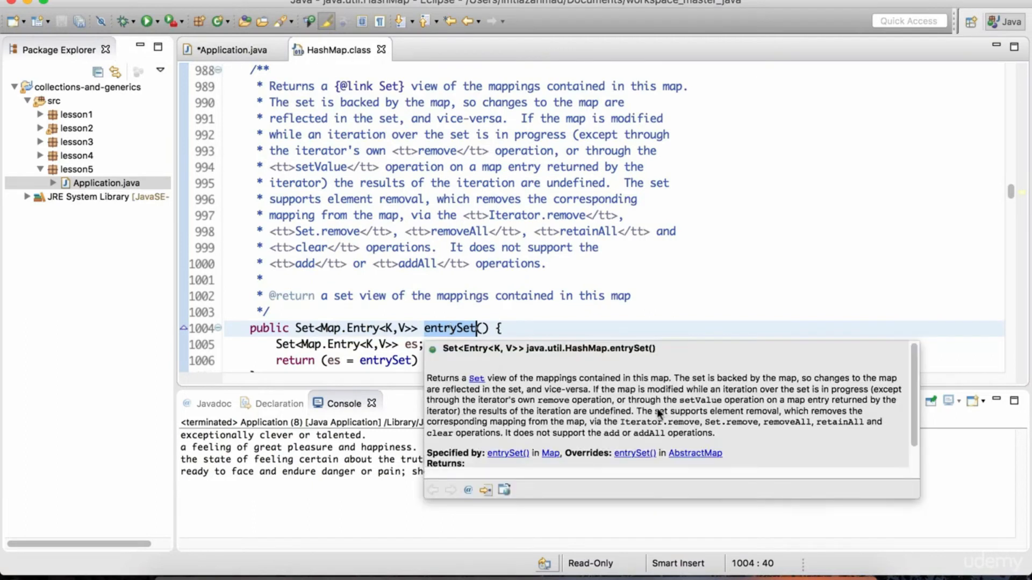
mouse_move(515, 369)
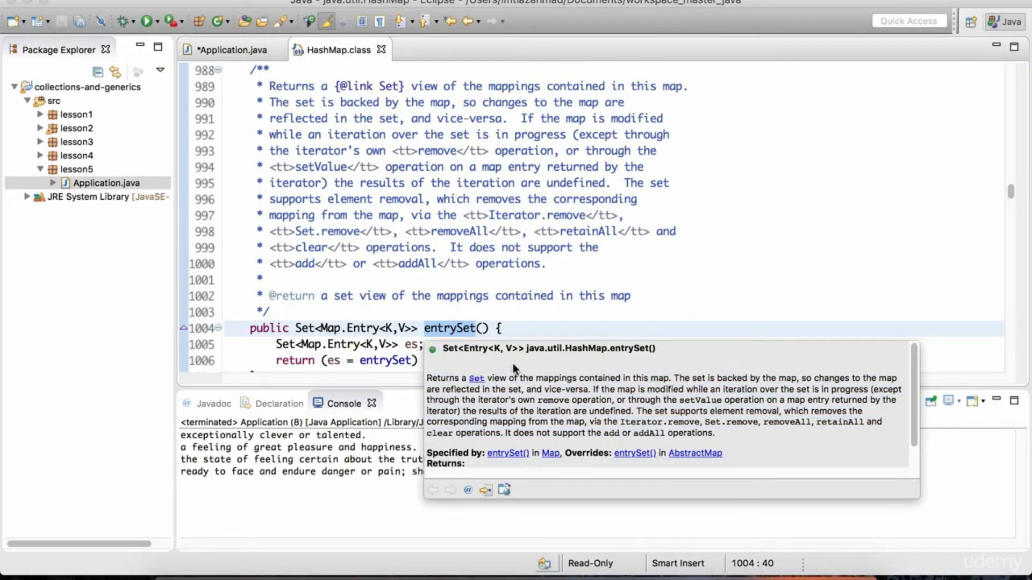
mouse_move(468, 387)
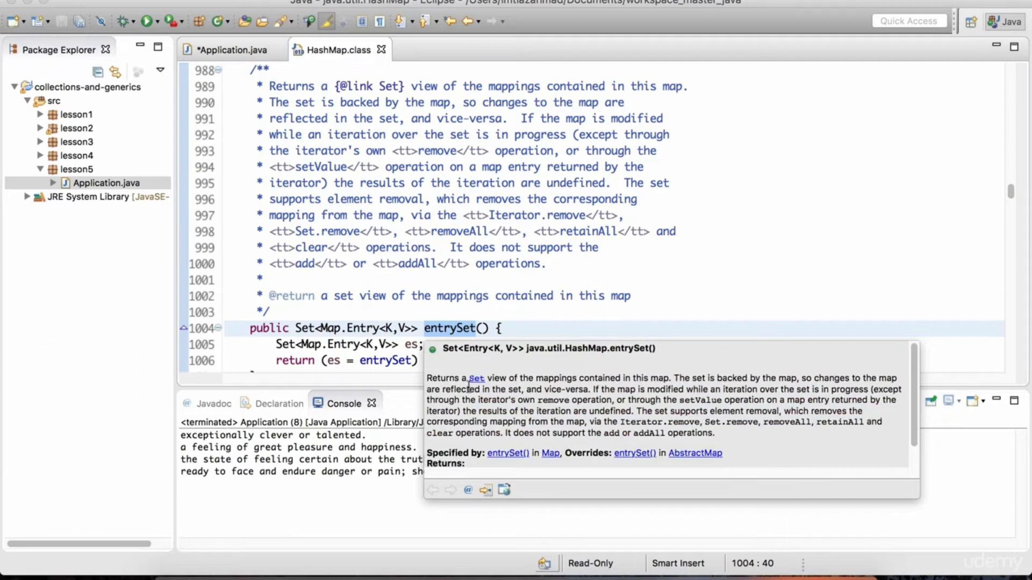
mouse_move(608, 382)
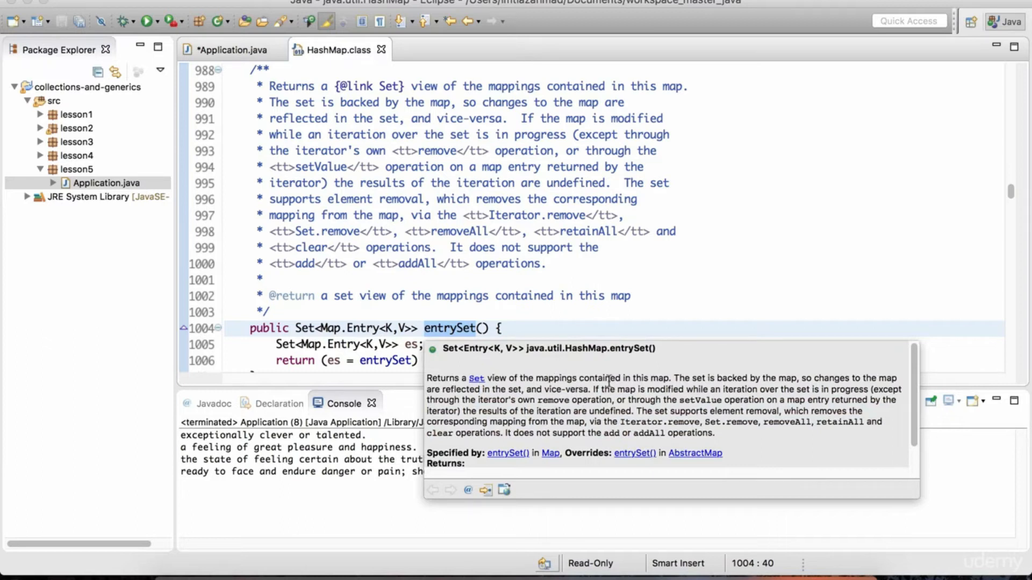
mouse_move(661, 377)
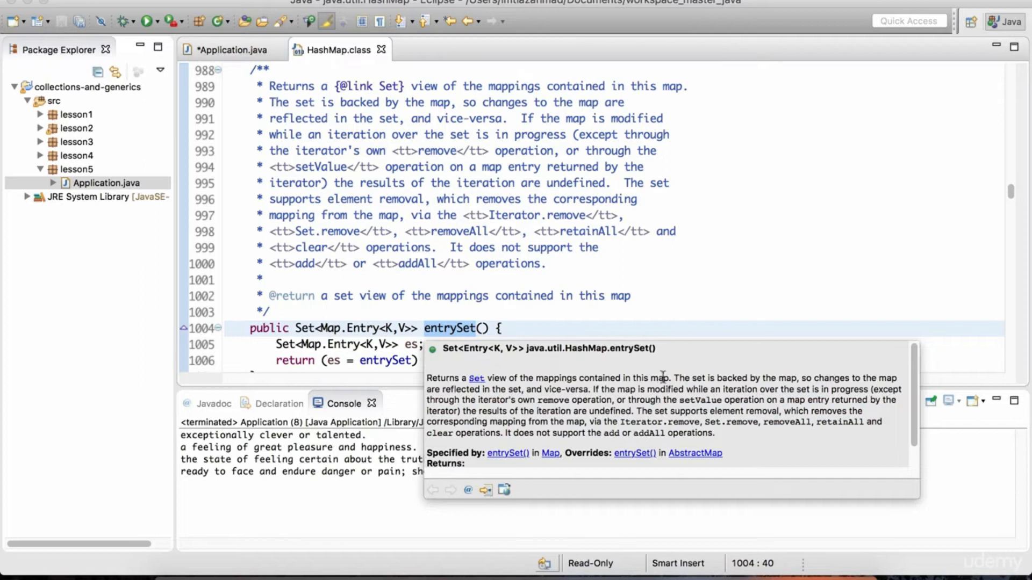
mouse_move(483, 389)
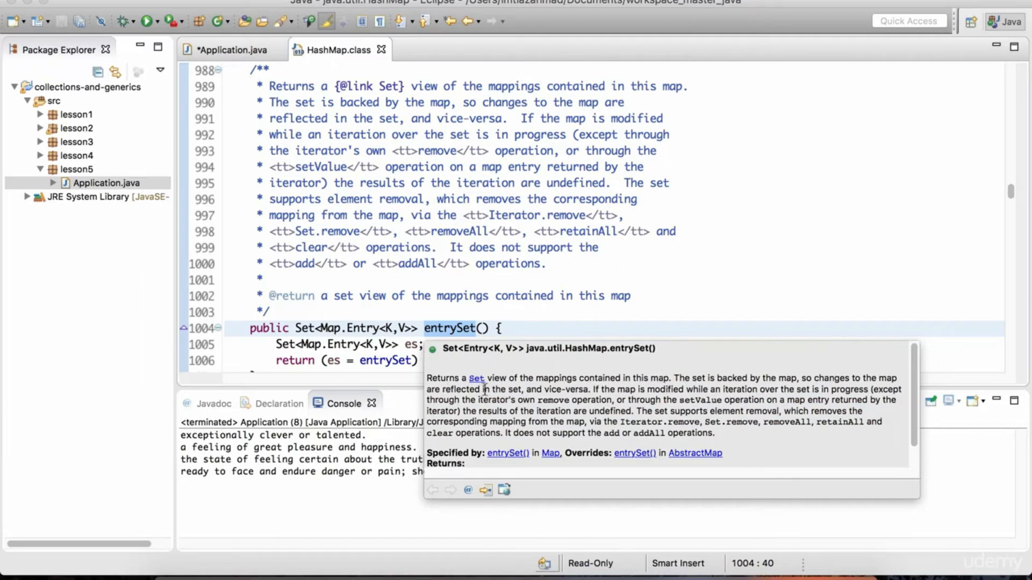
mouse_move(622, 375)
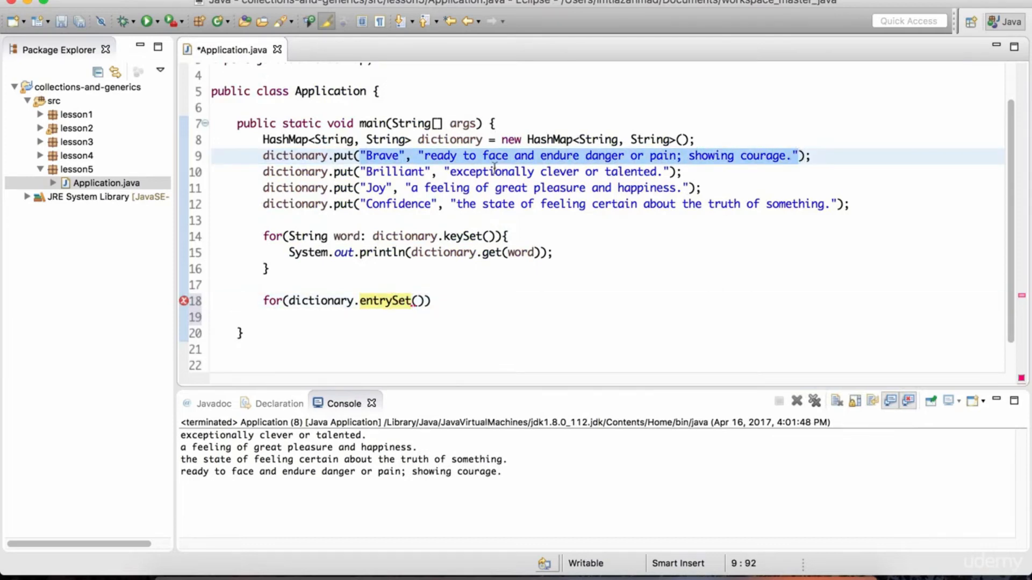
Declare the loop variable type as Map.Entry<String, String>, importing java.util.Map.
left_click(487, 172)
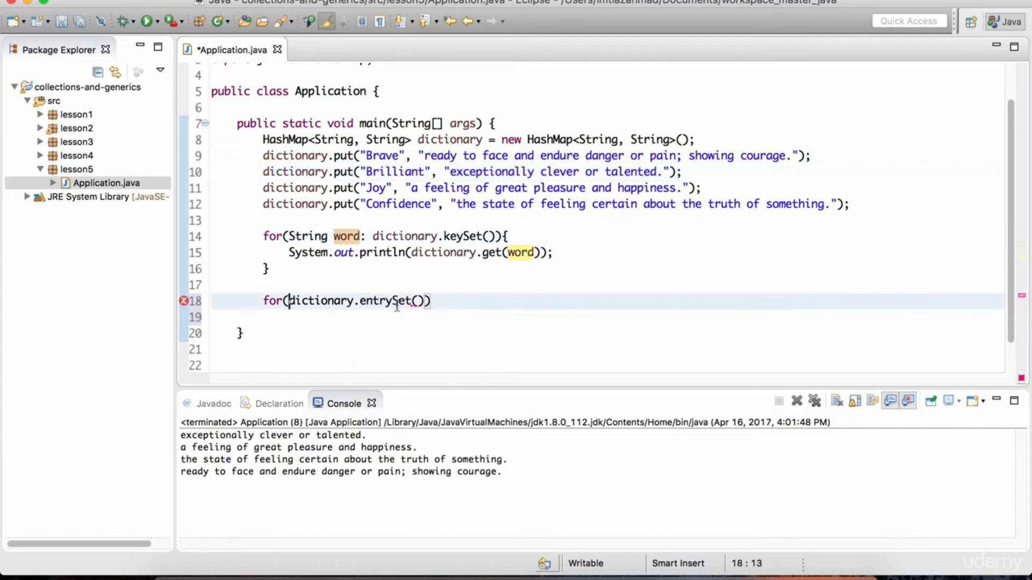
double_click(322, 301)
type(" : ")
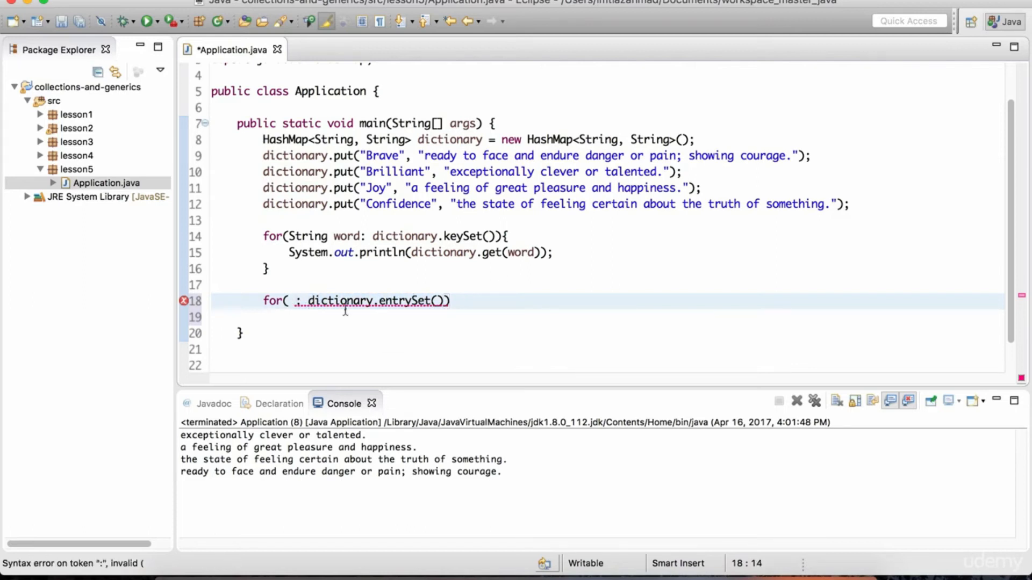
type("Map.Entry<K, V>")
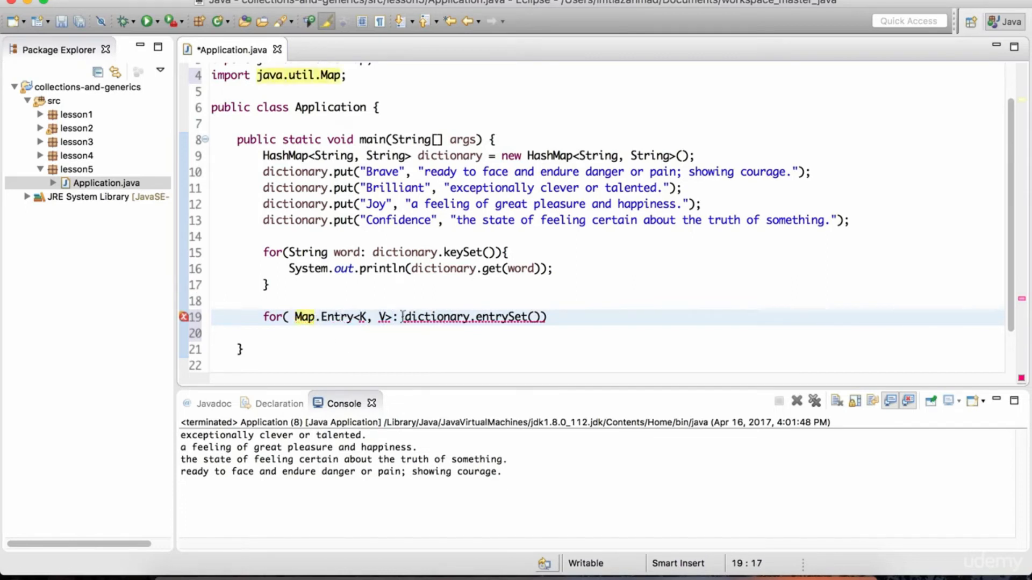
left_click(329, 156)
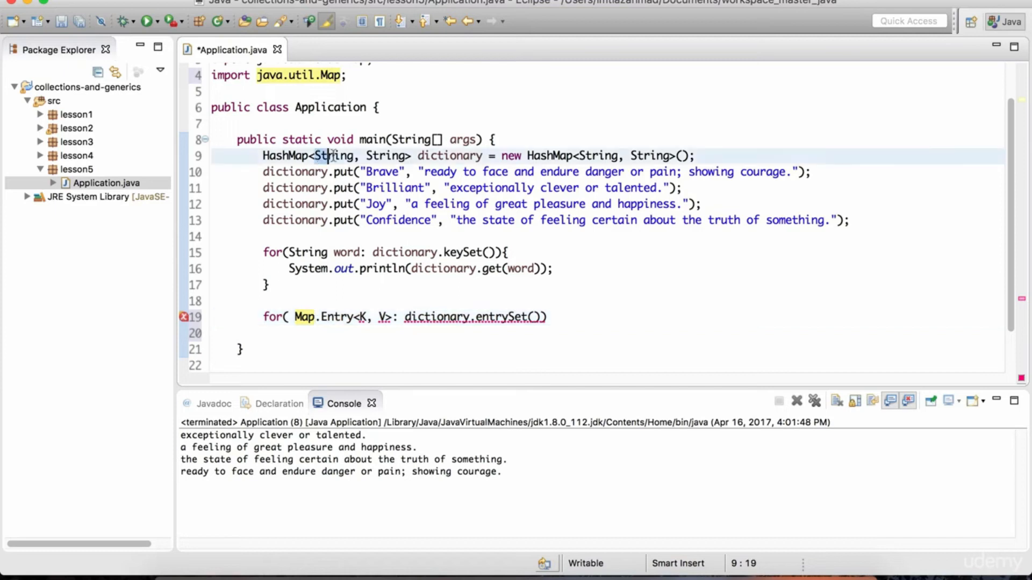
left_click(384, 316)
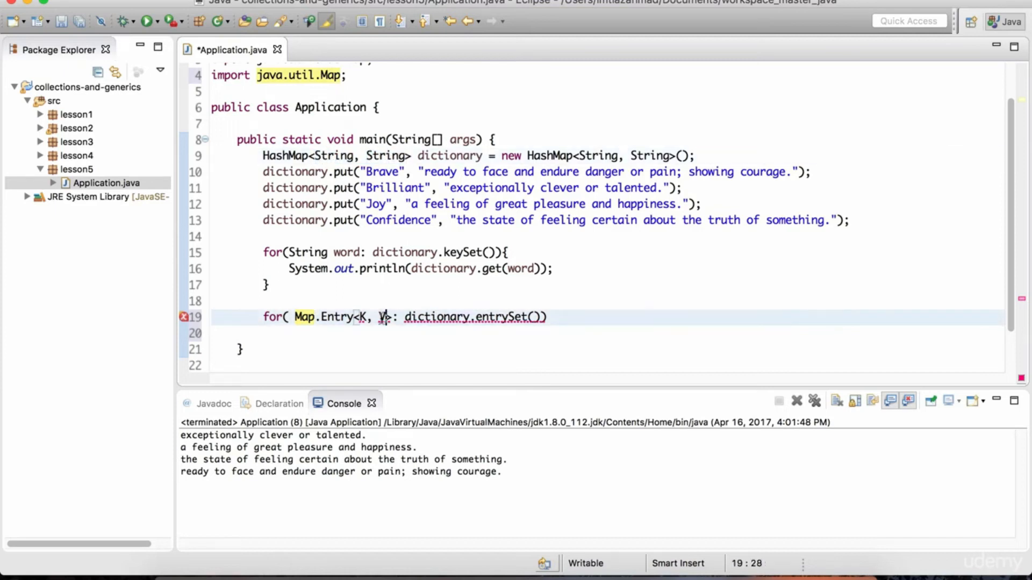
type("String, String")
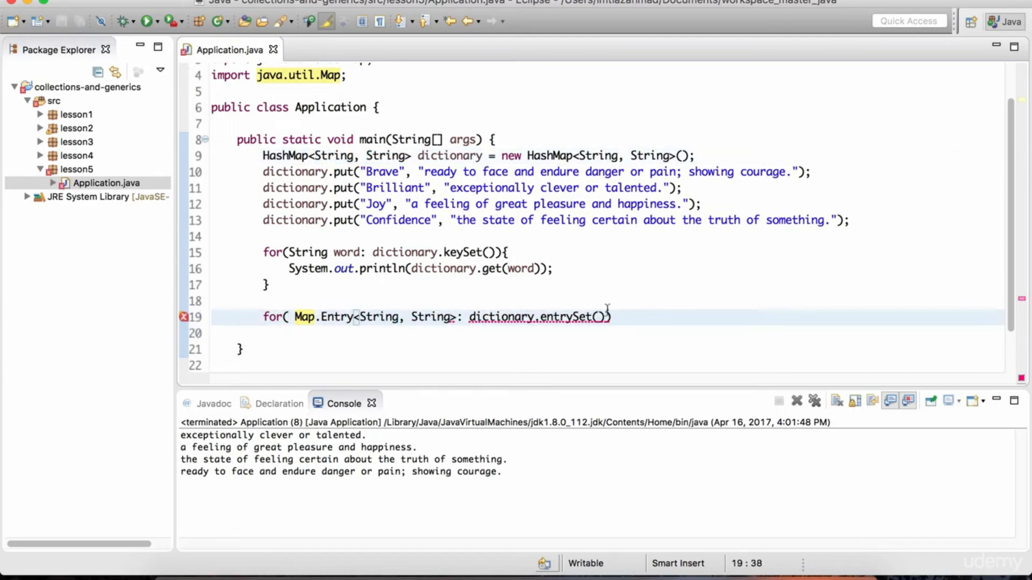
type("{")
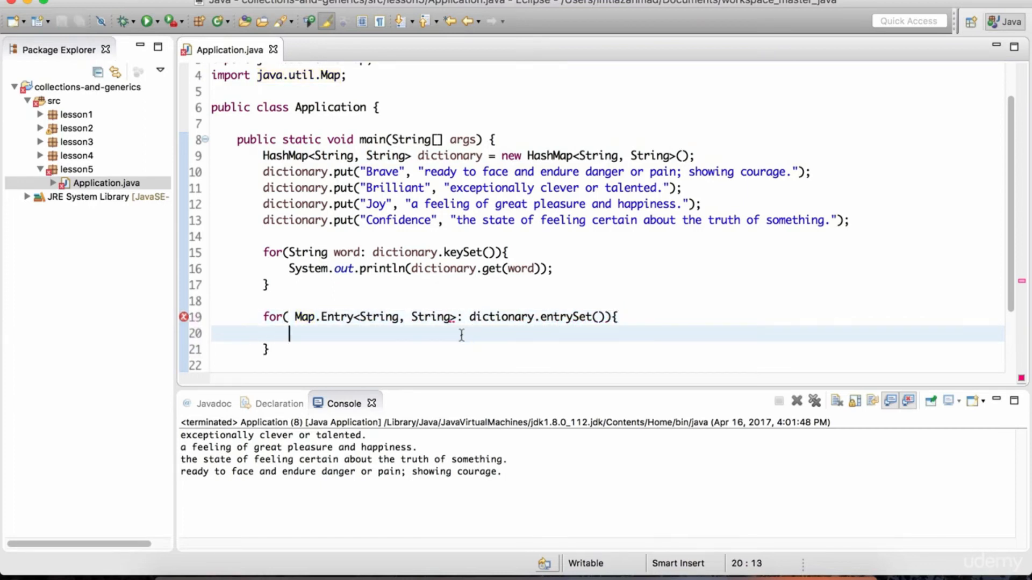
mouse_move(450, 332)
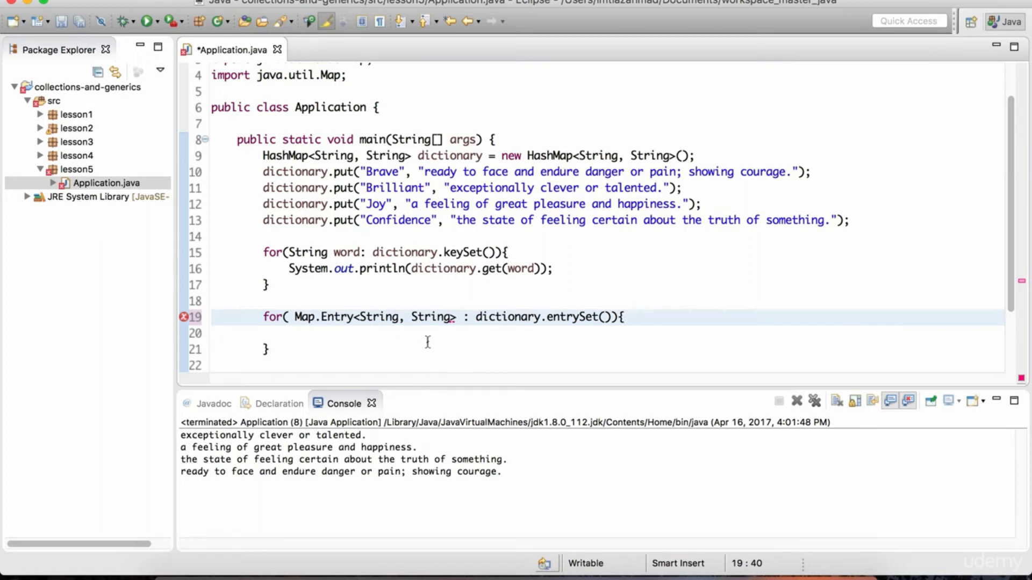
Name the loop variable entry and start a sysout statement inside the loop body.
type("e")
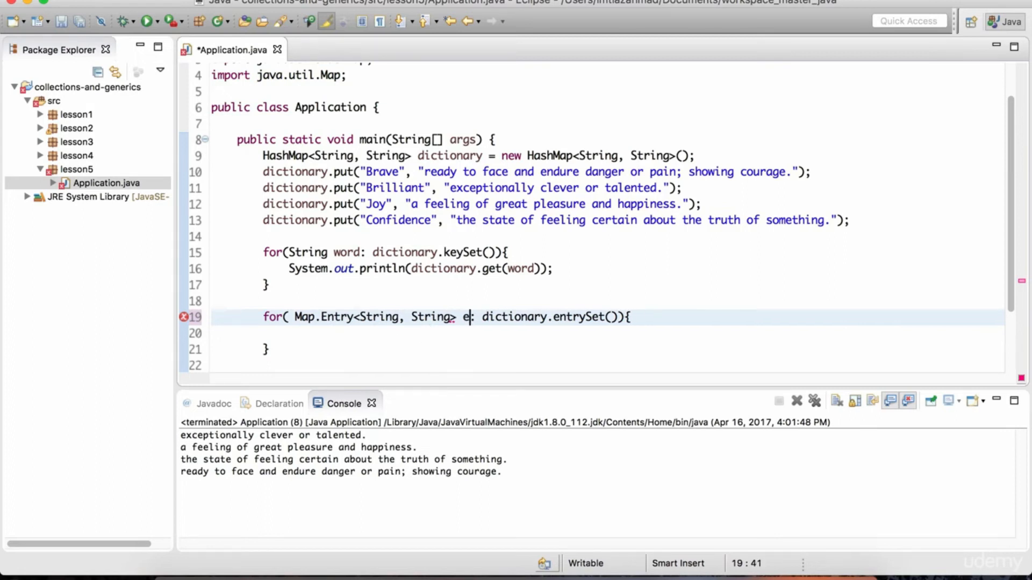
type("ntry")
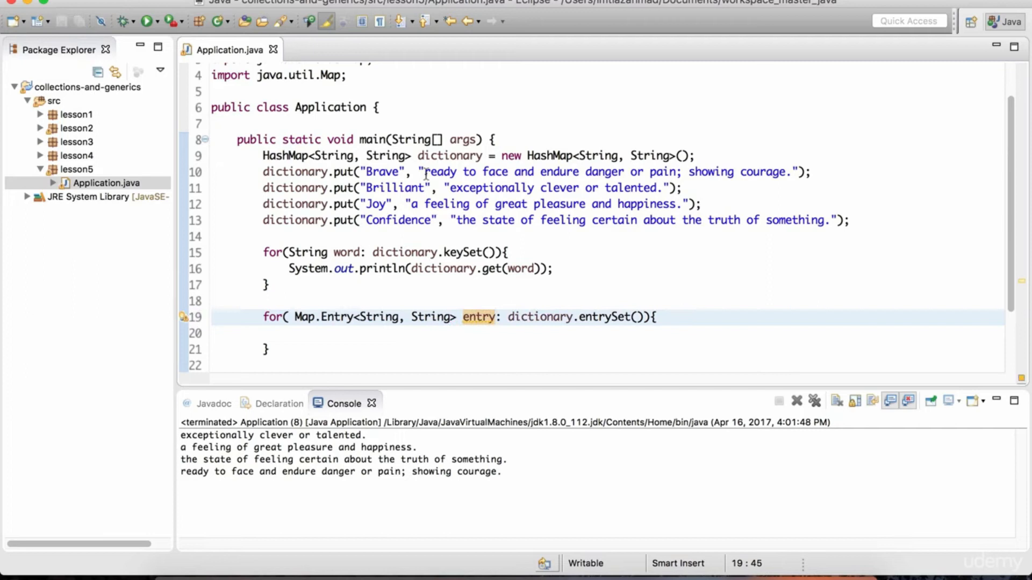
left_click(598, 187)
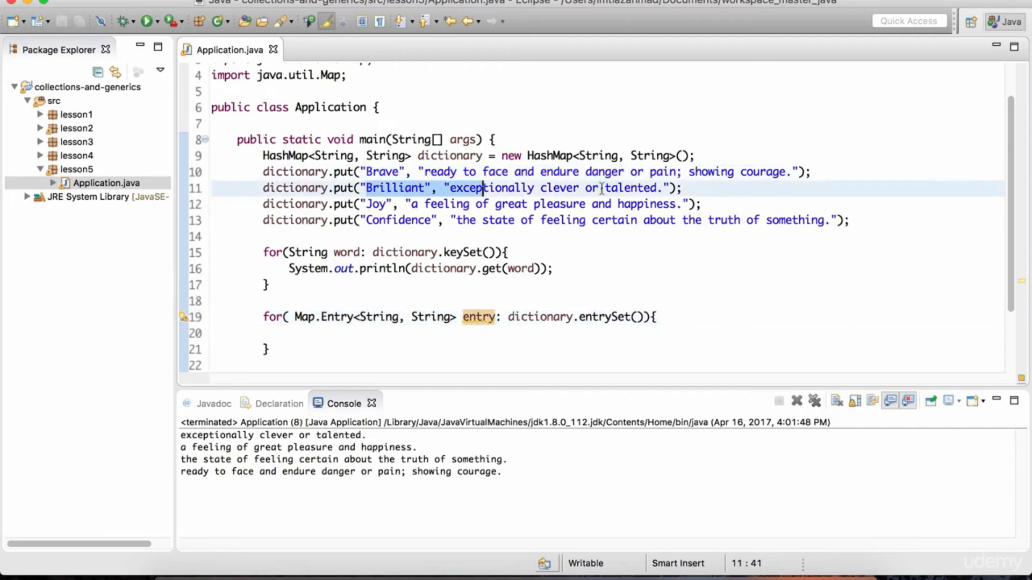
type("sysou")
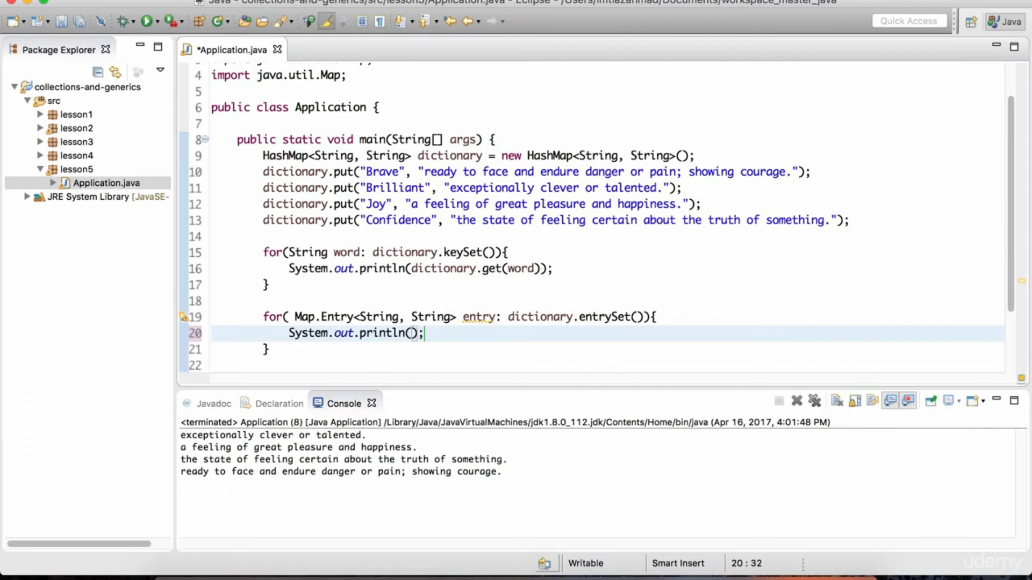
Print entry.getKey() and entry.getValue(), comment out the keySet loop, and run.
type("entry.getKey(")
type("System.out.println(entry.getValue());")
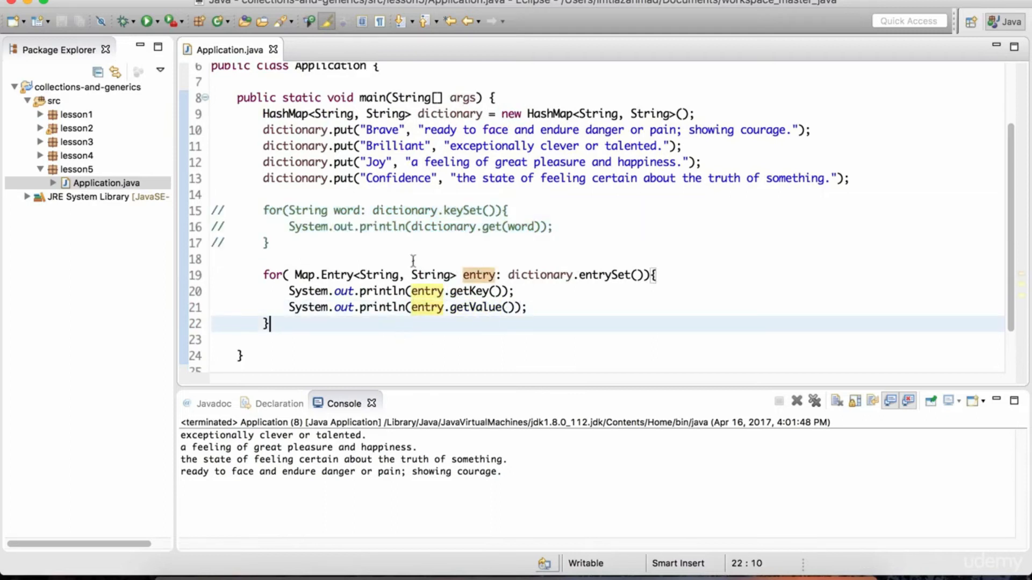
left_click(148, 21)
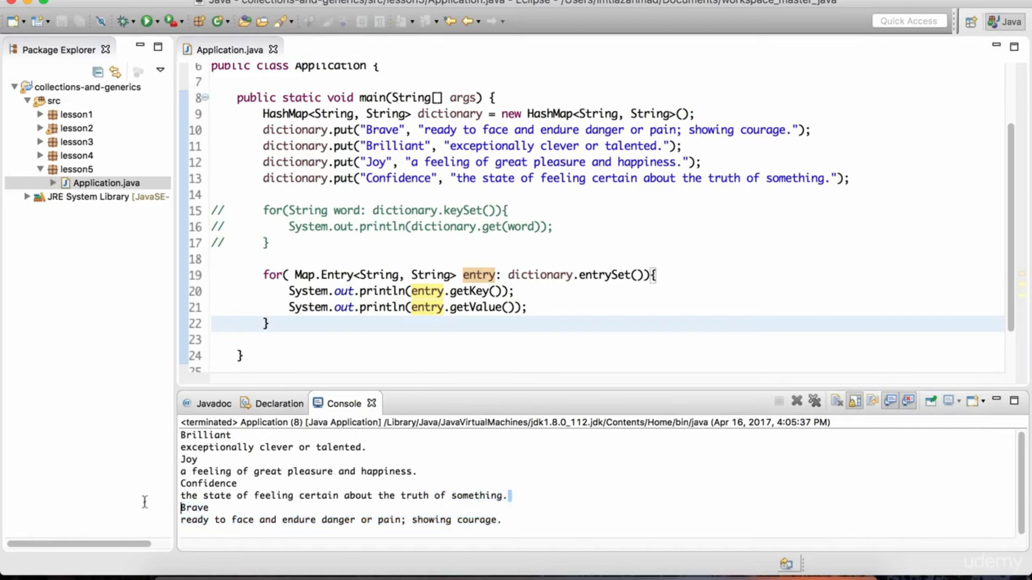
Replace both HashMap occurrences with TreeMap and open TreeMap.class source.
left_click(288, 114)
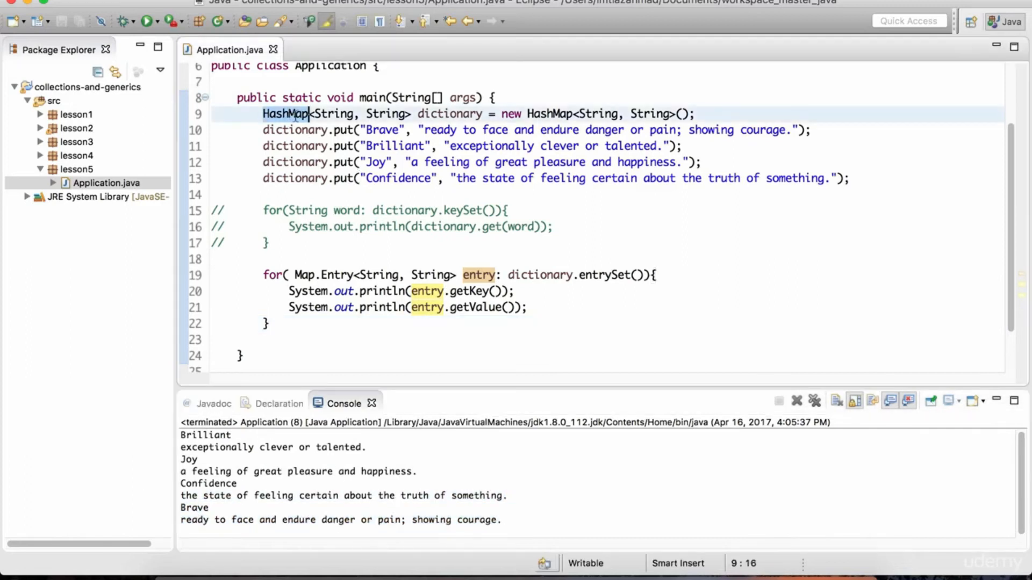
left_click(267, 241)
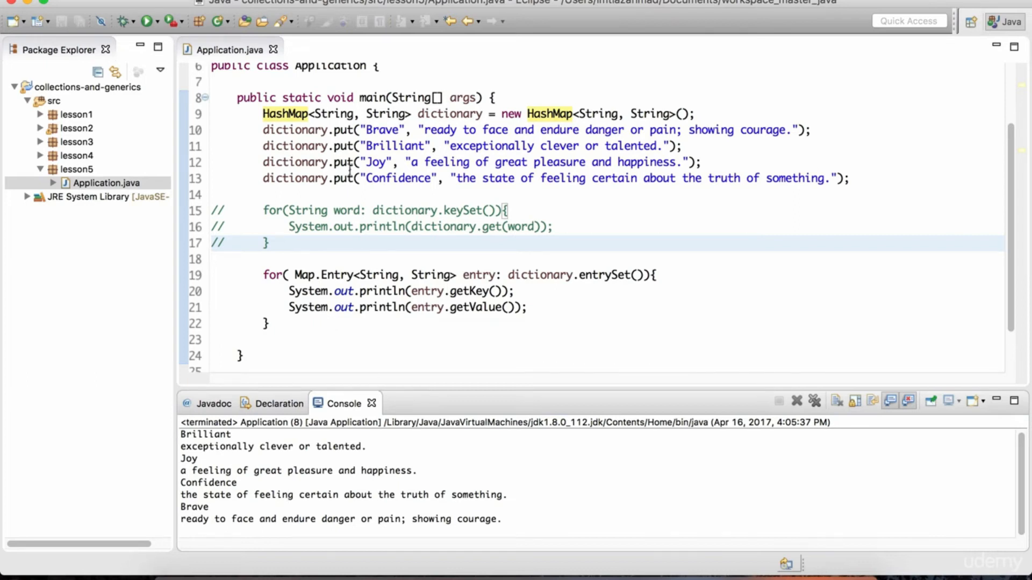
left_click(263, 113)
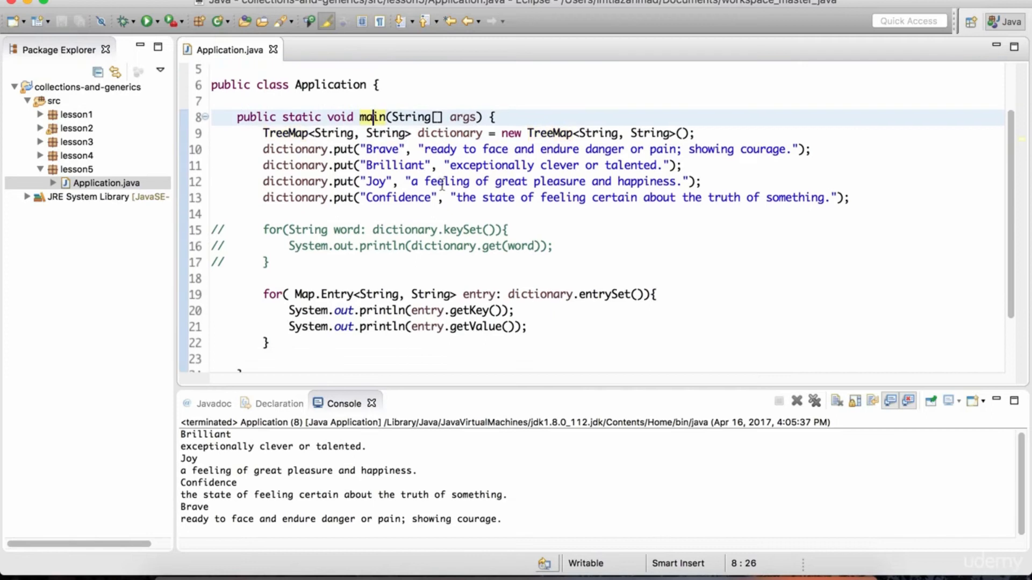
mouse_move(286, 134)
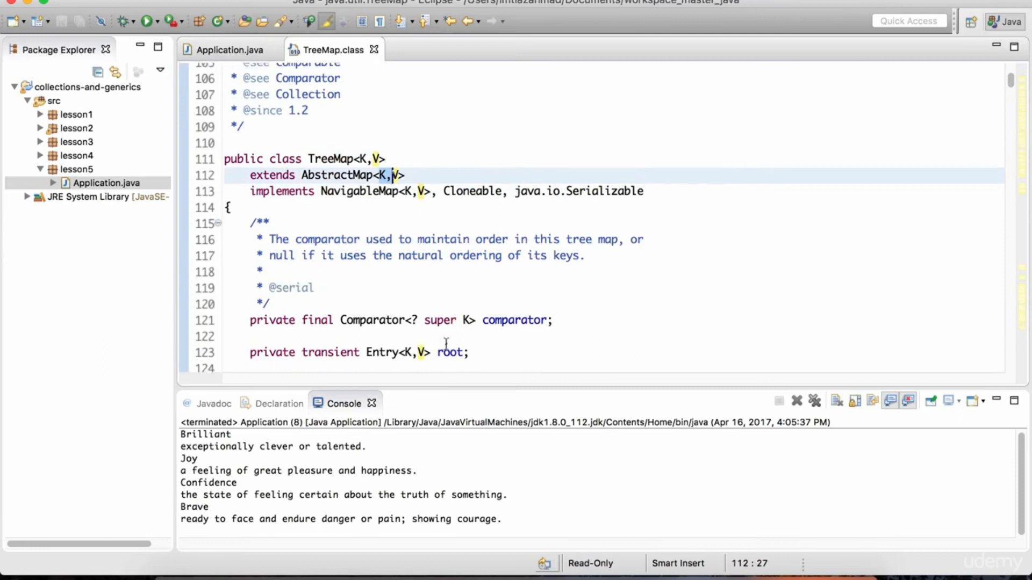
Inspect TreeMap's comparator field, then close TreeMap.class back to Application.java.
left_click(409, 304)
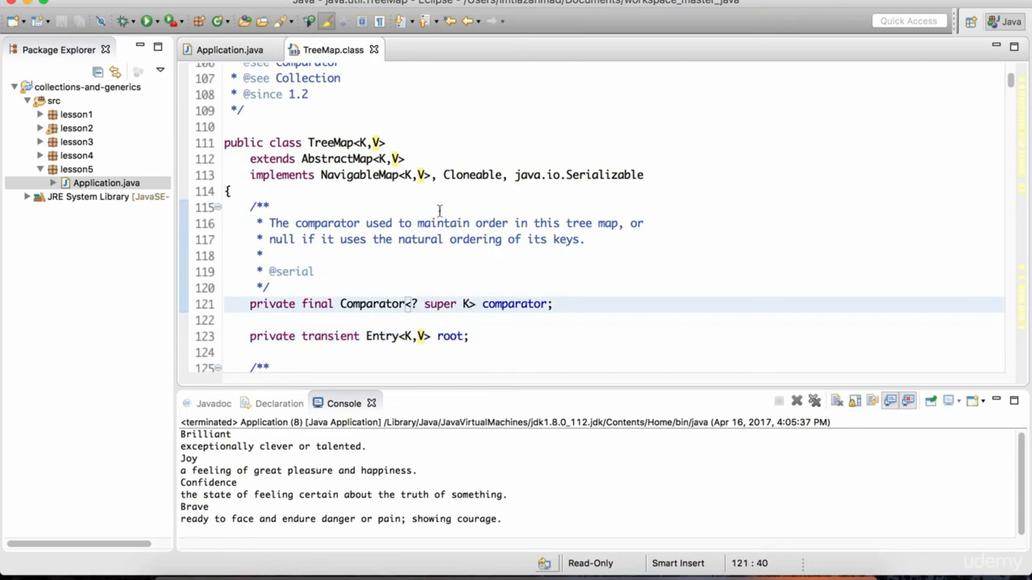
left_click(227, 50)
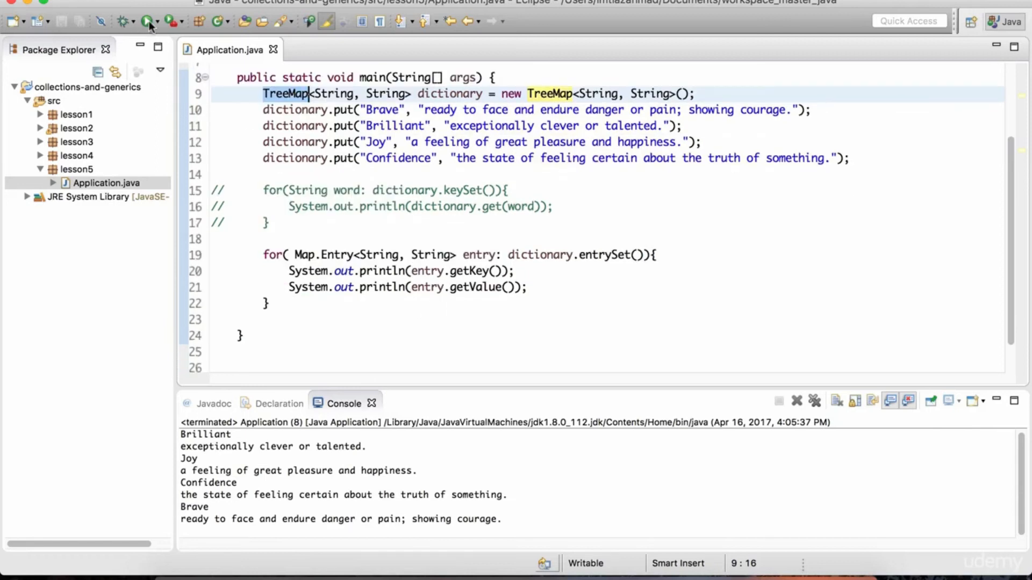
Run the TreeMap version; console prints Brave, Brilliant, Confidence, Joy in key order.
left_click(147, 21)
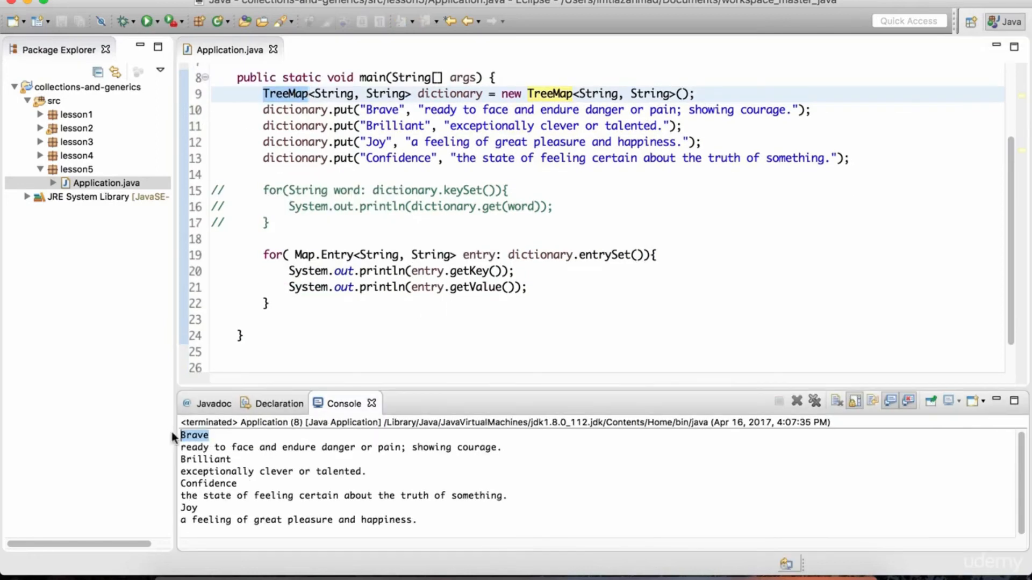
double_click(204, 459)
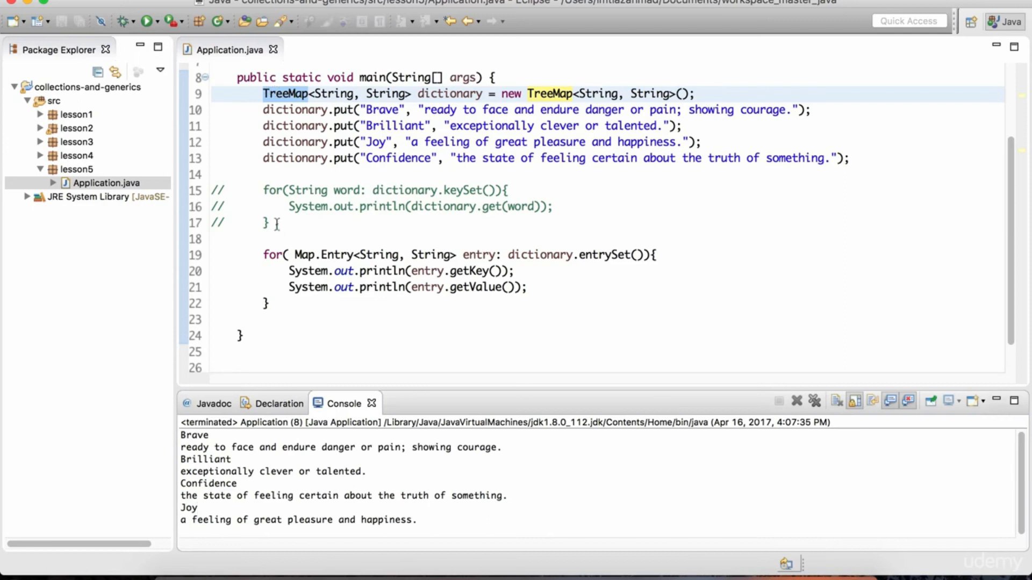
left_click(280, 206)
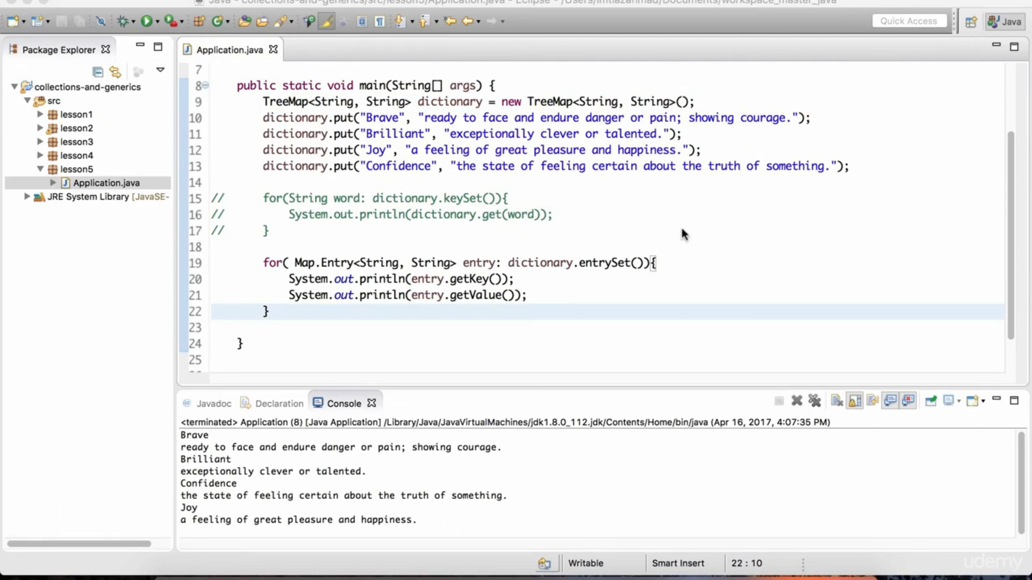
mouse_move(407, 267)
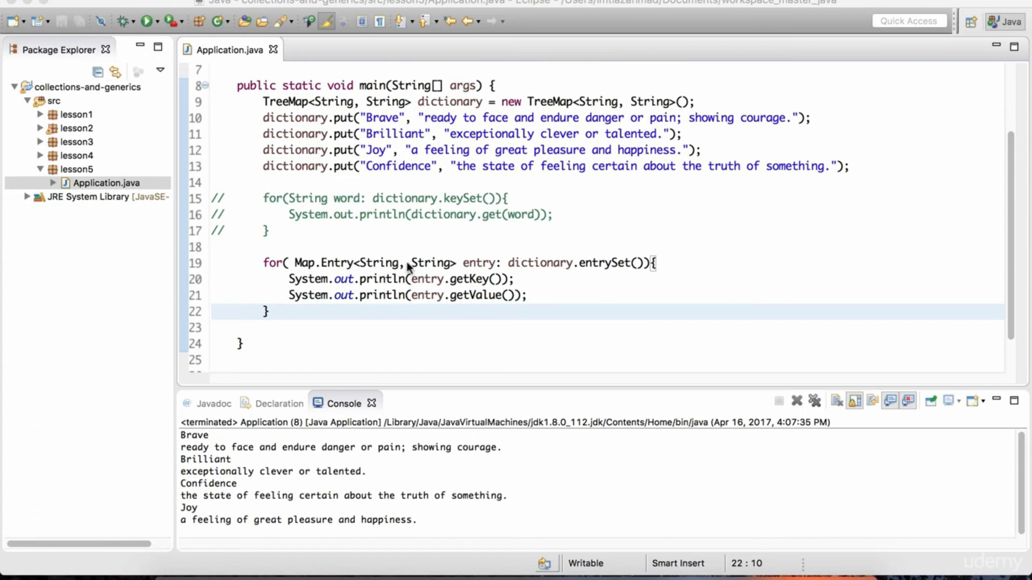
Uncomment the word loop and iterate over dictionary.values() instead of keySet().
scroll("down", 3)
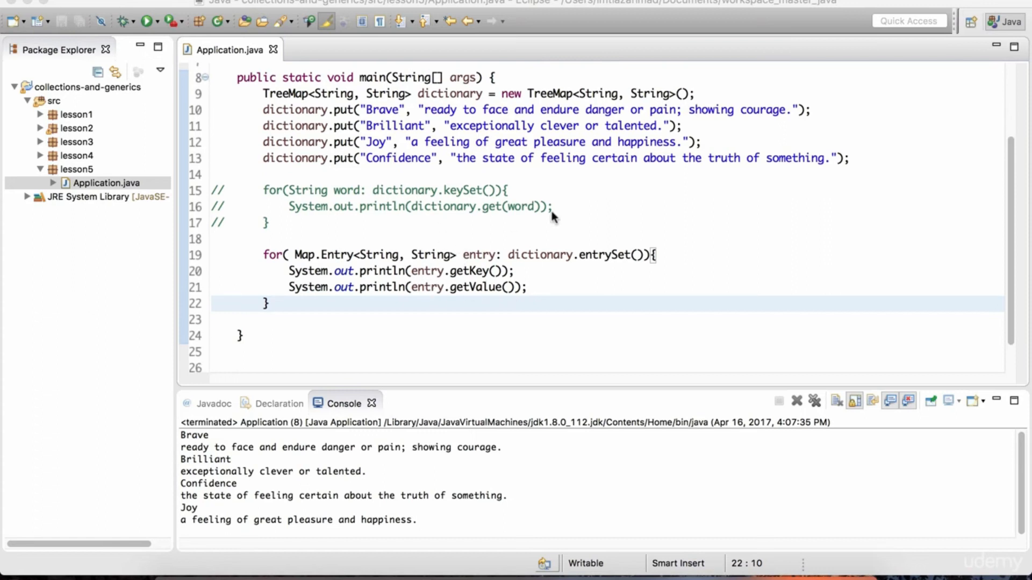
mouse_move(341, 264)
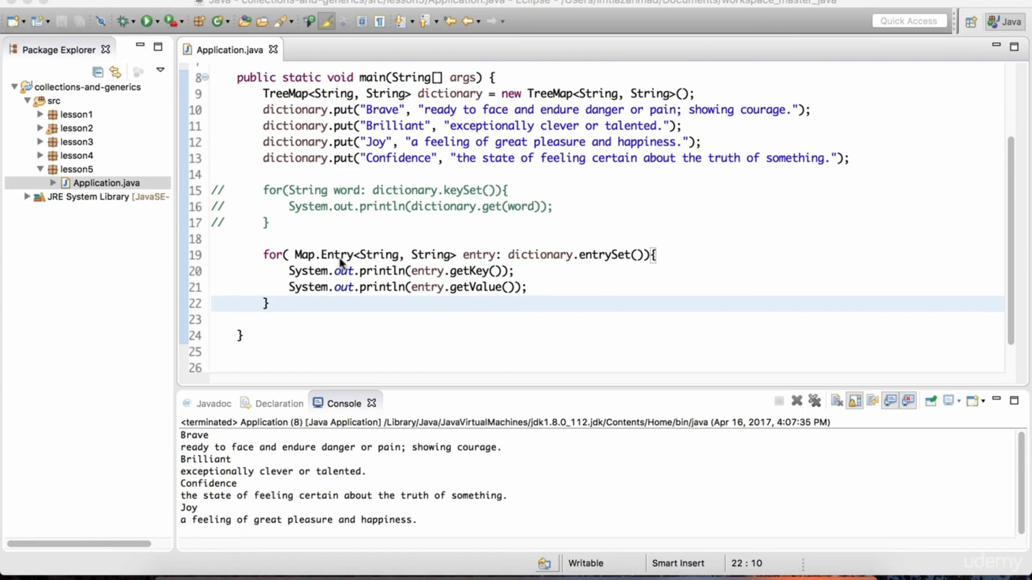
left_click(298, 256)
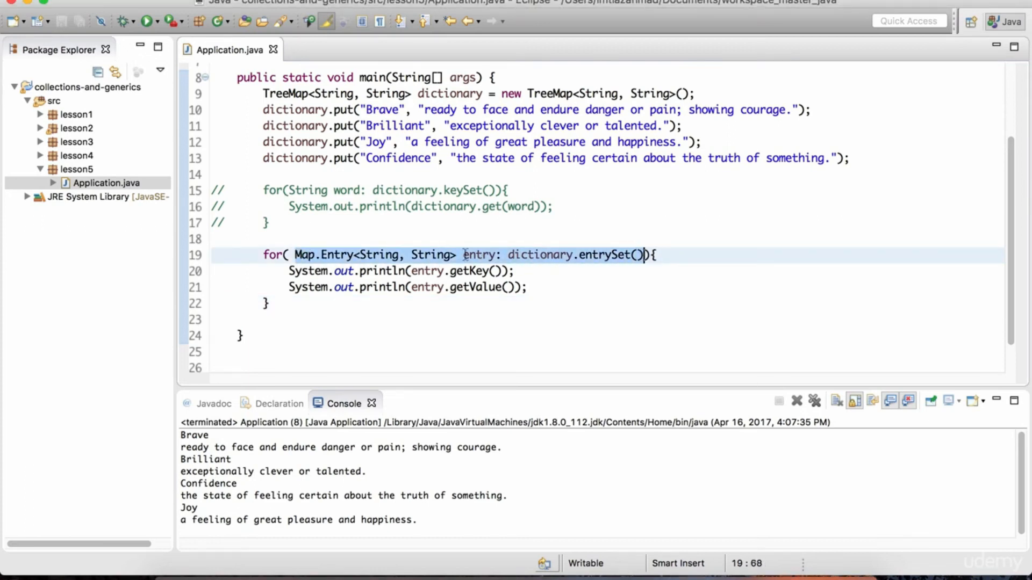
left_click(265, 238)
type("values")
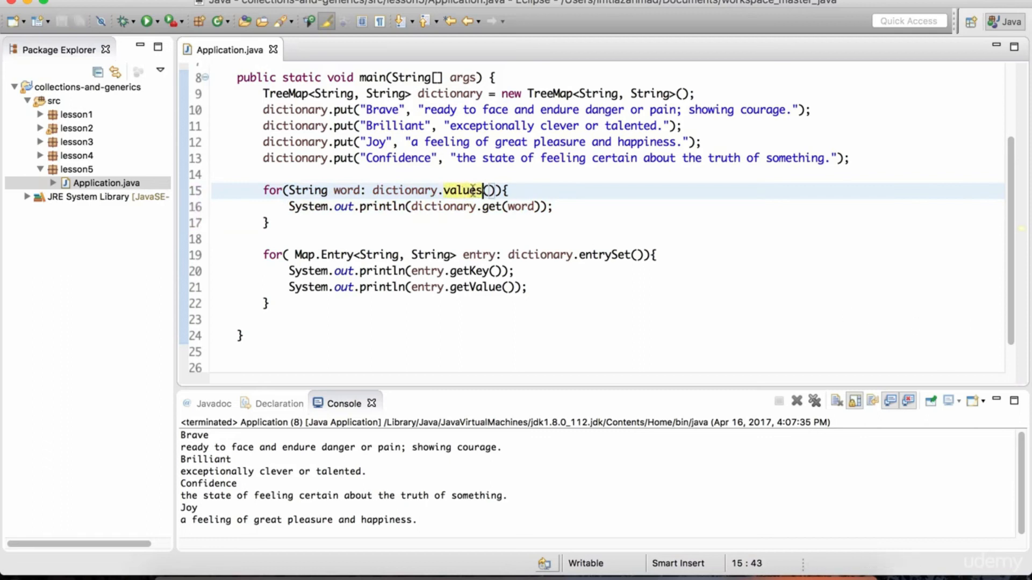
left_click(339, 191)
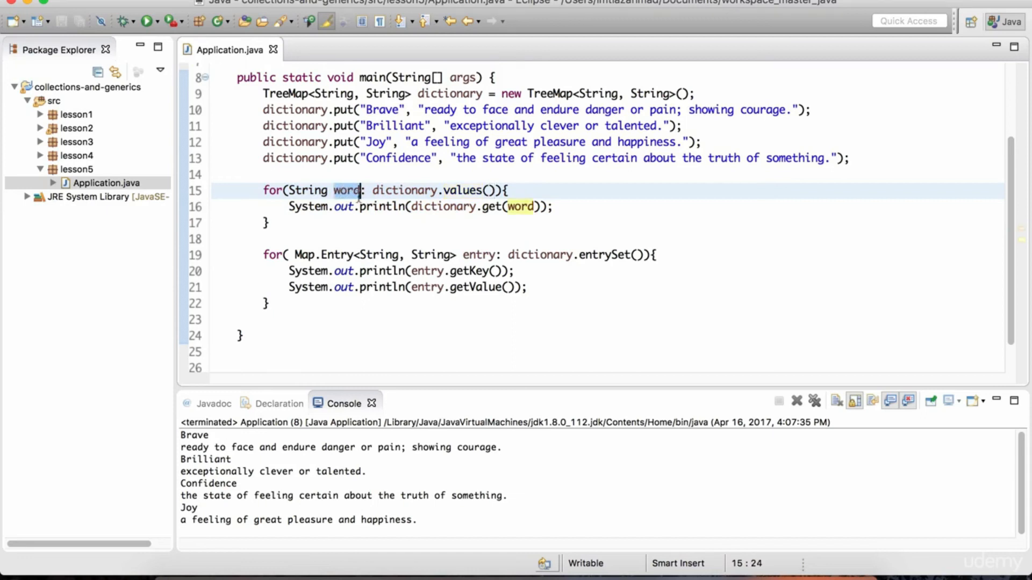
mouse_move(523, 172)
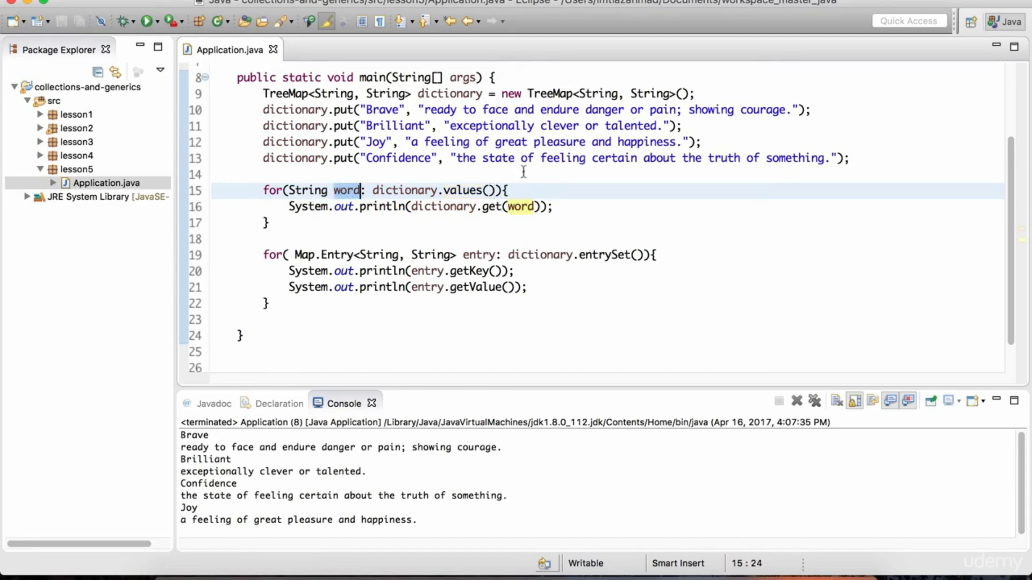
left_click(293, 223)
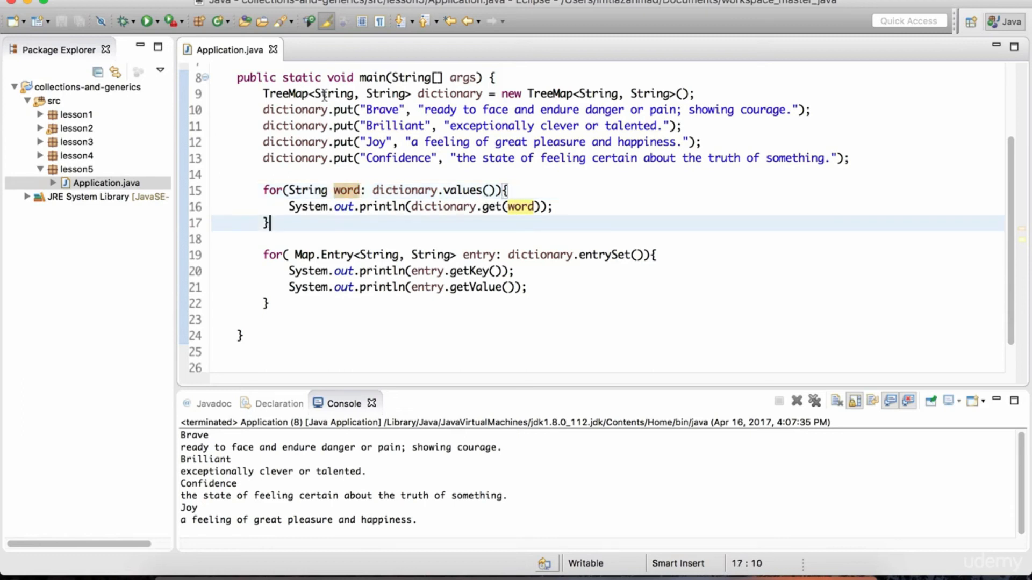
left_click(386, 94)
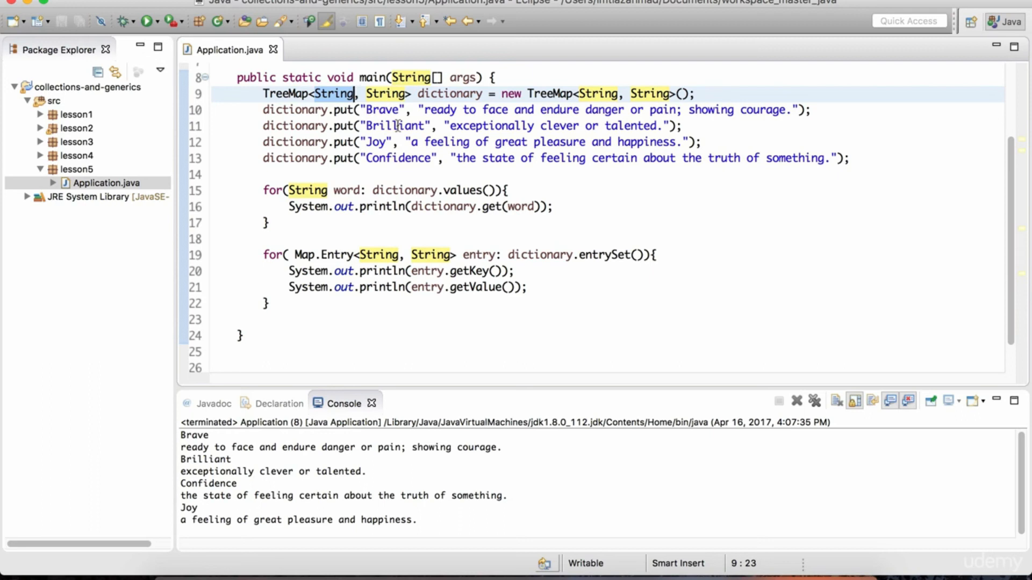
Duplicate the Brilliant put below the others with definition "xxxxxxxxxxxx".
left_click(357, 158)
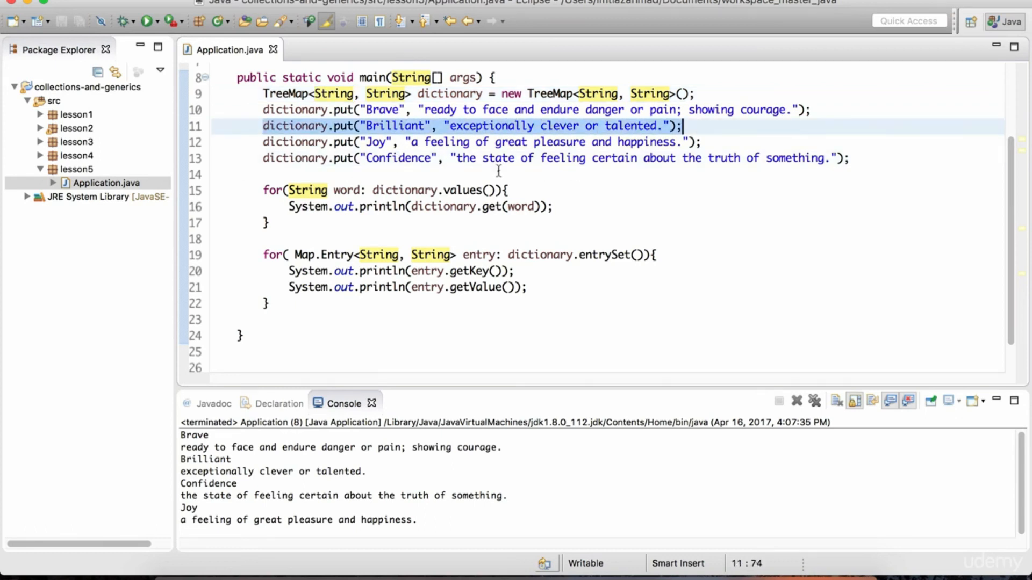
key("Enter")
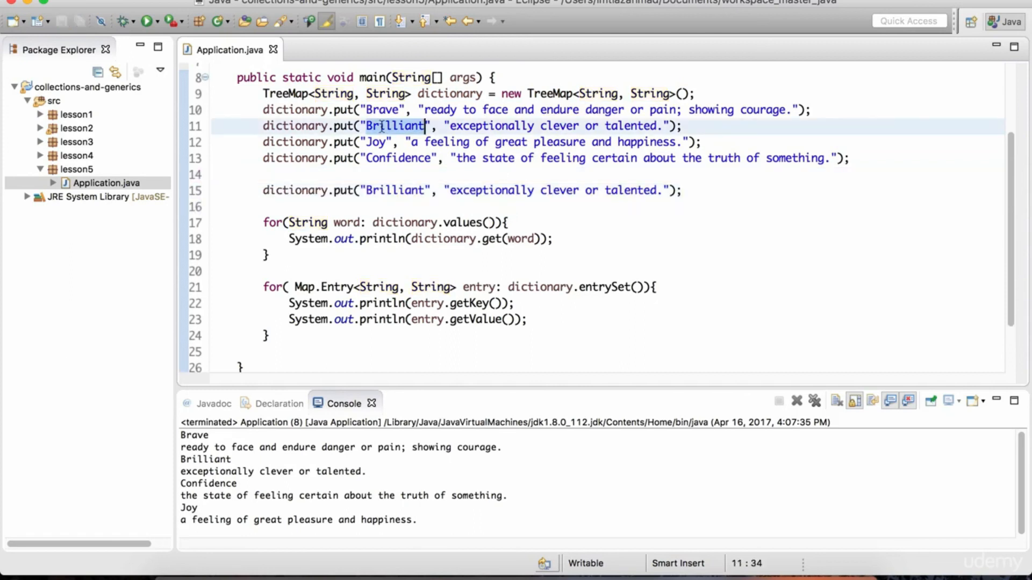
left_click(425, 190)
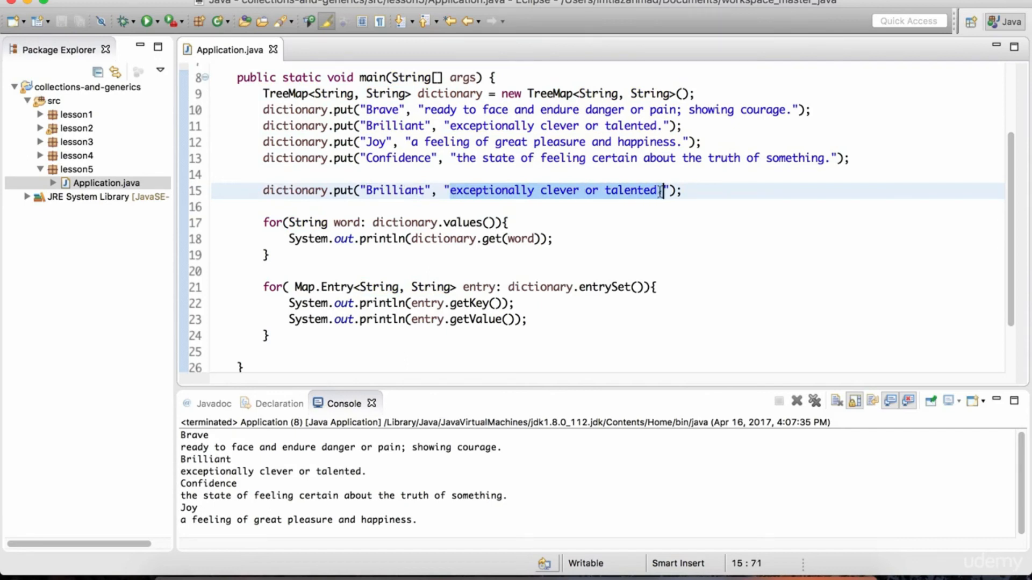
type("xxxxxxxxxxxx")
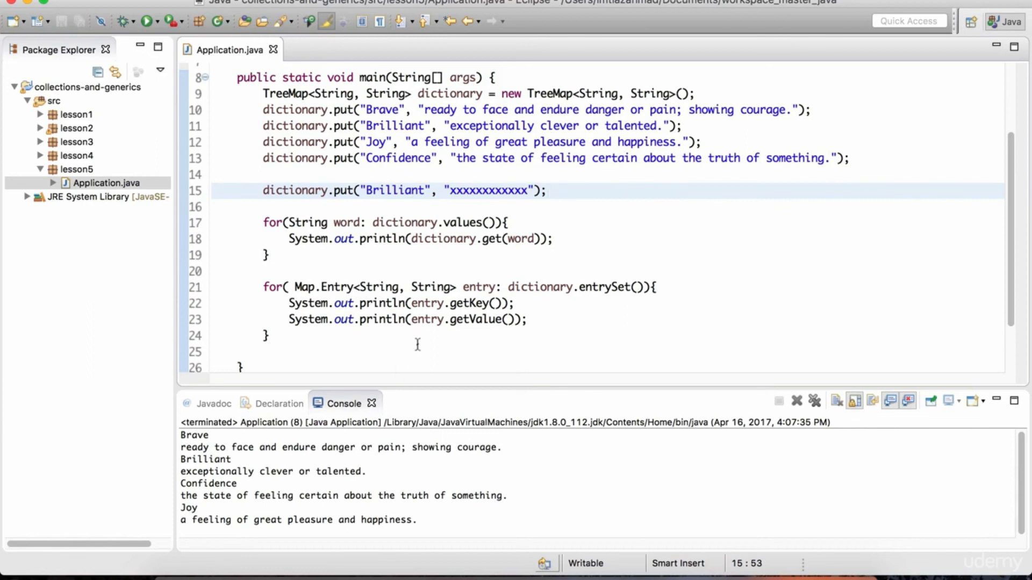
mouse_move(313, 240)
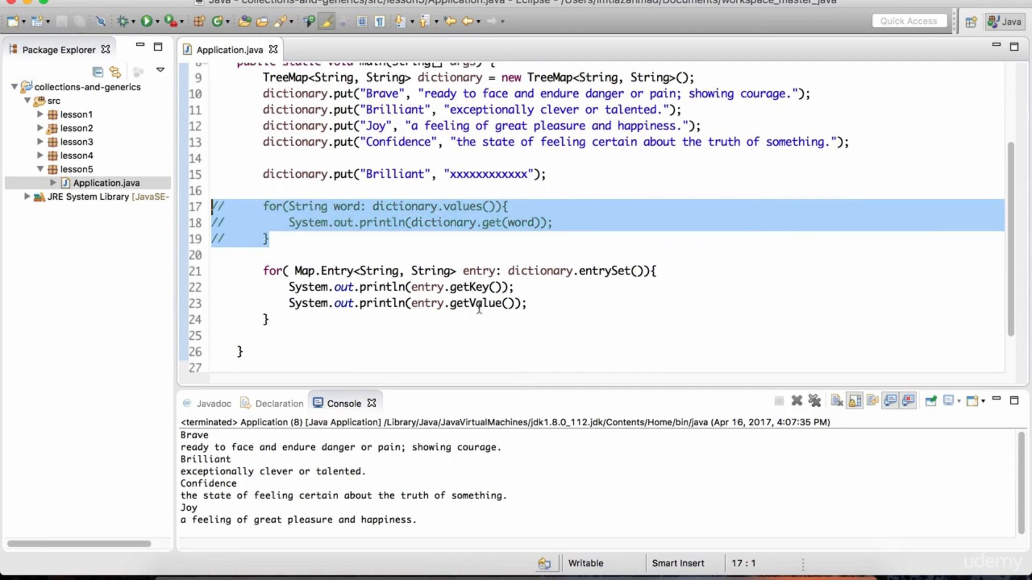
Run the program; Brilliant now prints with "xxxxxxxxxxxx", the second put overwriting its definition.
left_click(479, 303)
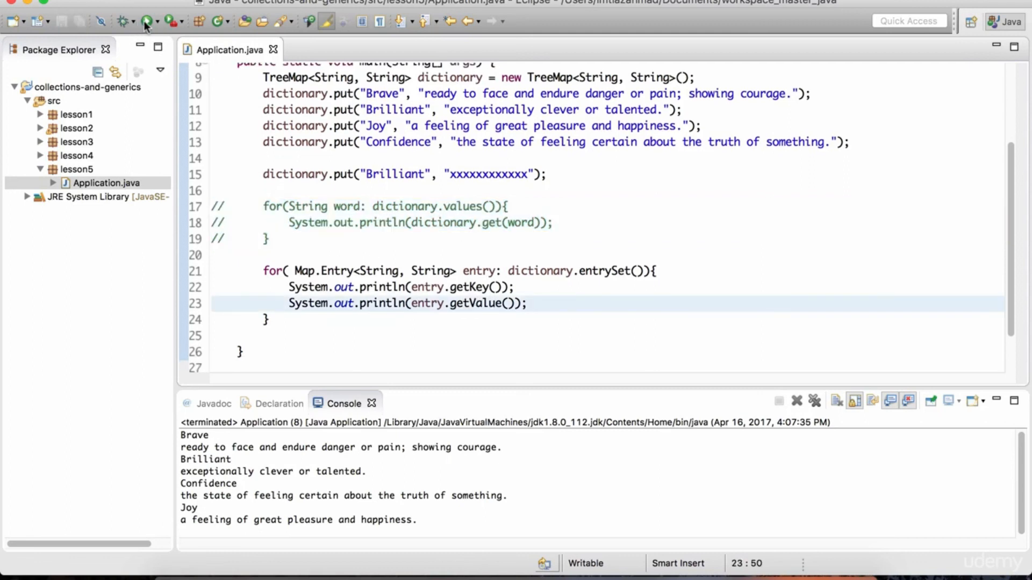
left_click(146, 21)
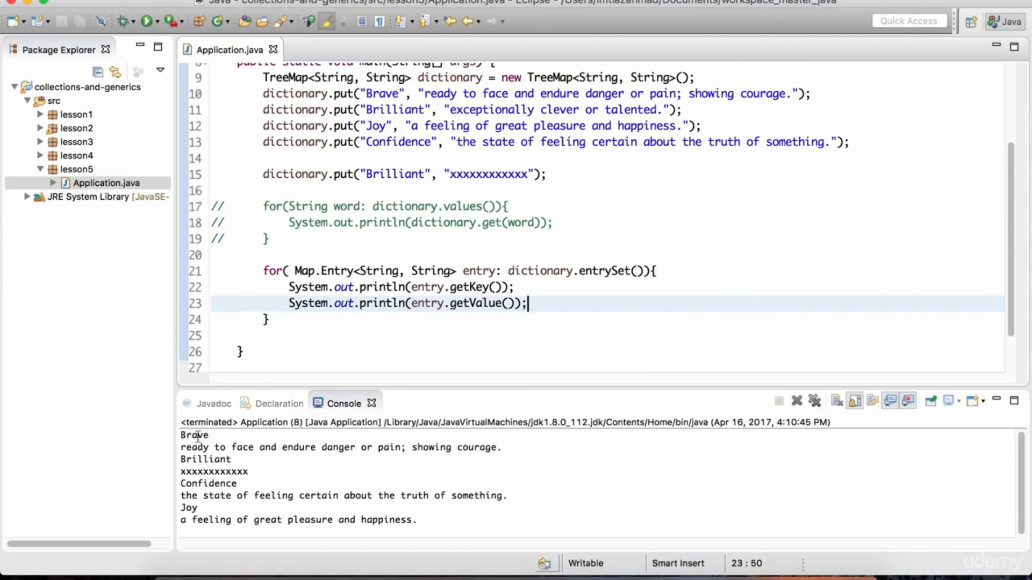
double_click(394, 109)
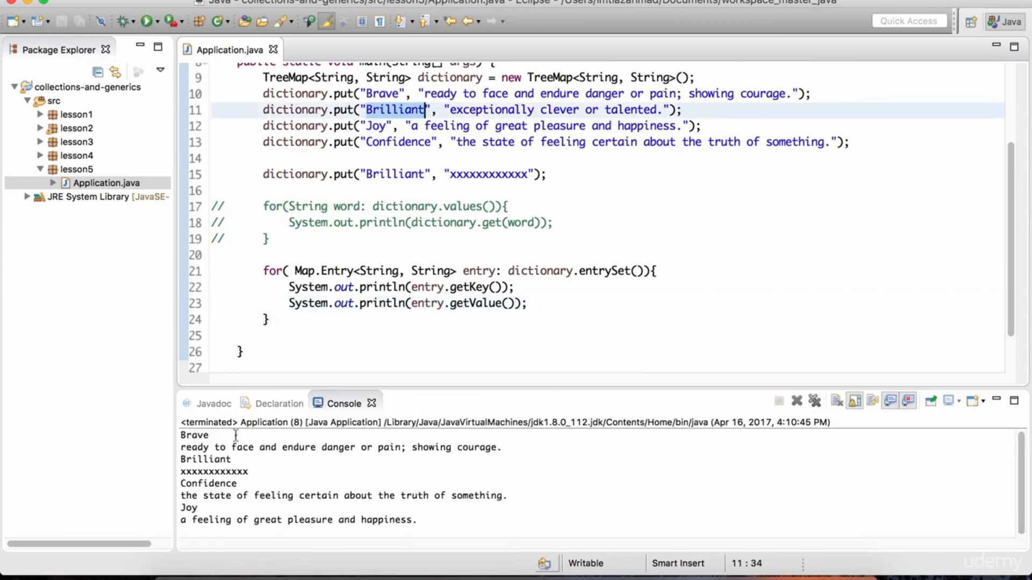
double_click(213, 471)
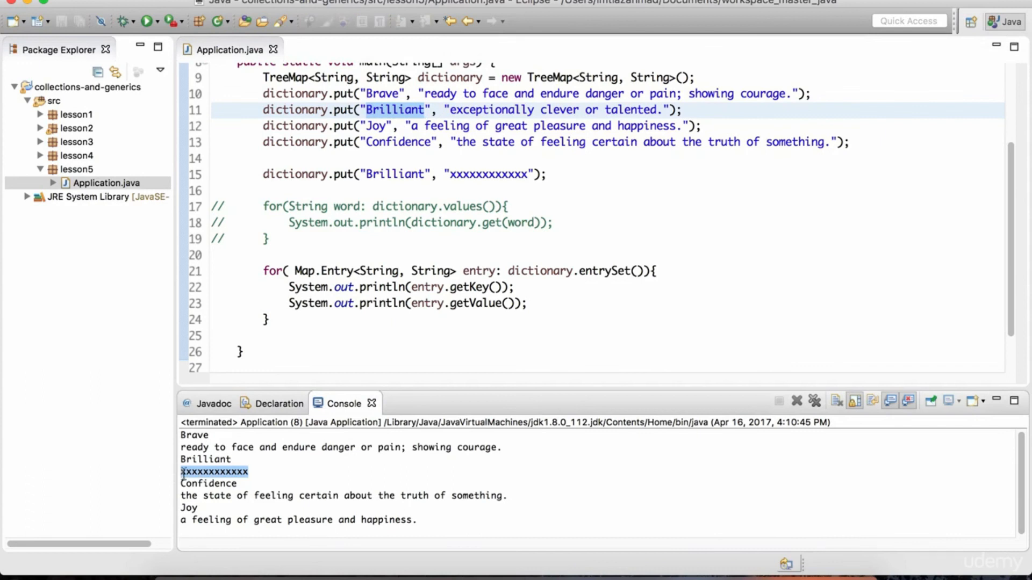
left_click(490, 174)
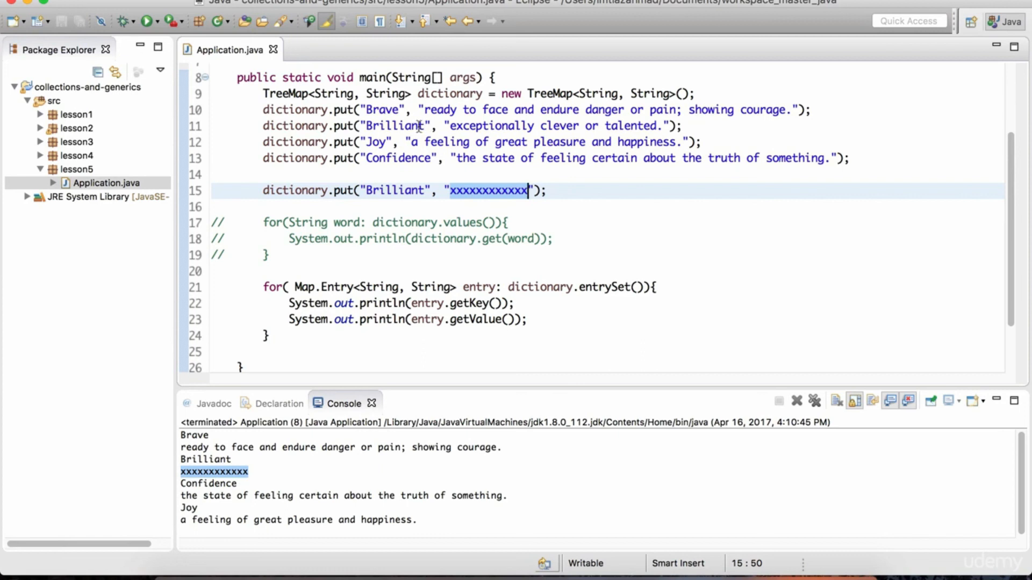
mouse_move(458, 169)
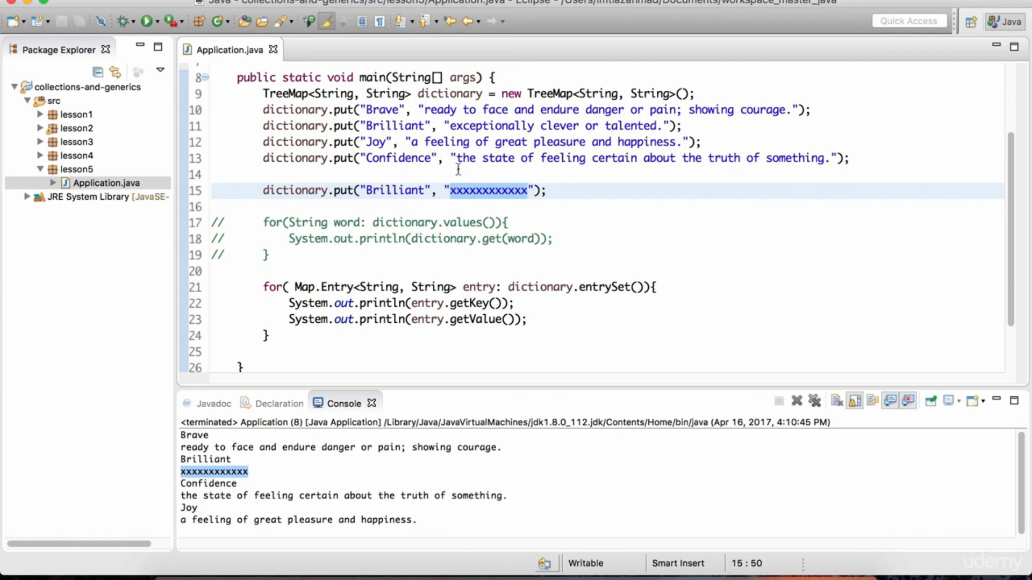
mouse_move(261, 137)
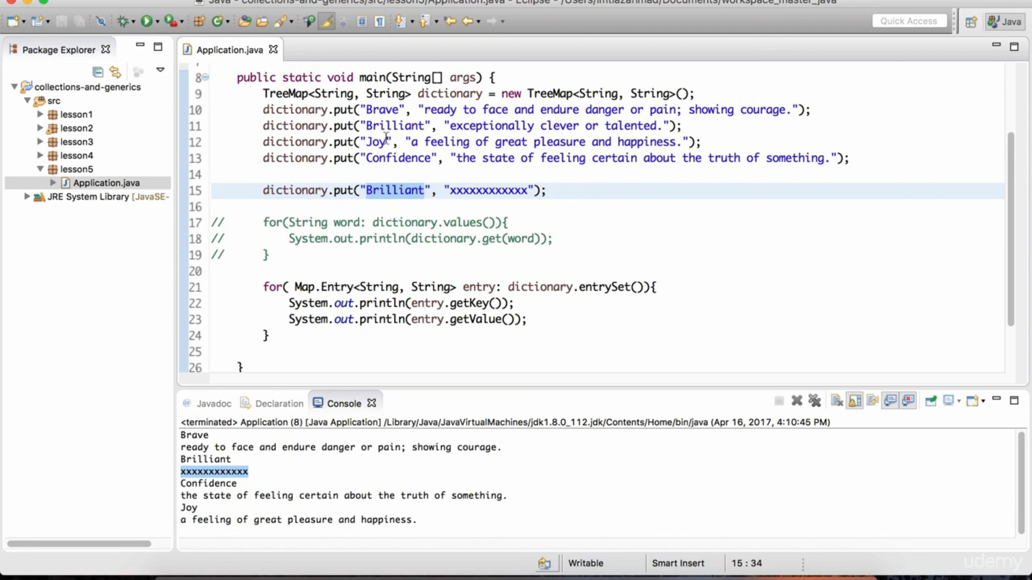
left_click(451, 190)
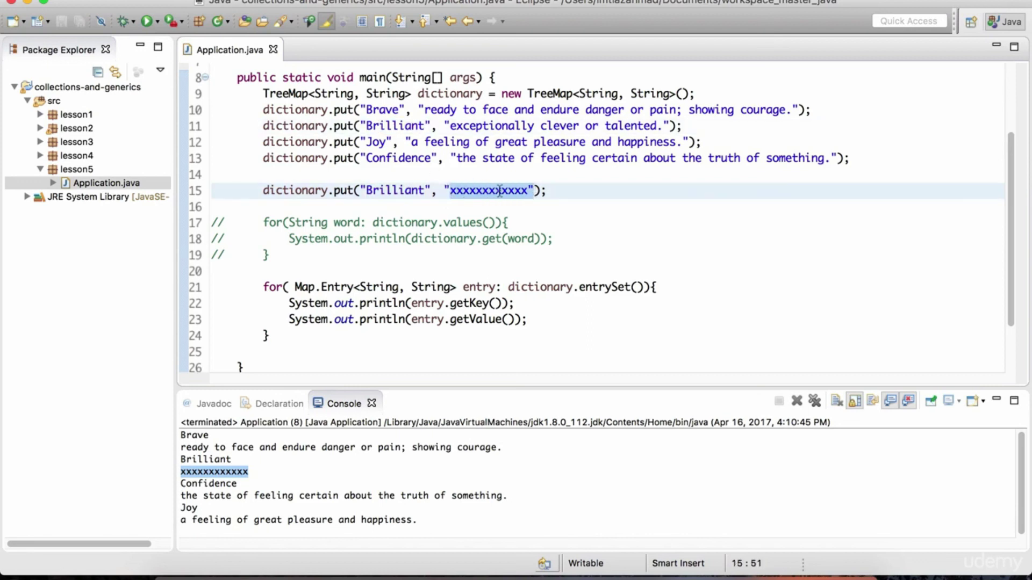
type("xxxxxxxxxxx")
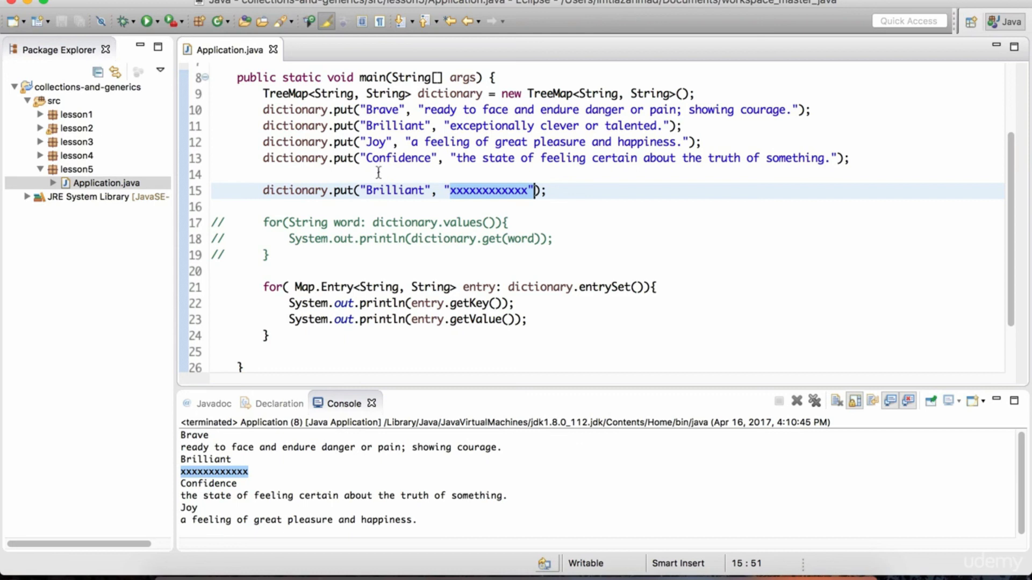
left_click(388, 174)
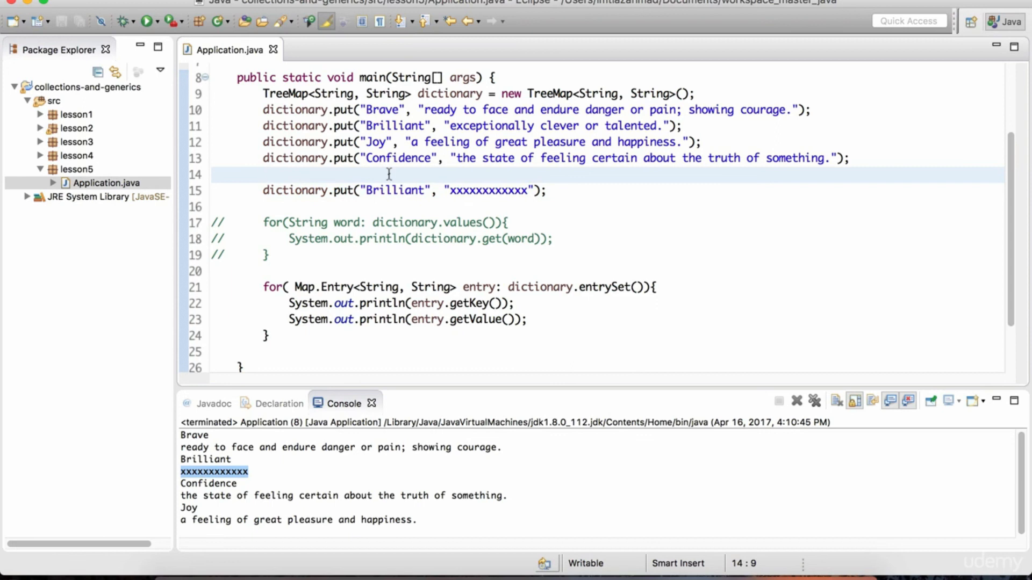
left_click(264, 175)
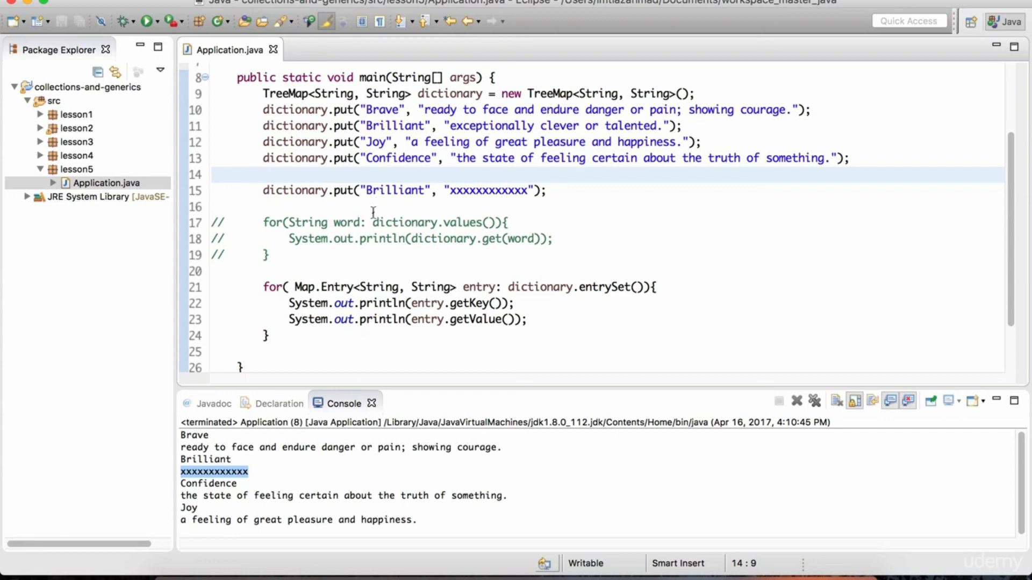
mouse_move(554, 329)
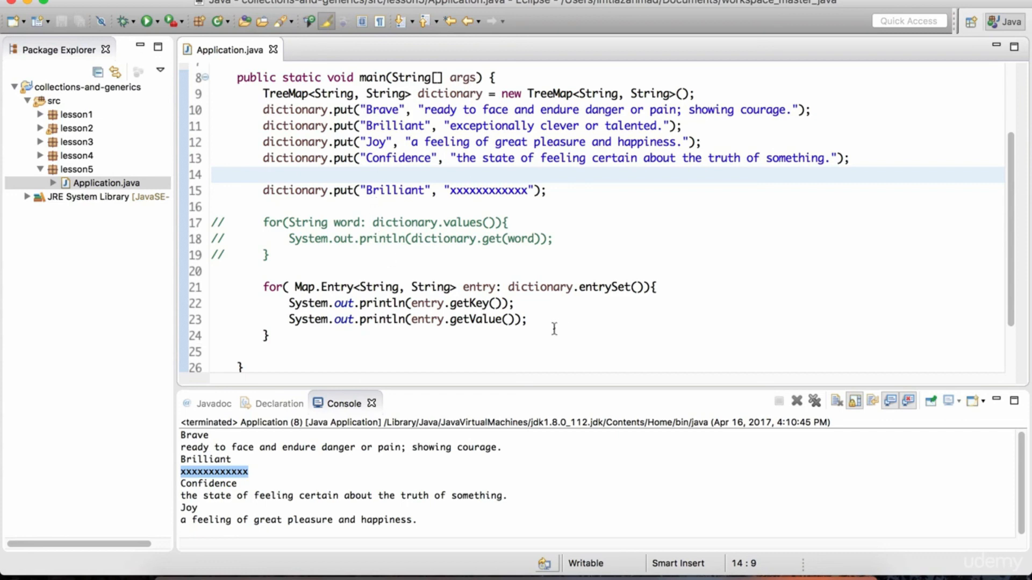
mouse_move(329, 92)
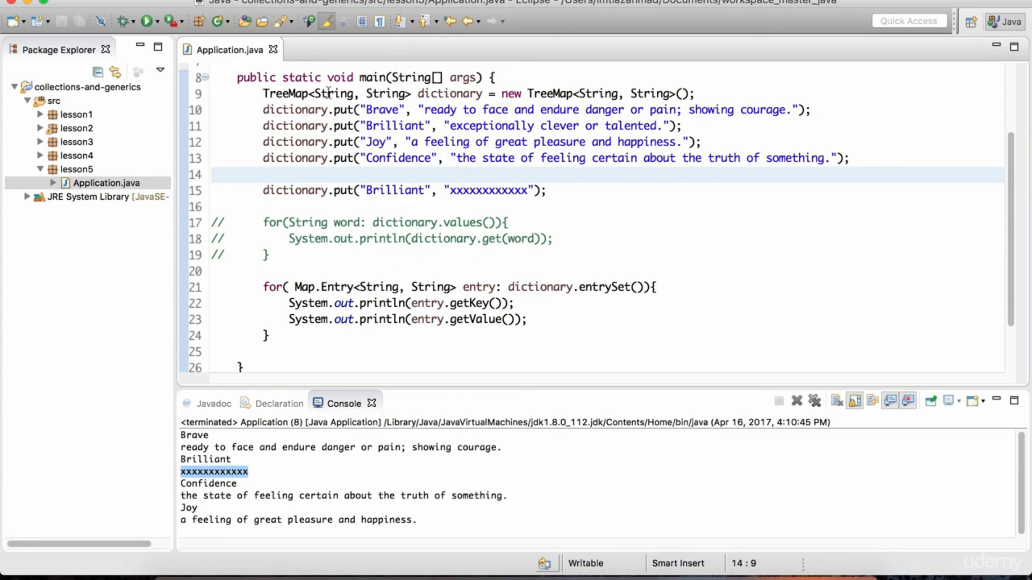
left_click(385, 93)
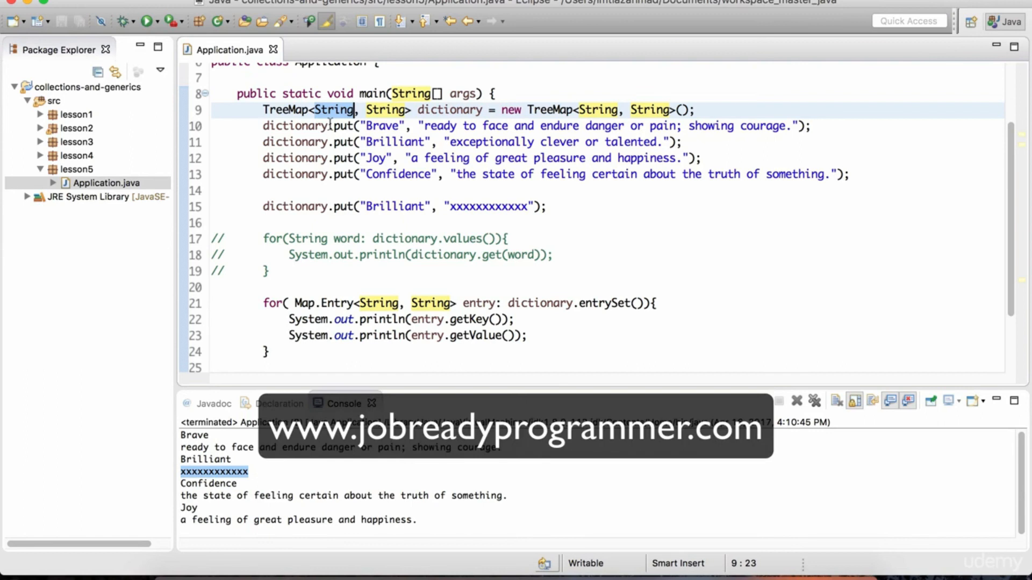
mouse_move(341, 195)
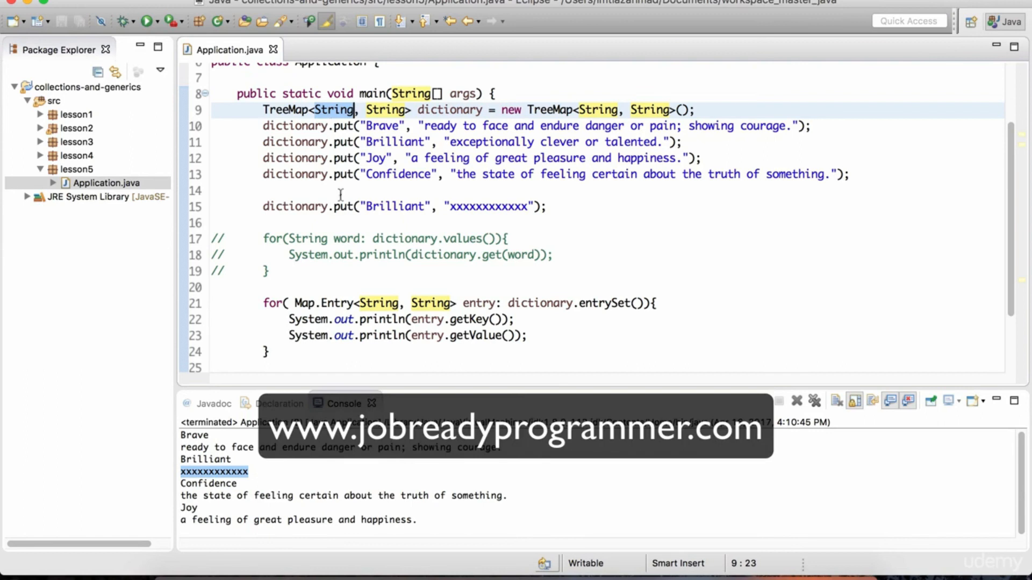